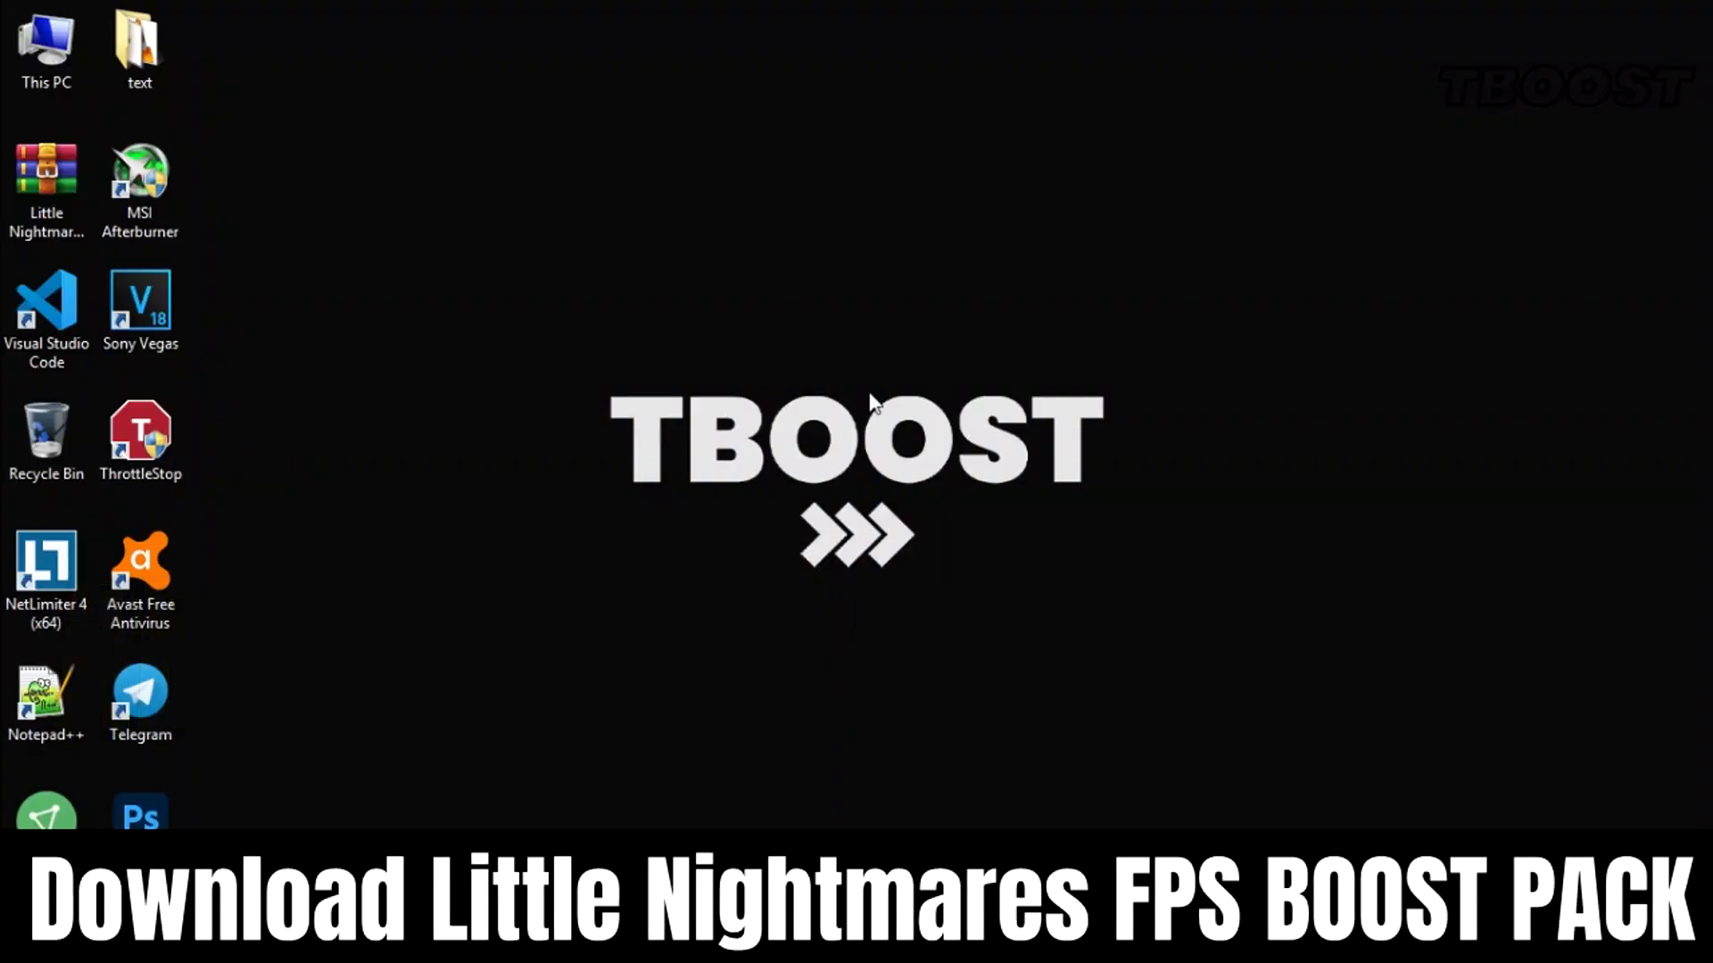
Extract the archive, copy the Little Nightmares 1 Config .ini files, and browse to the game's Atlas folder on E:.
right_click(46, 186)
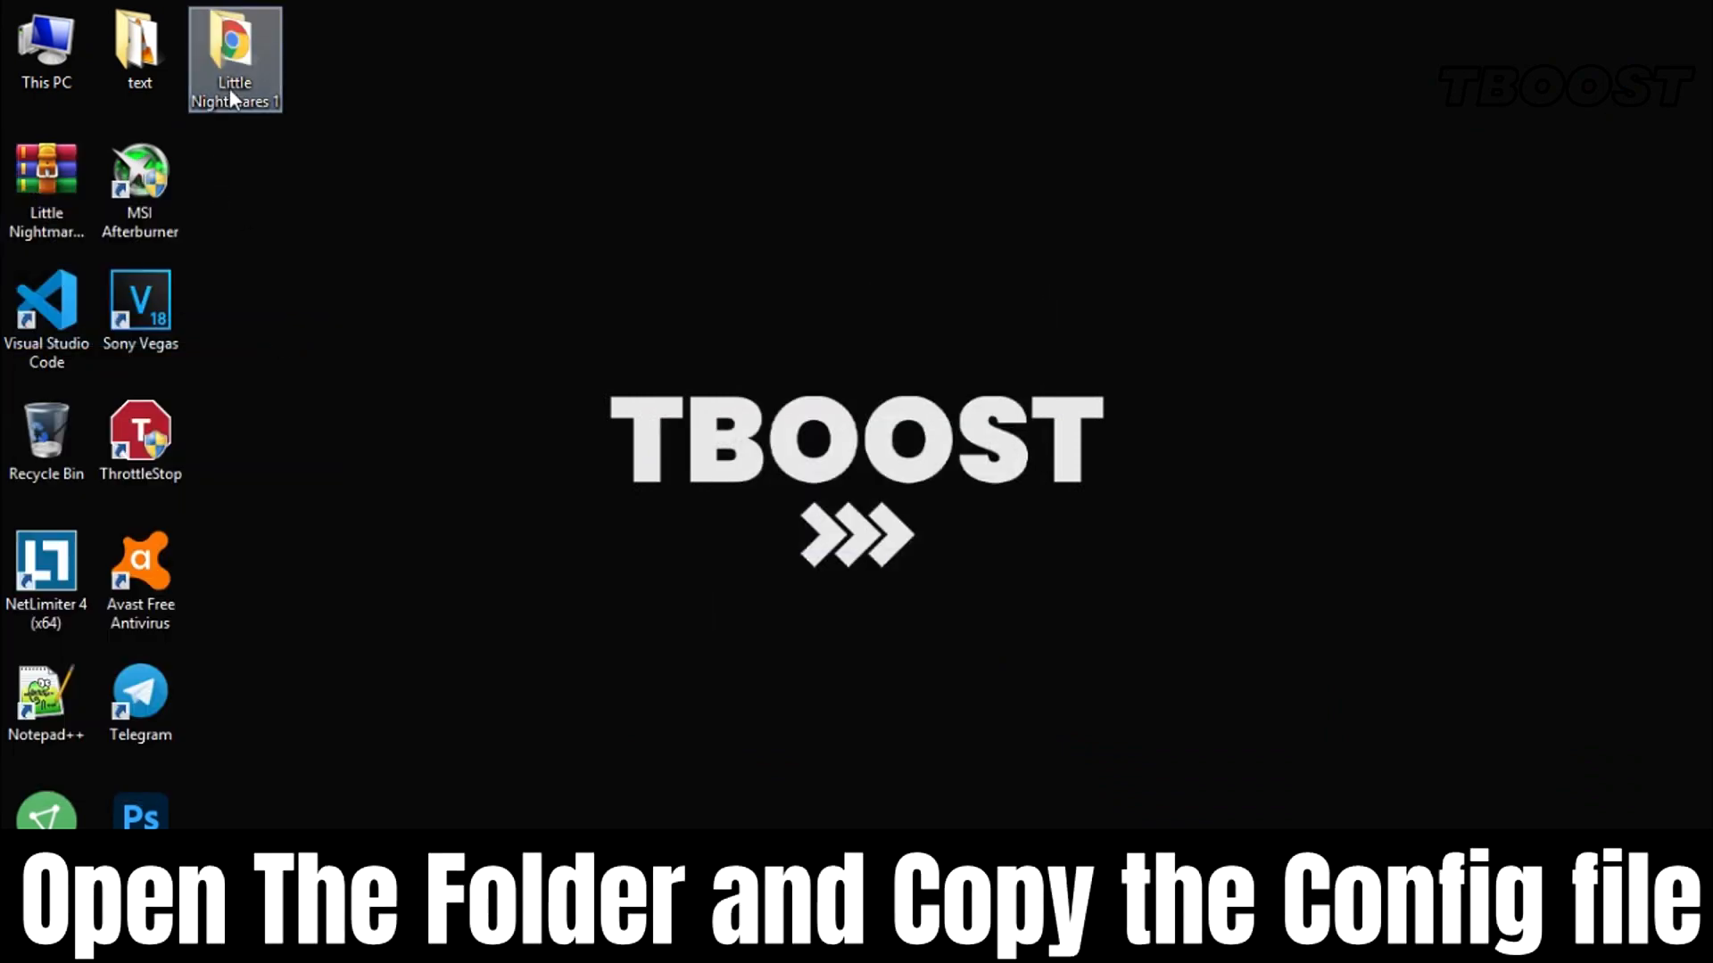
double_click(234, 59)
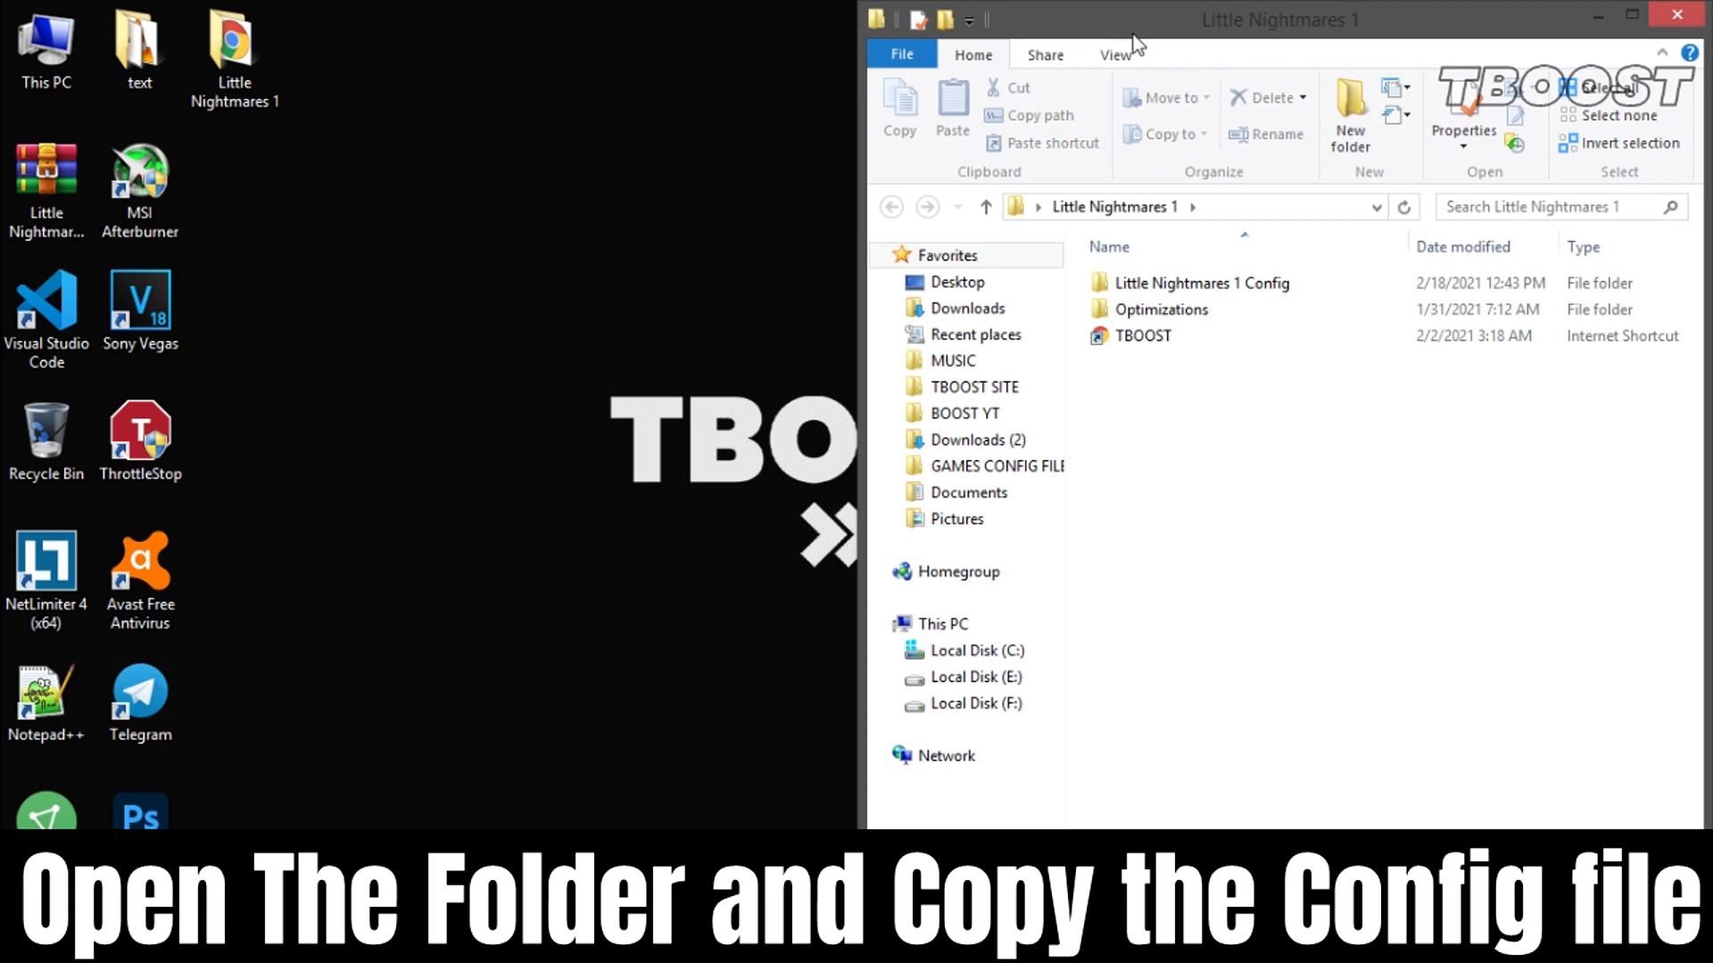
double_click(1206, 284)
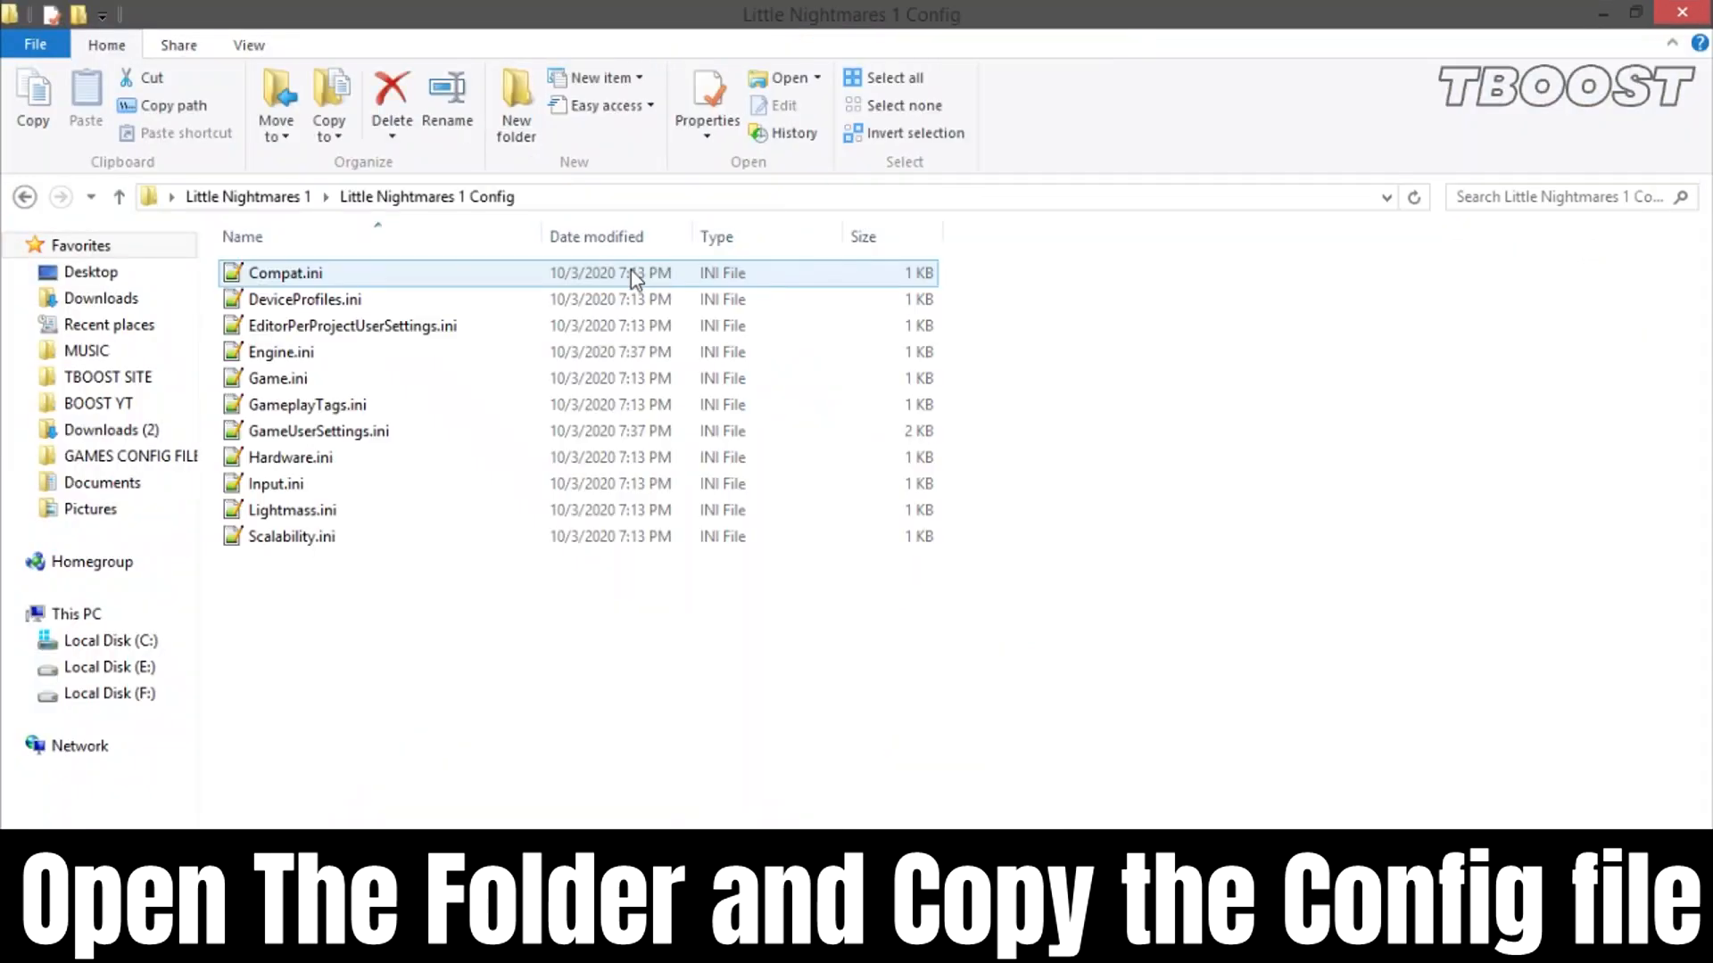
right_click(285, 271)
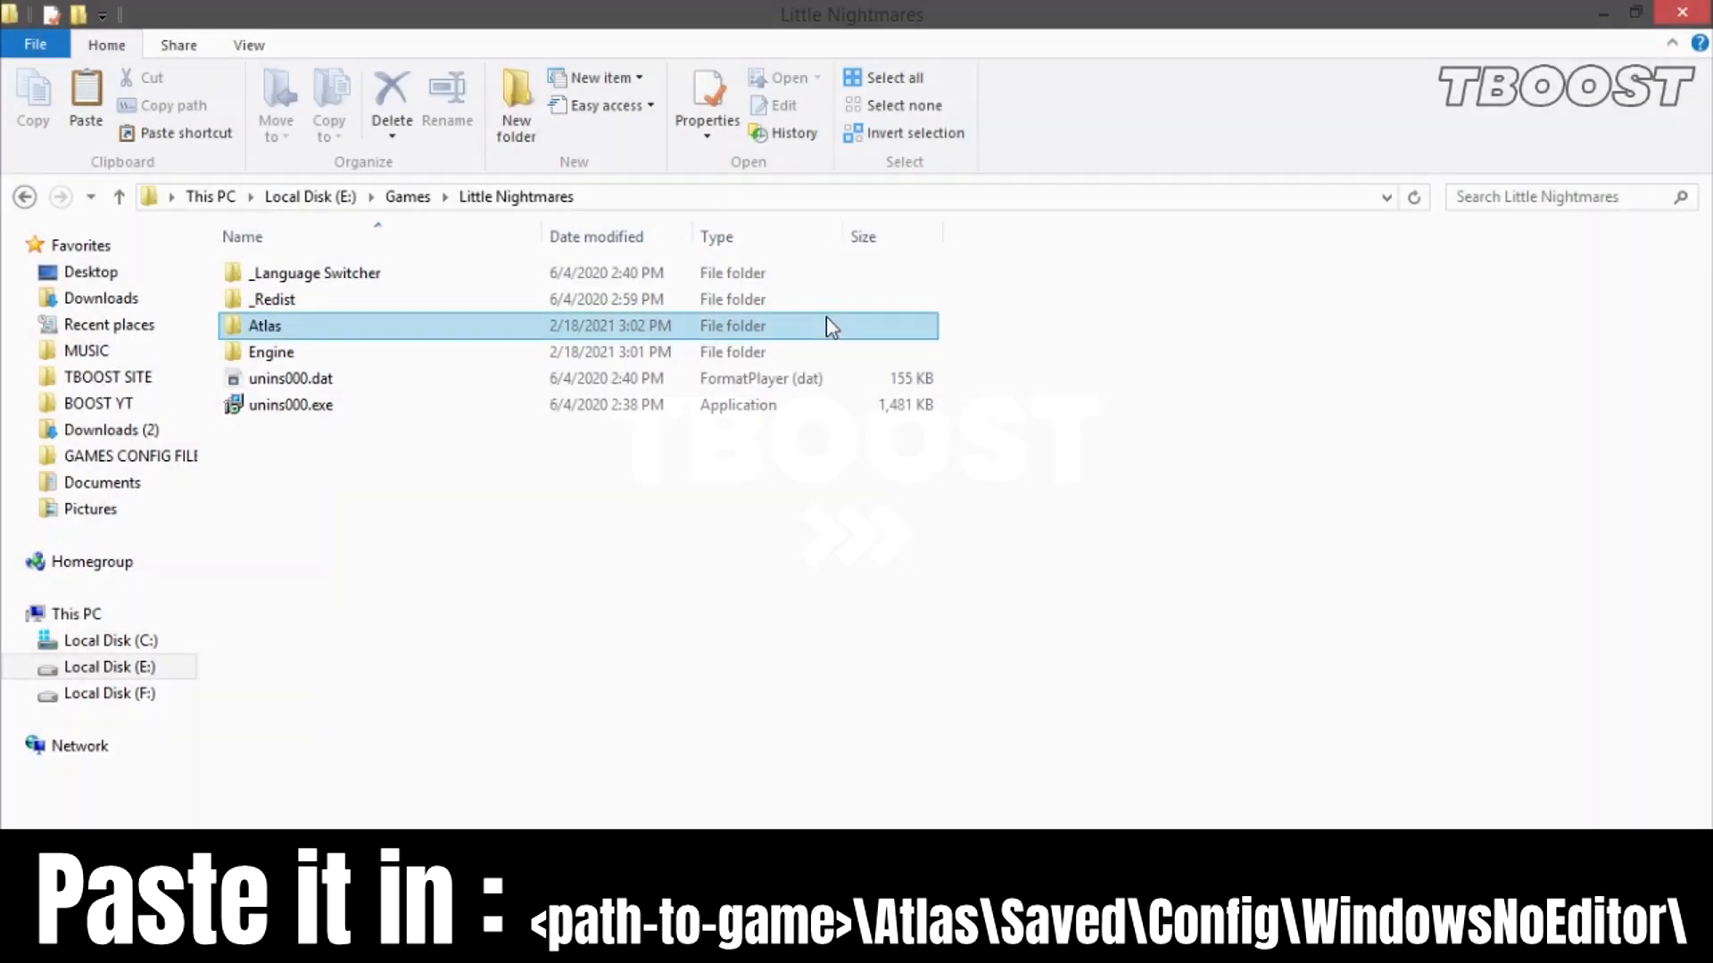
double_click(264, 324)
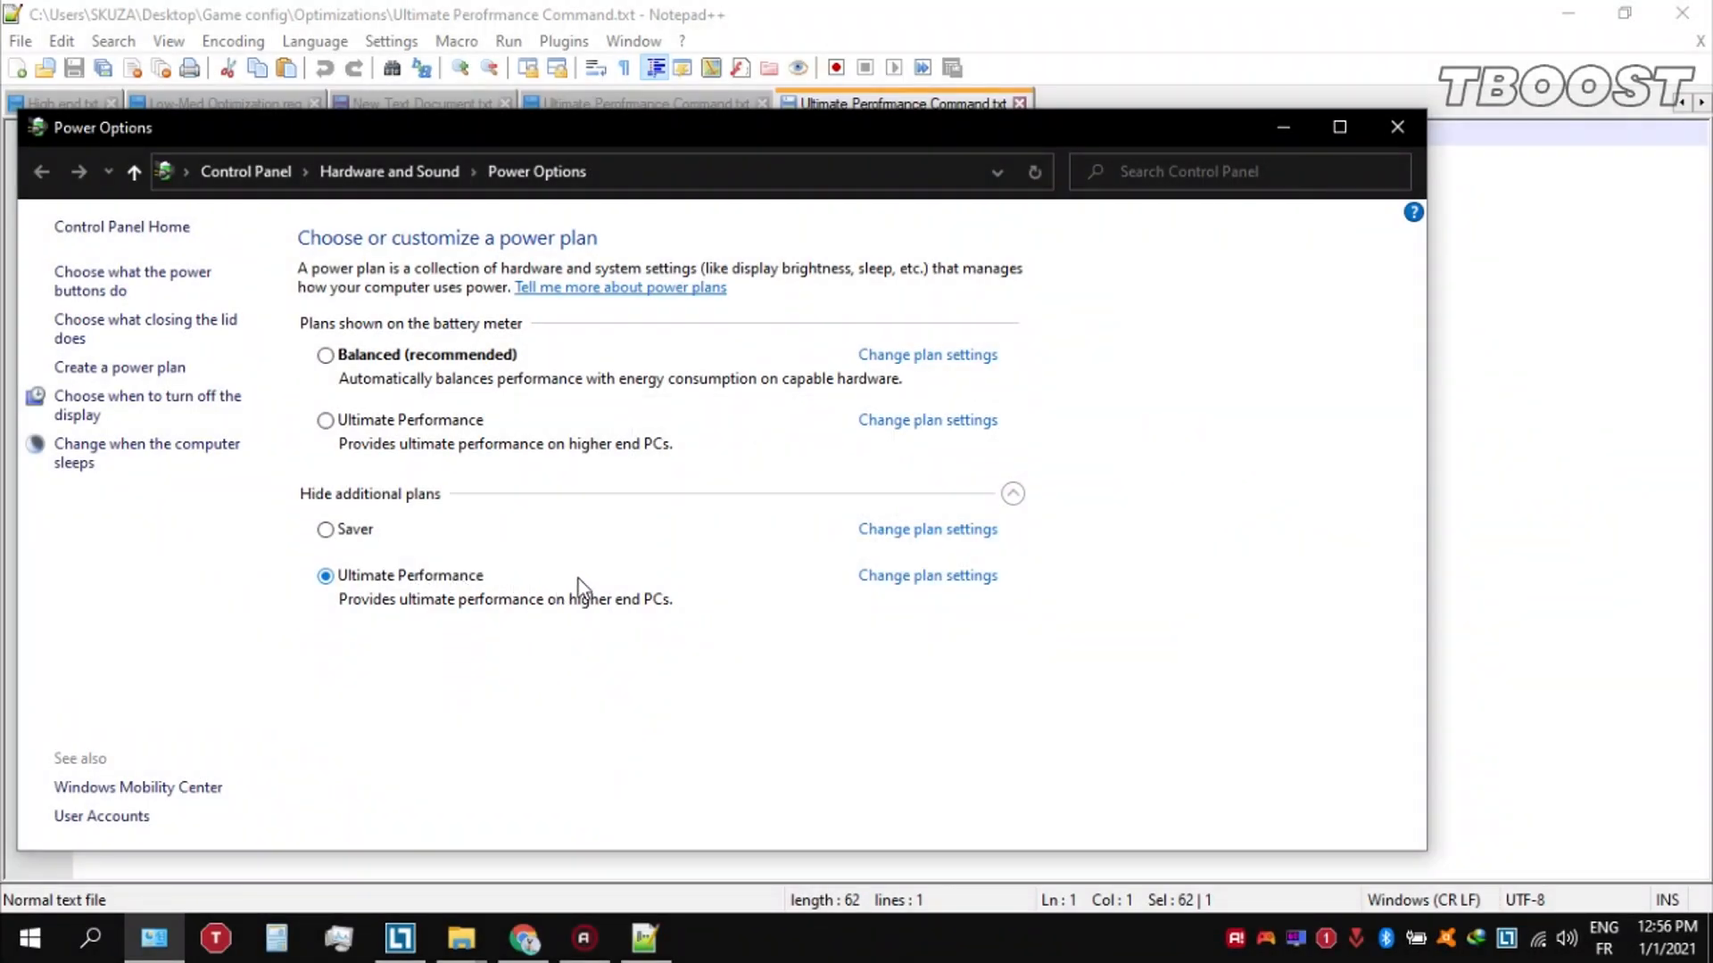
mouse_move(600, 580)
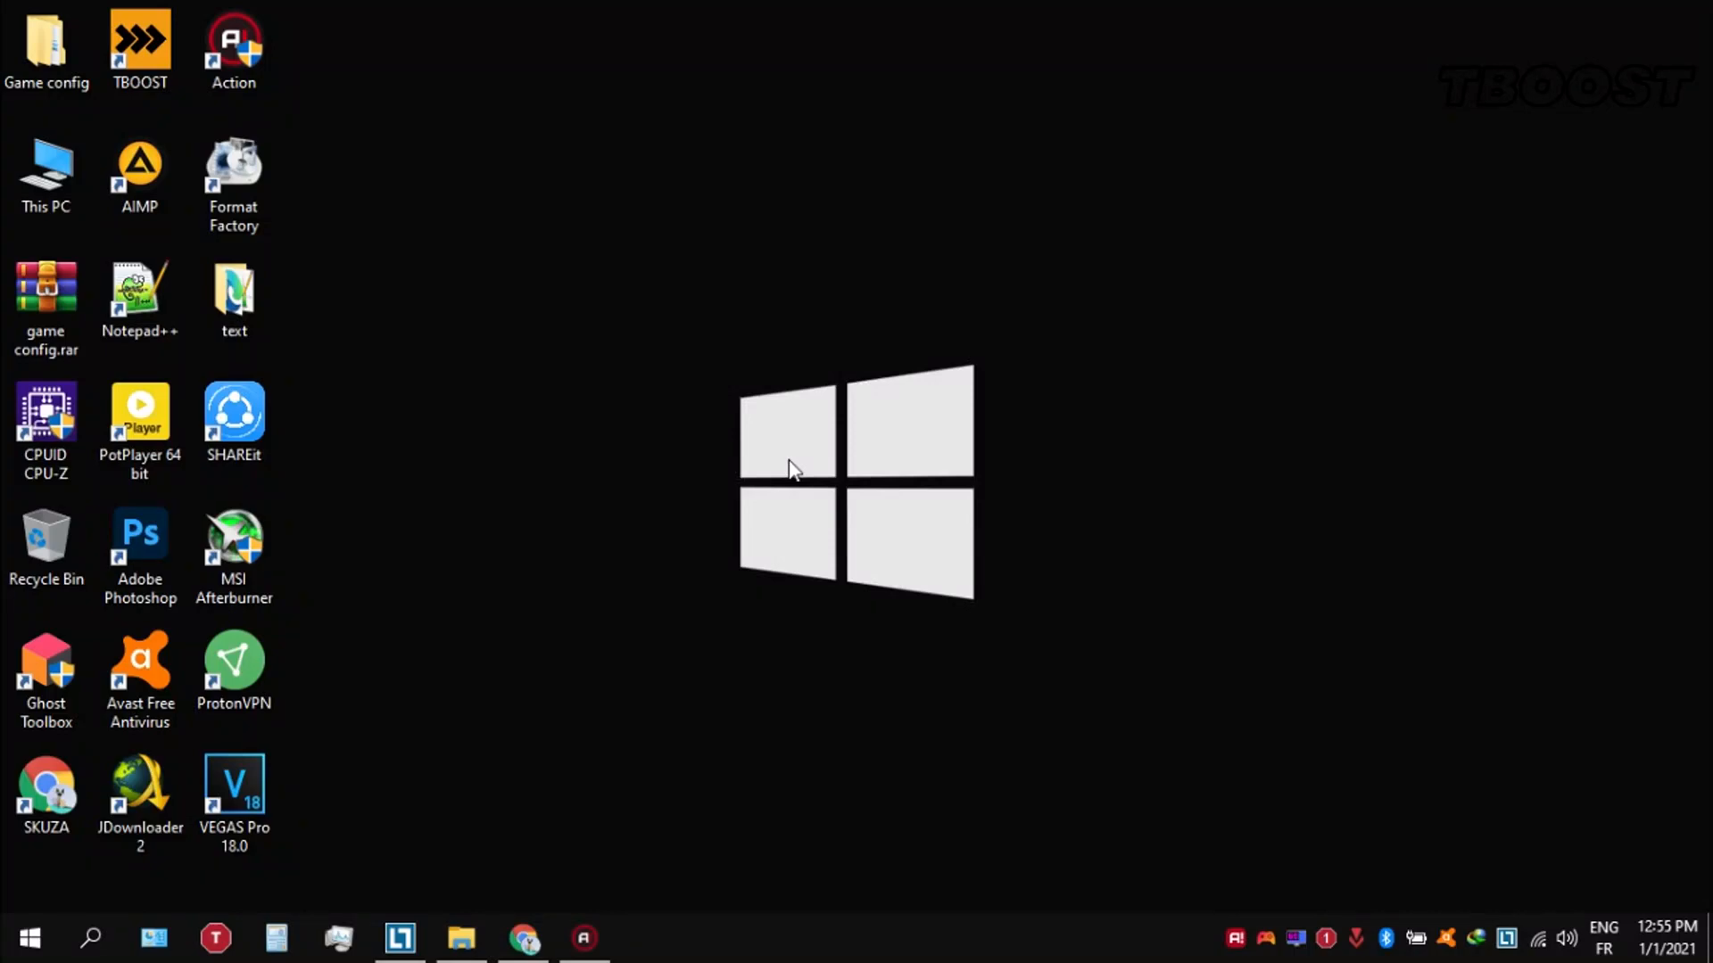
From Game config > Optimizations, load the Ultimate Performance command file and copy its powercfg line.
double_click(46, 52)
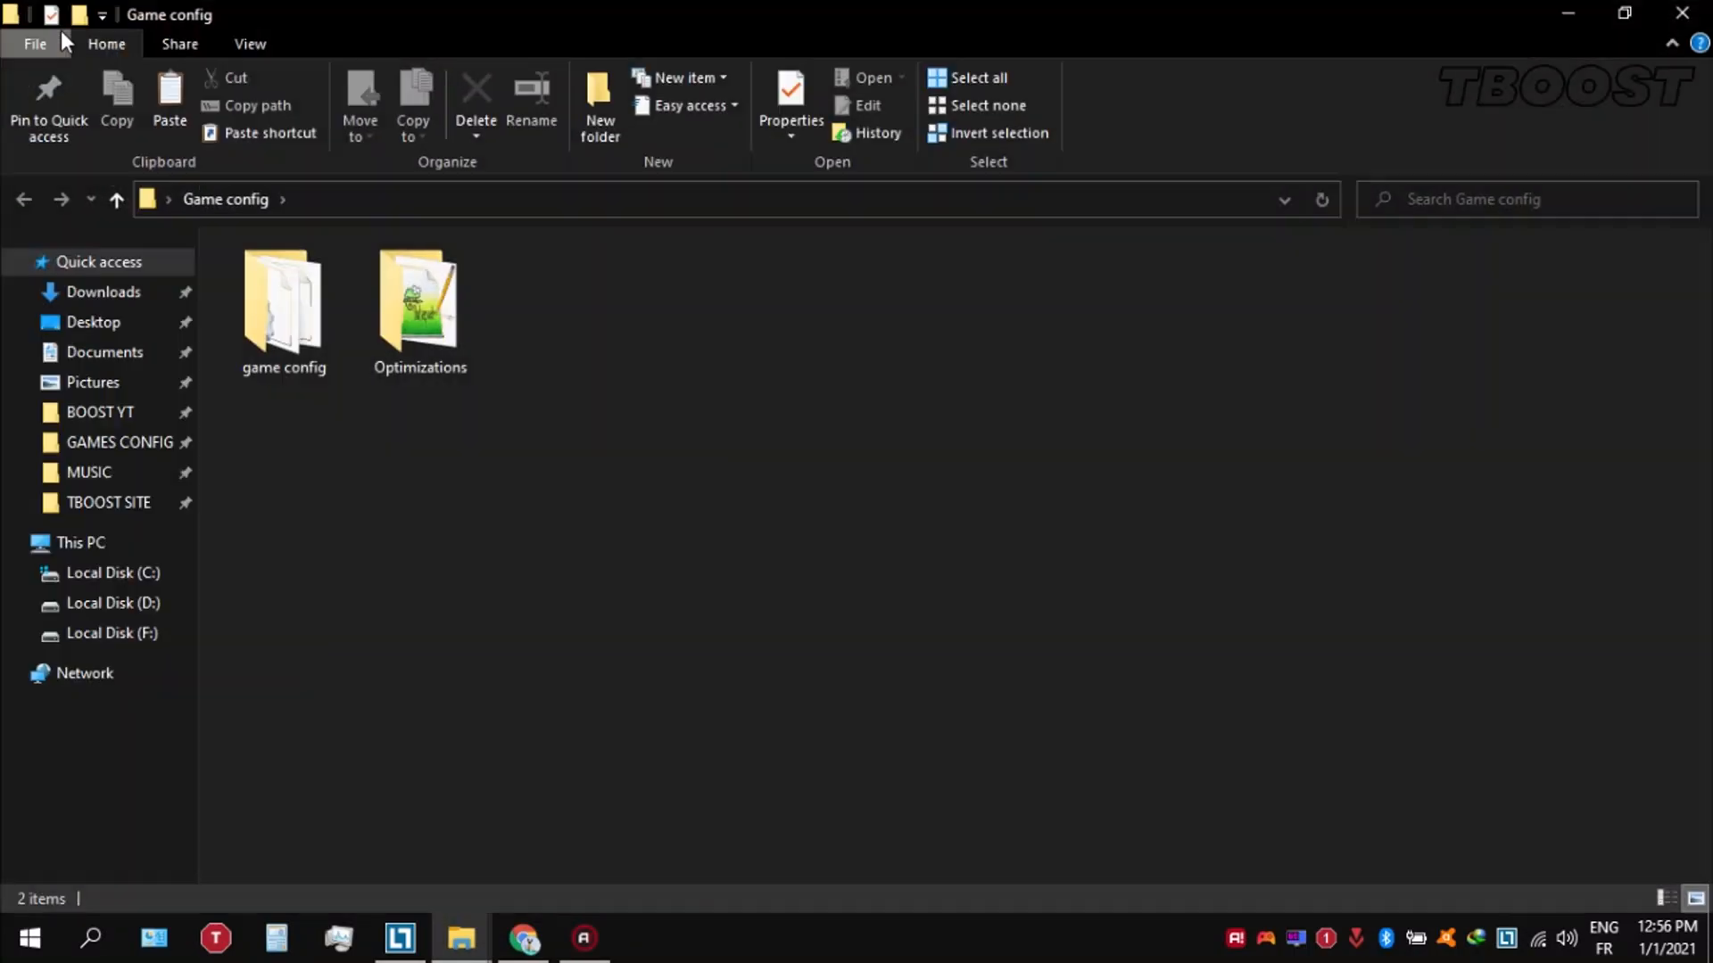
double_click(417, 300)
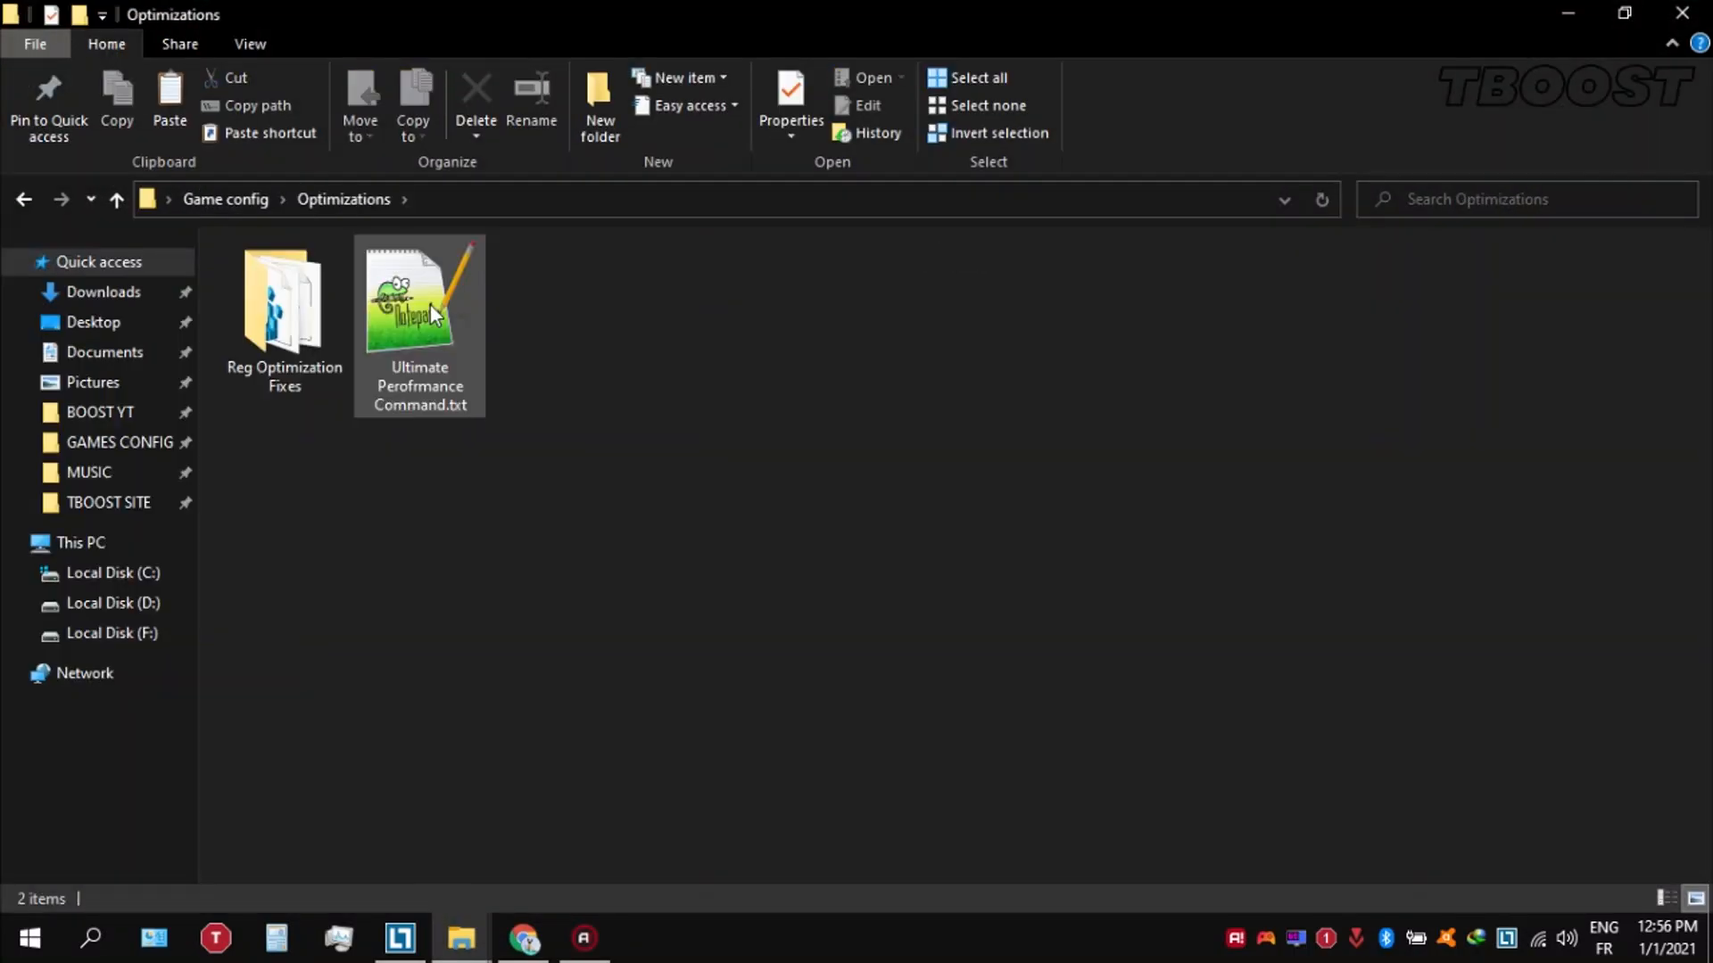
left_click(420, 299)
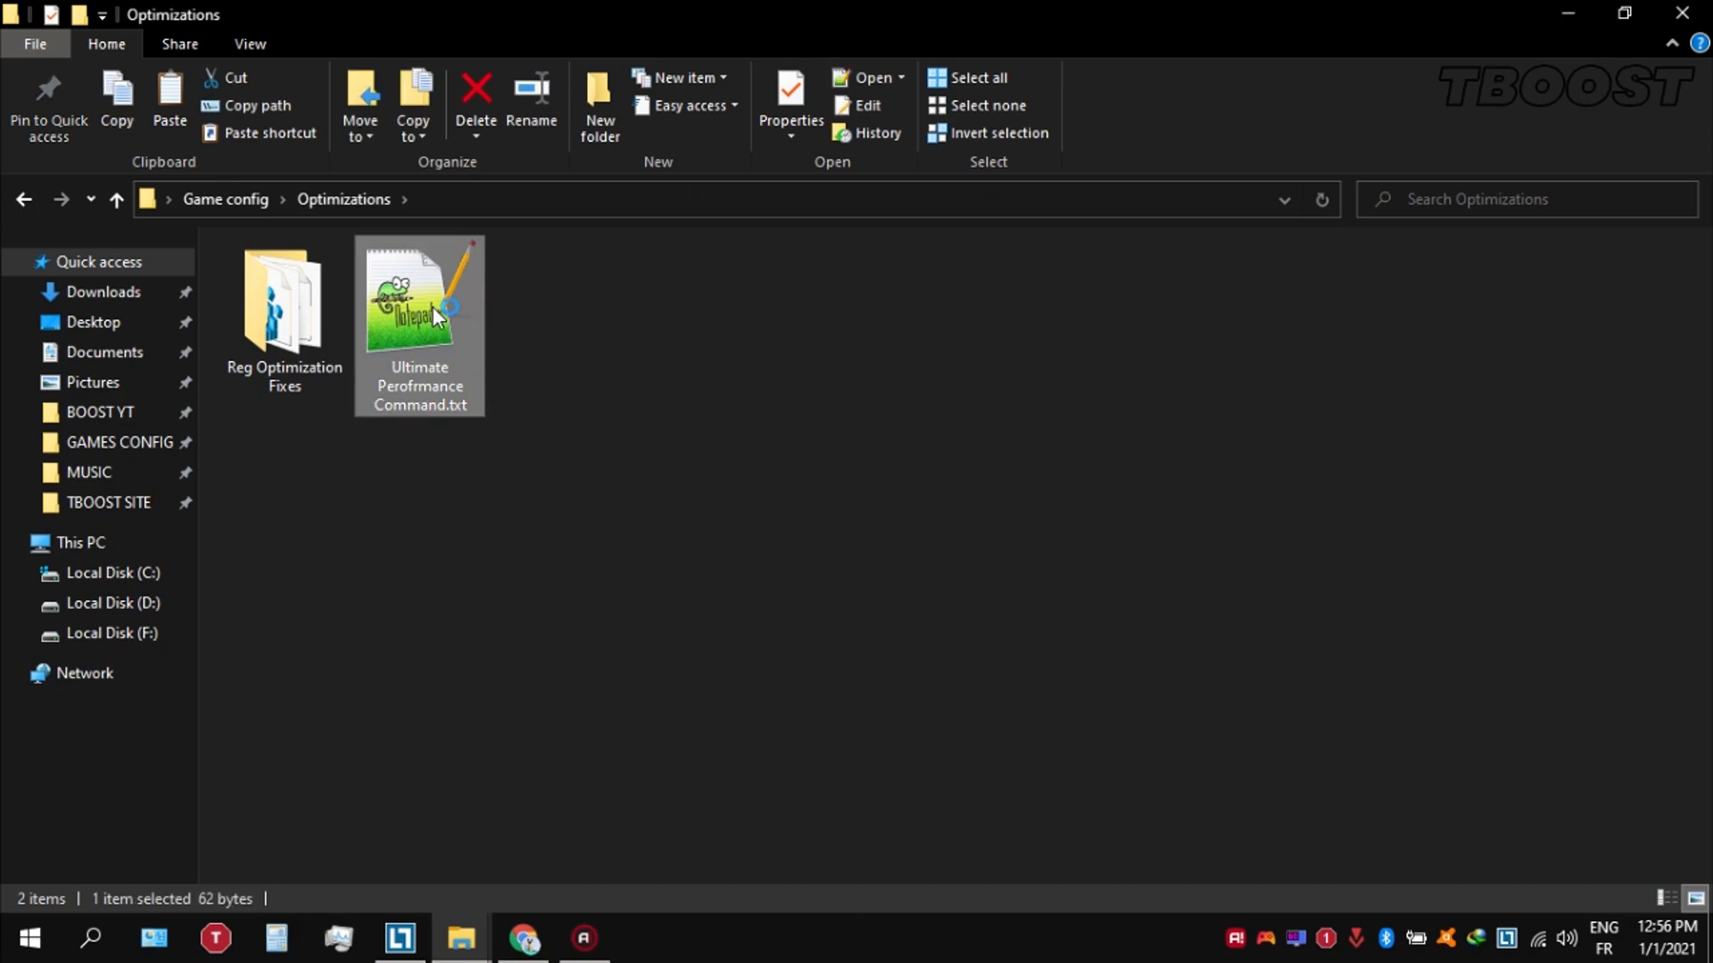
double_click(417, 286)
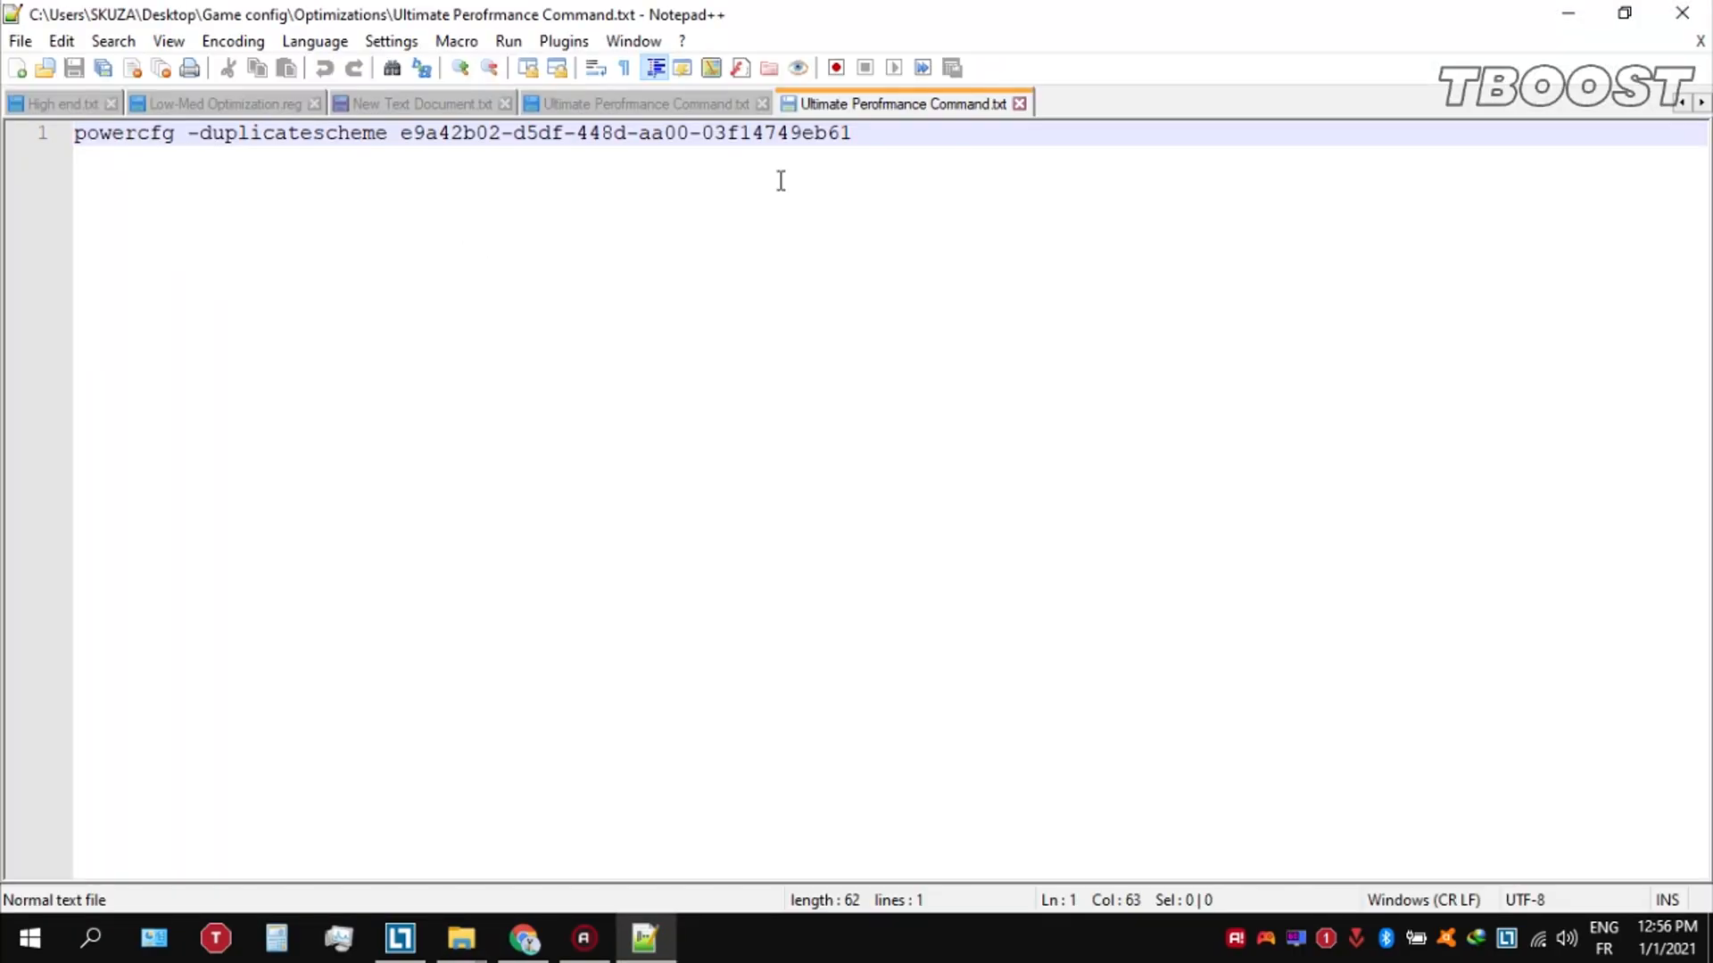
key("ctrl+a")
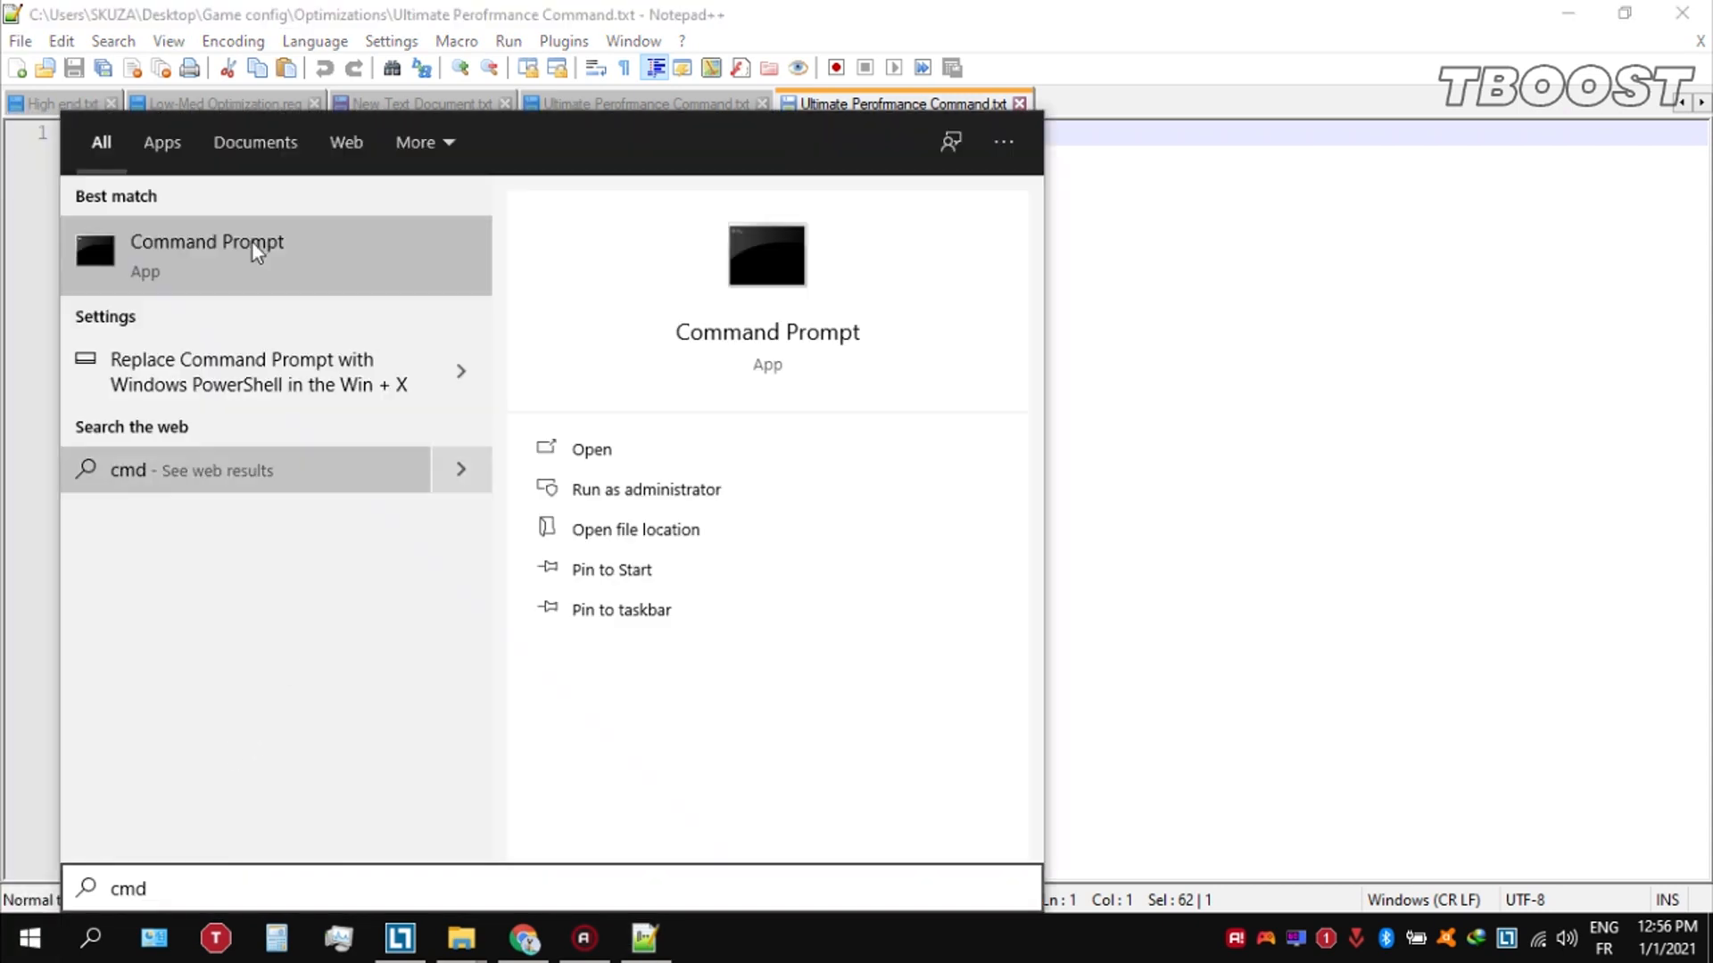
mouse_move(403, 273)
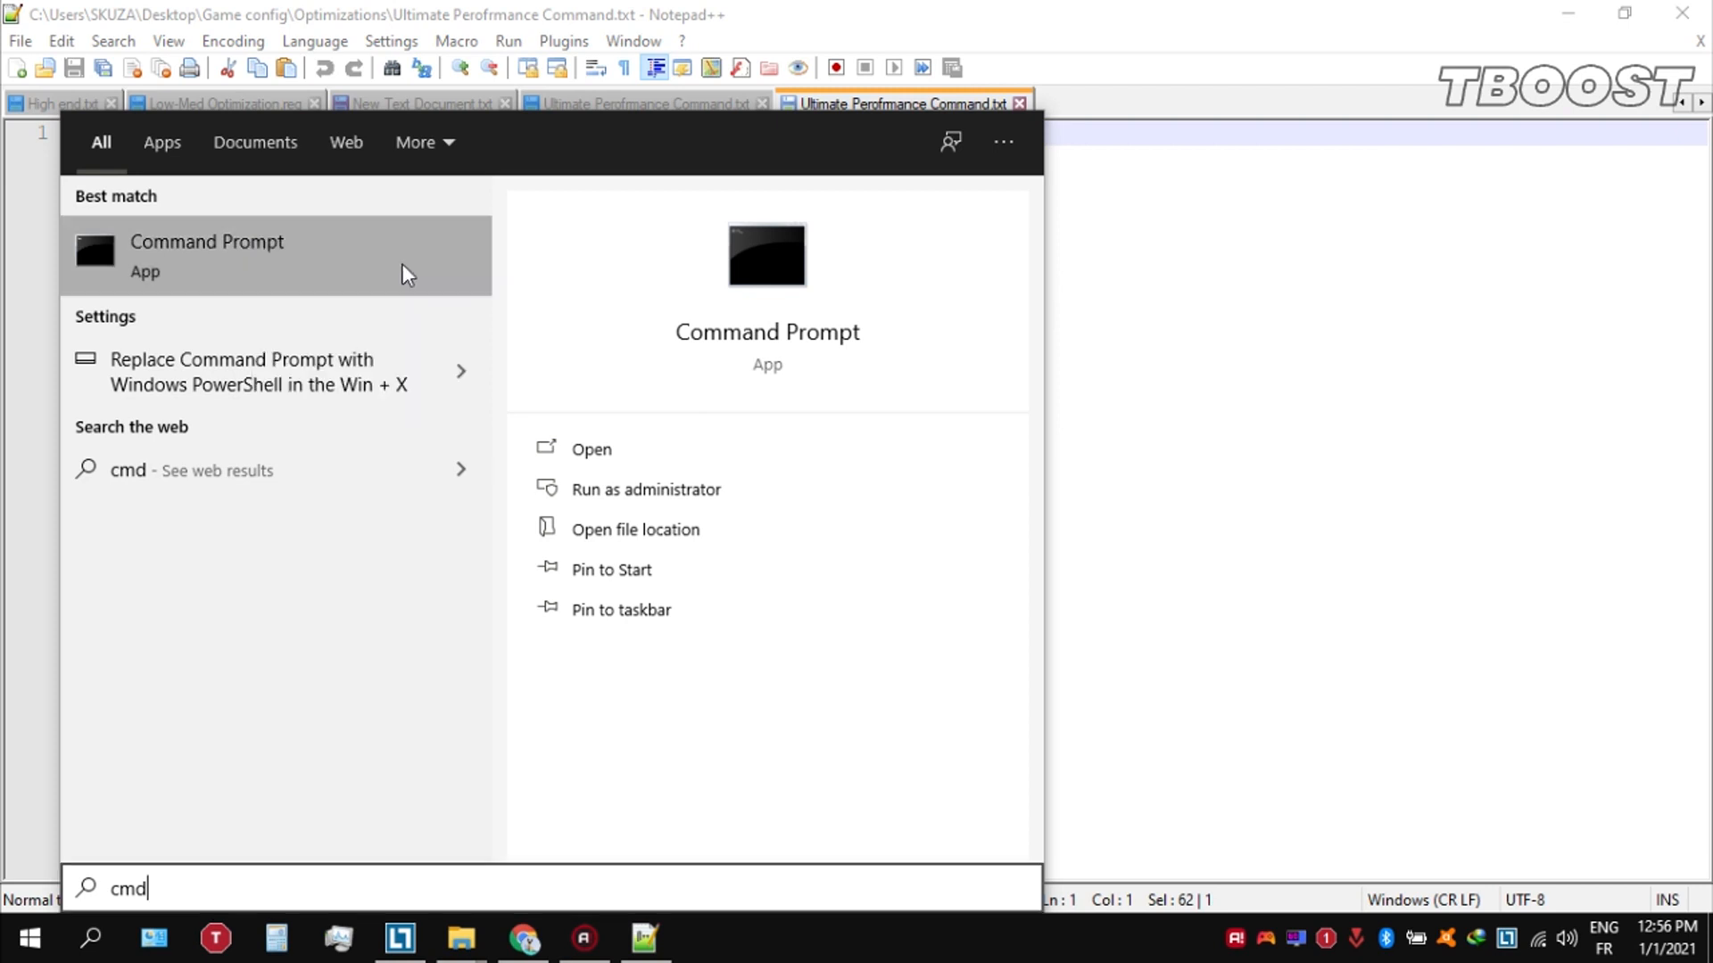
Run the pasted powercfg command in an administrator Command Prompt, then close the console.
left_click(646, 489)
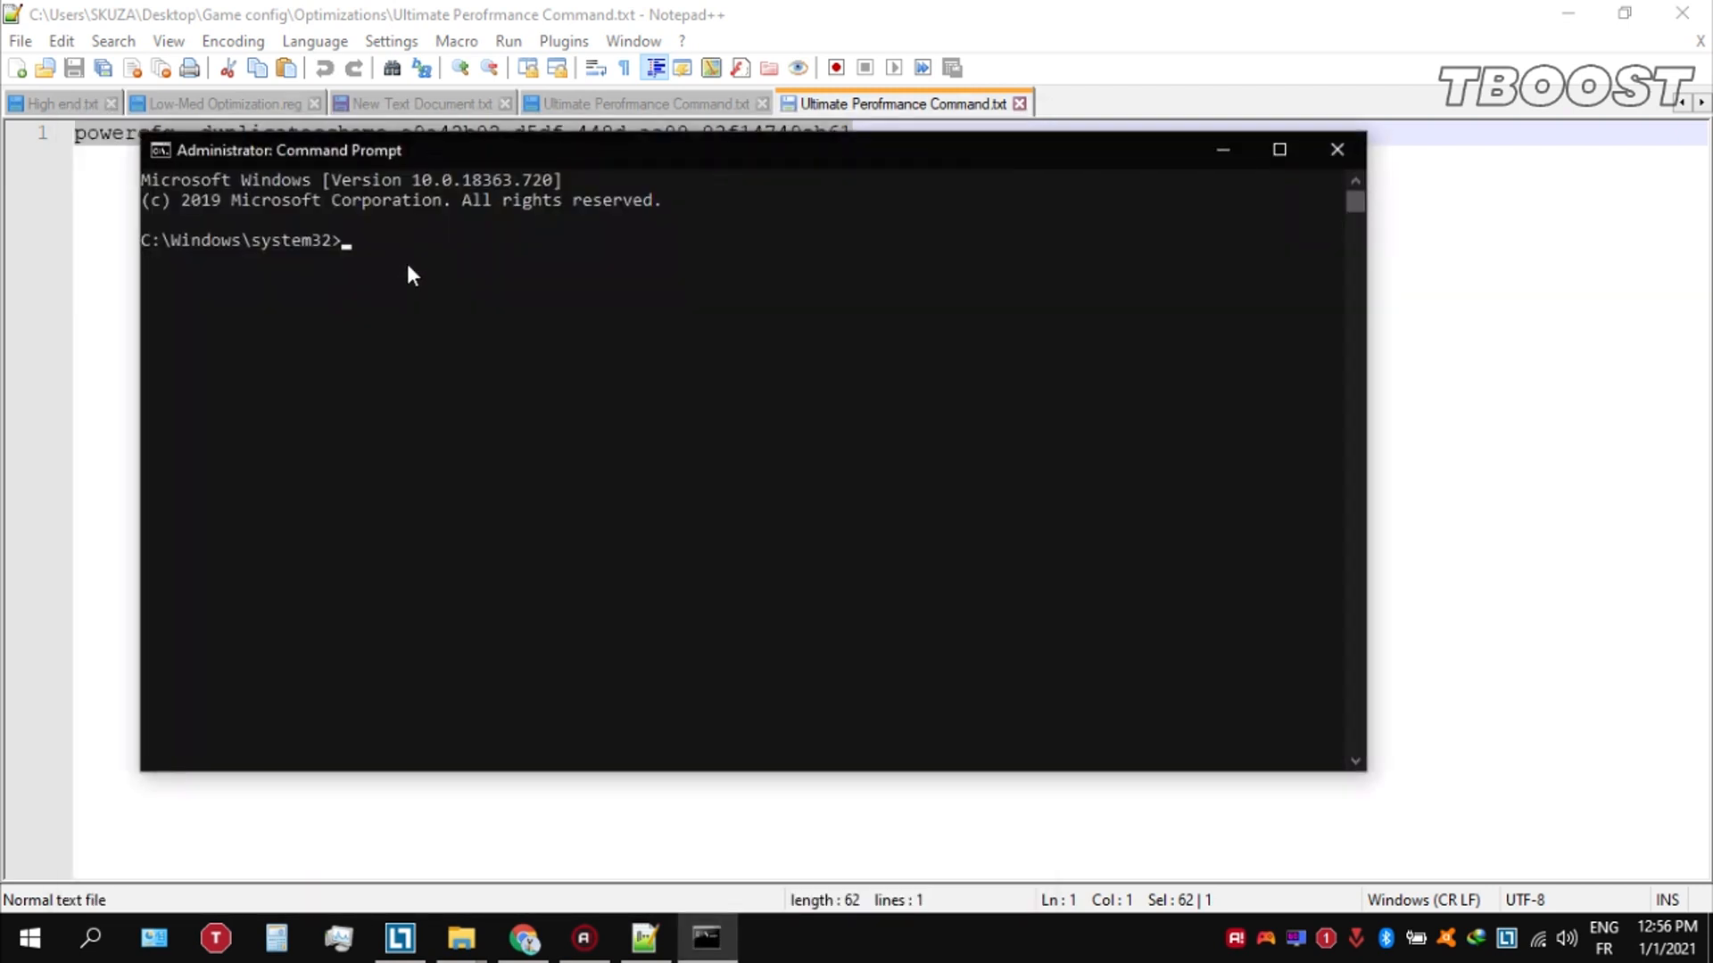
right_click(289, 150)
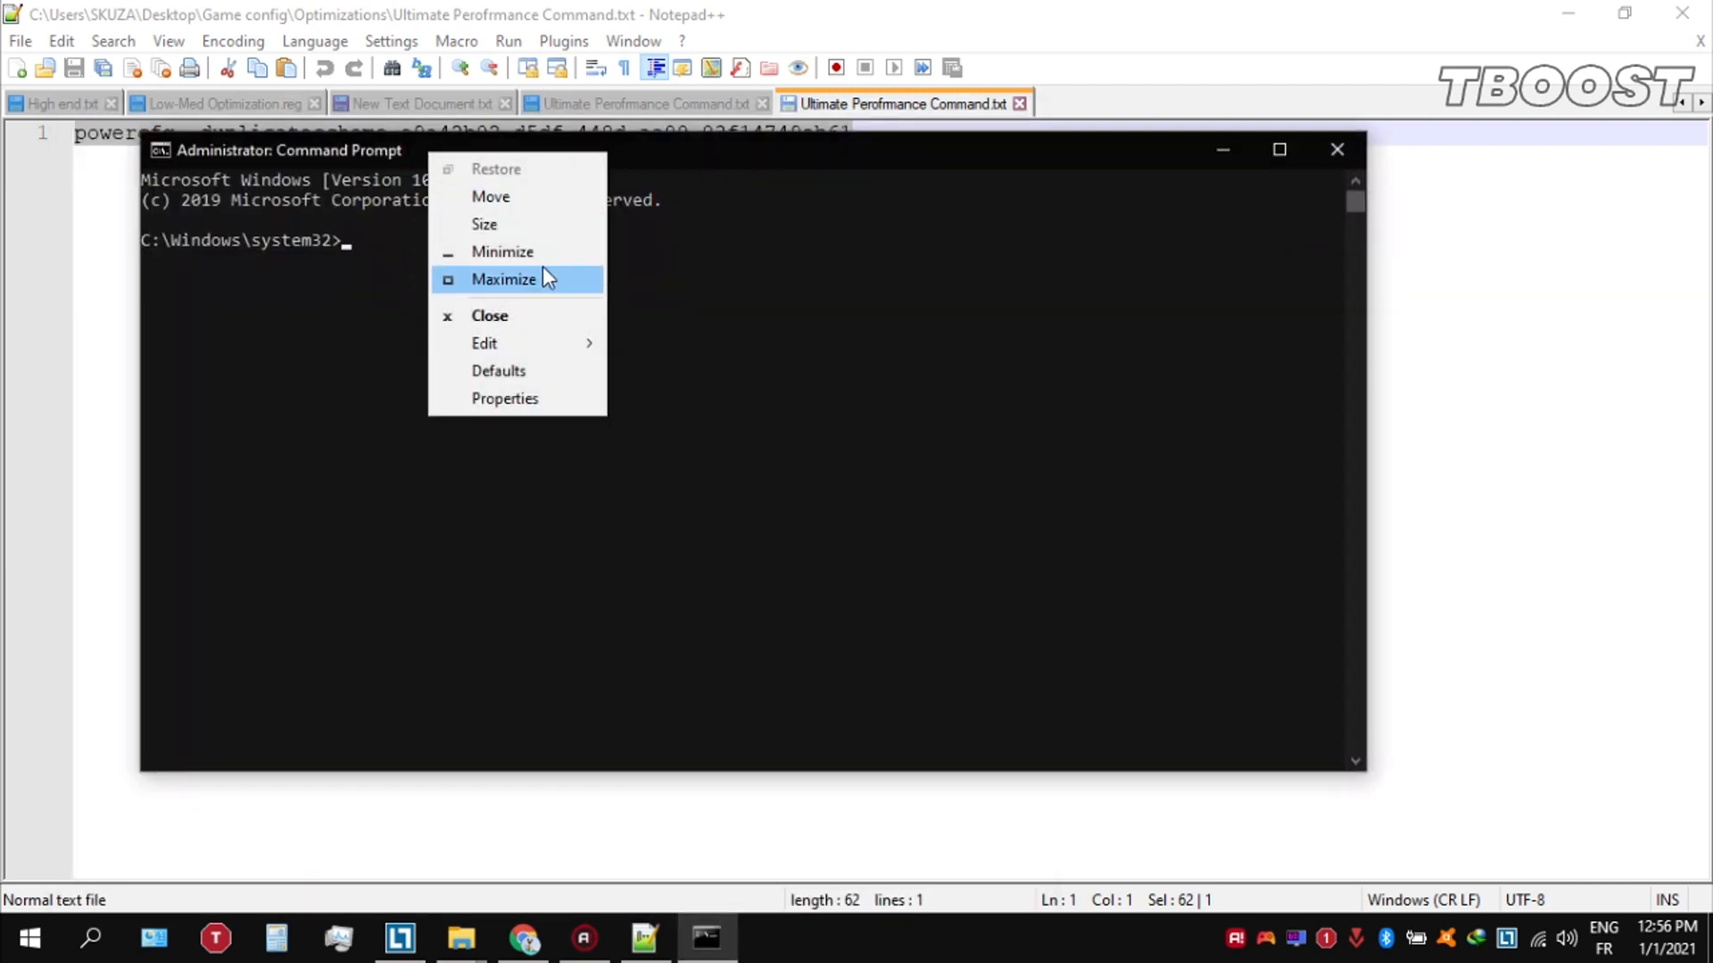
mouse_move(483, 342)
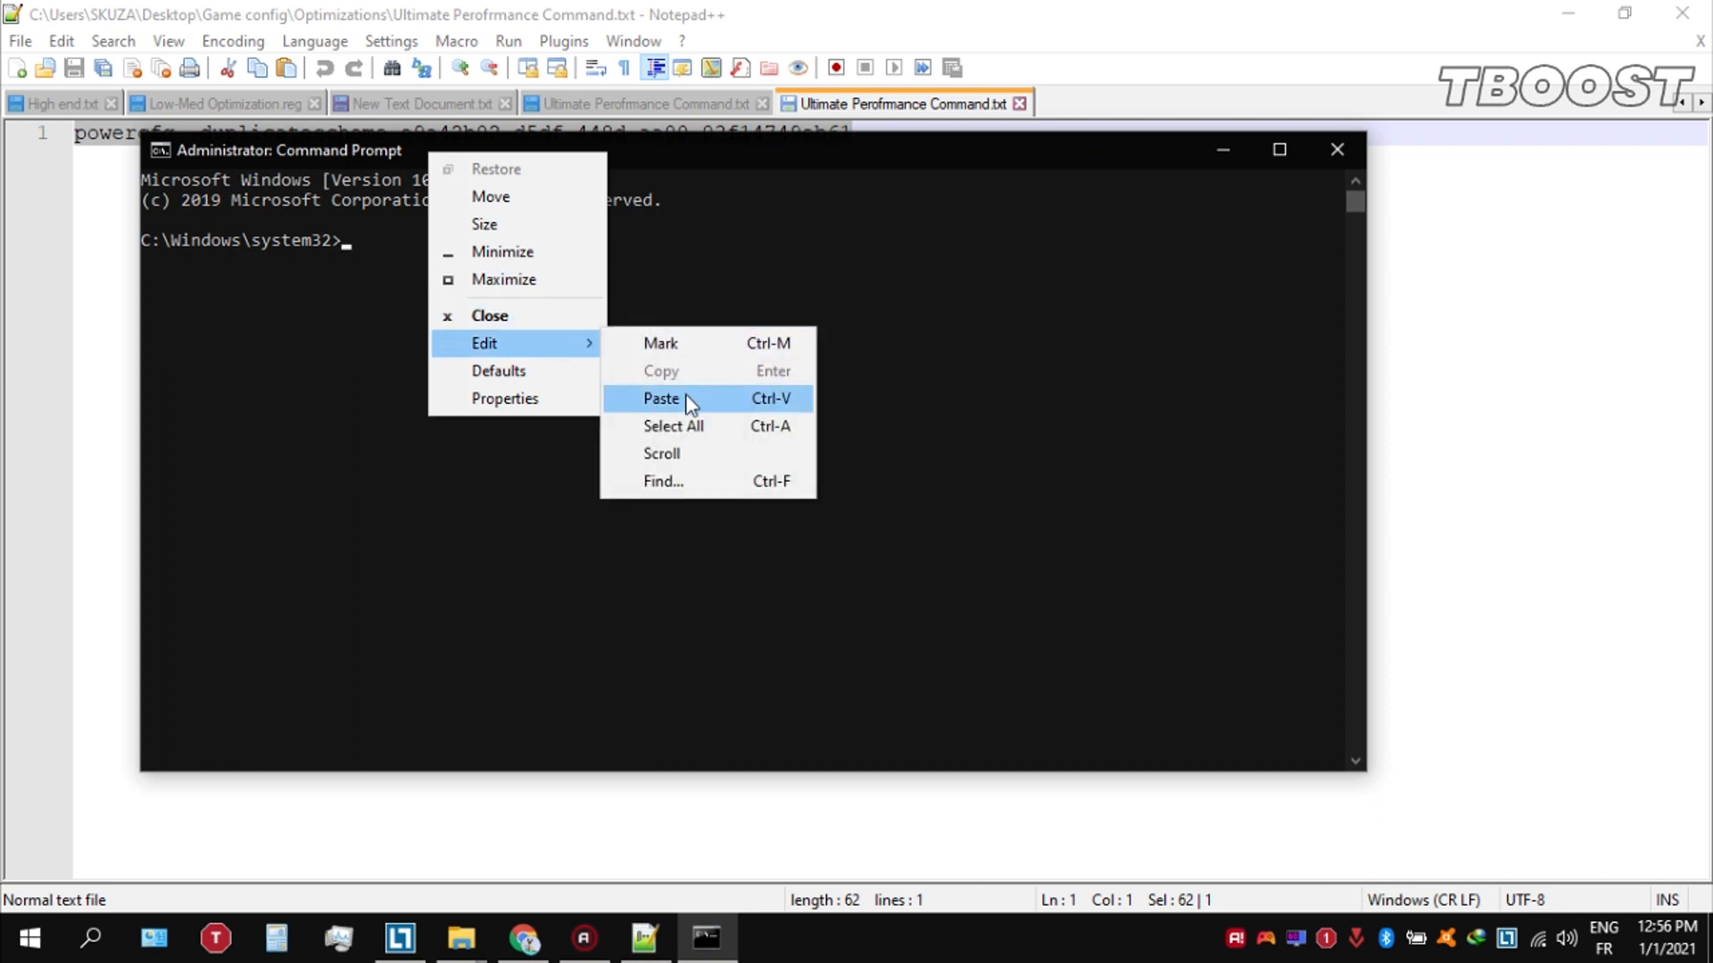
left_click(660, 398)
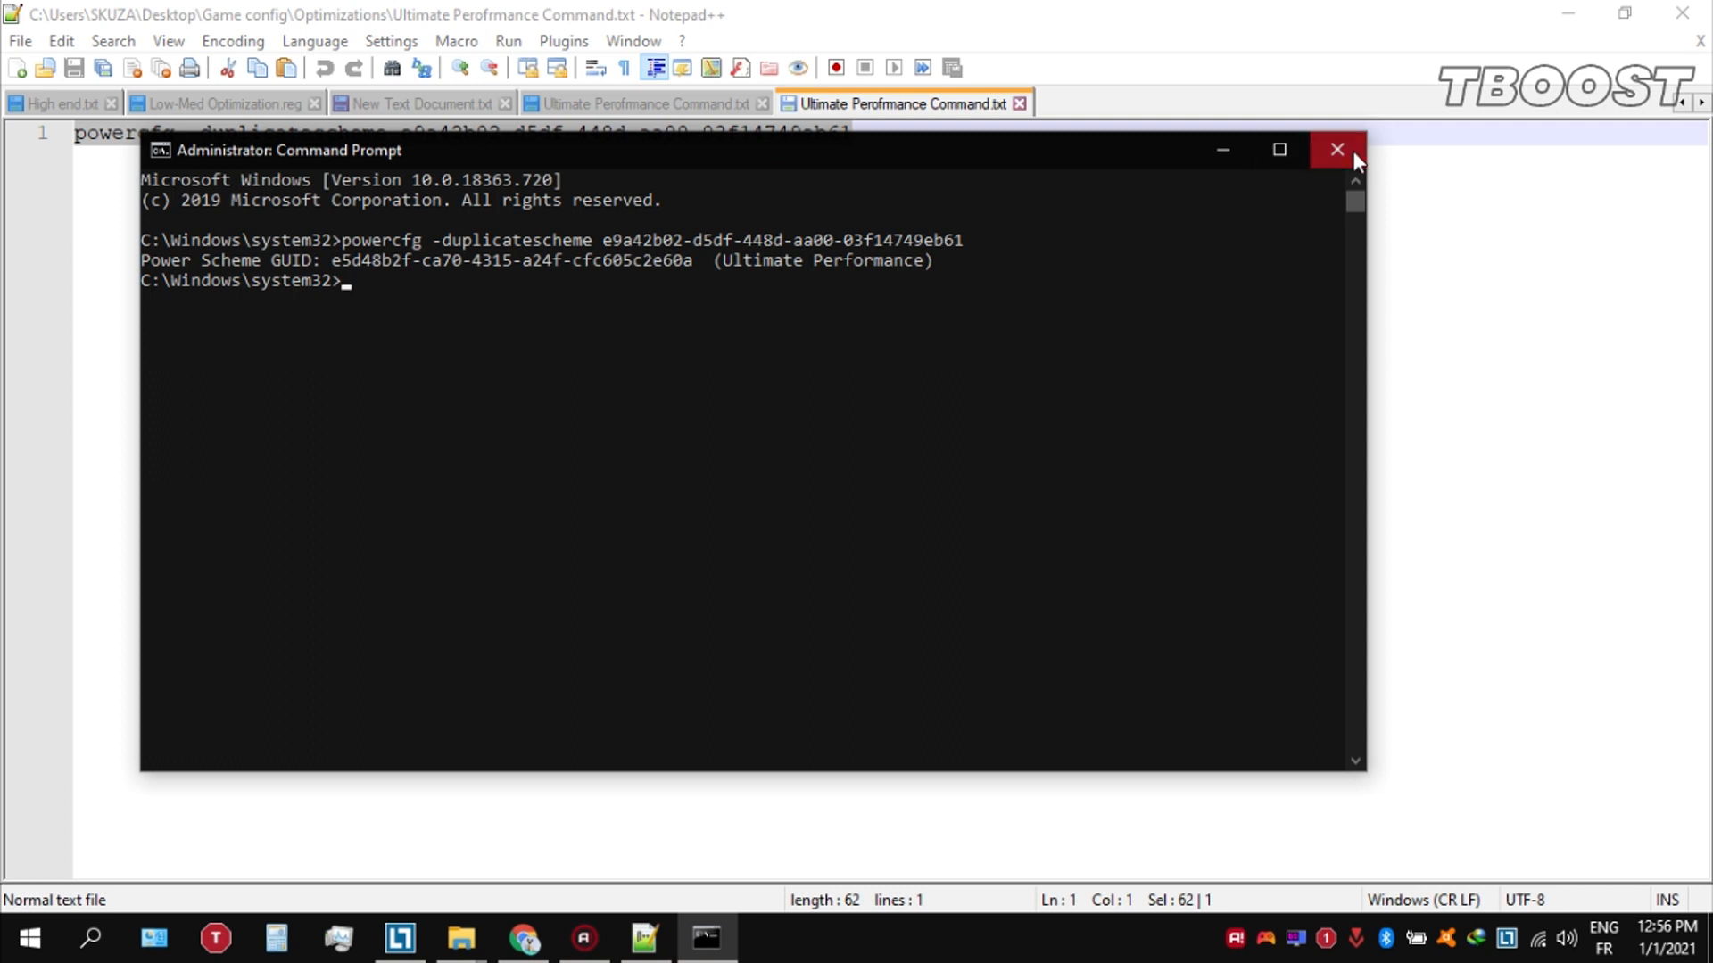
left_click(1335, 150)
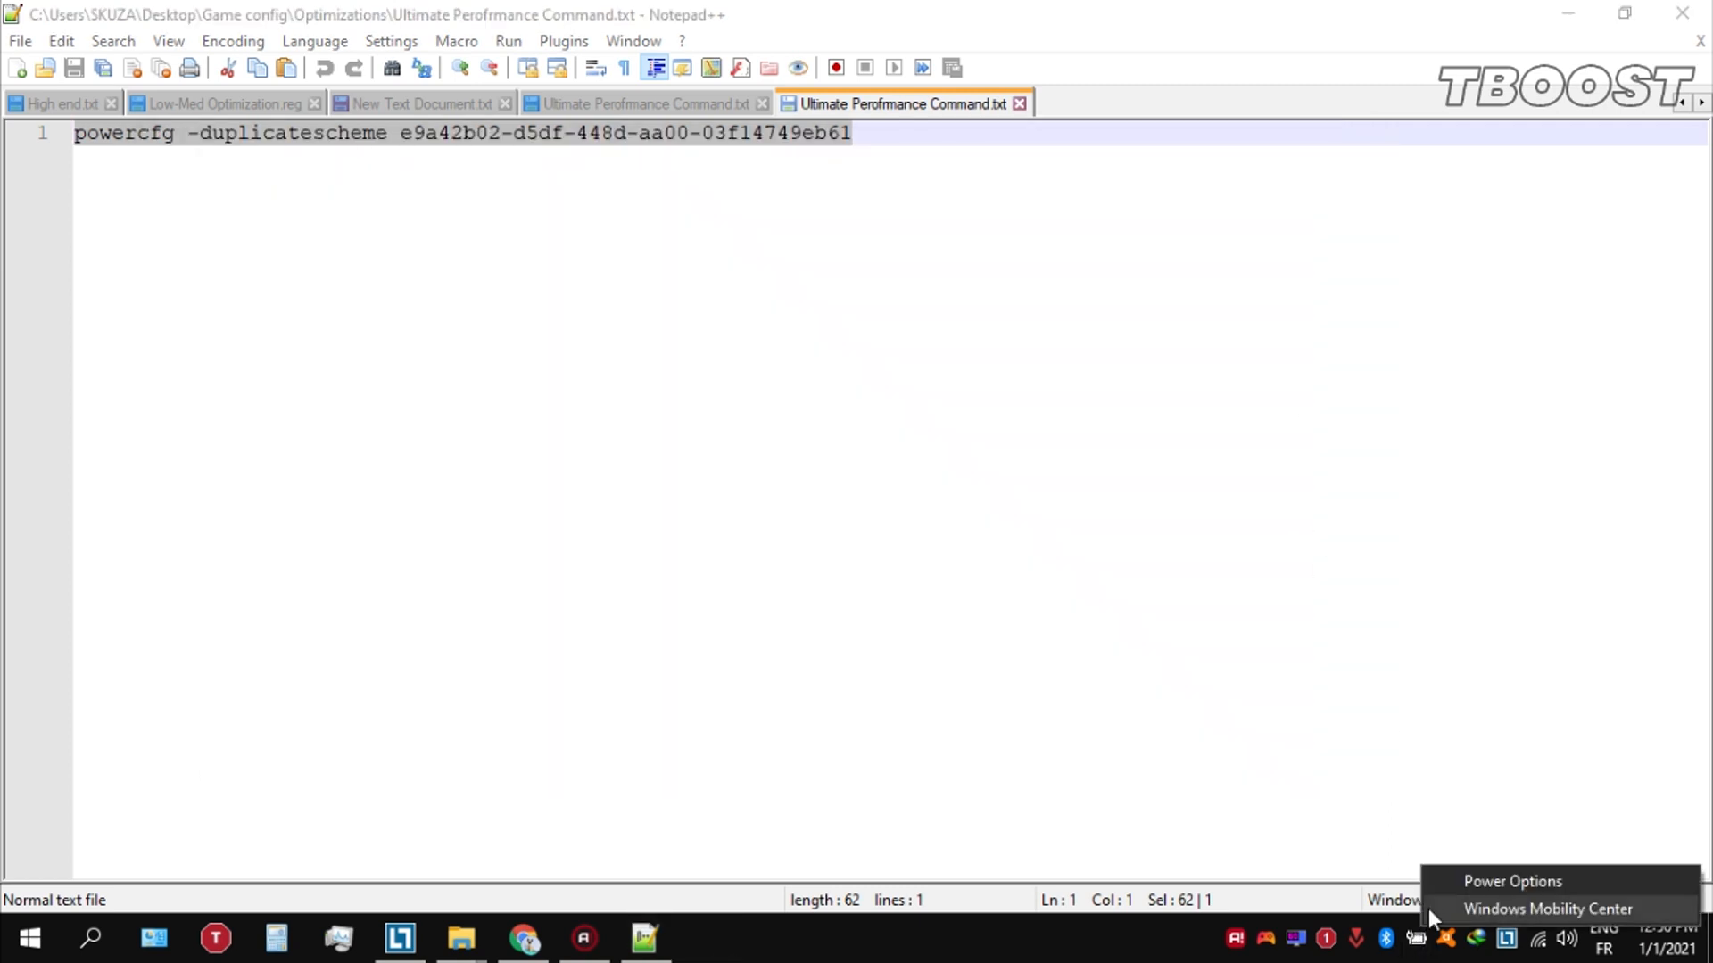
In Power Options, select Ultimate Performance as the active power plan.
left_click(1511, 881)
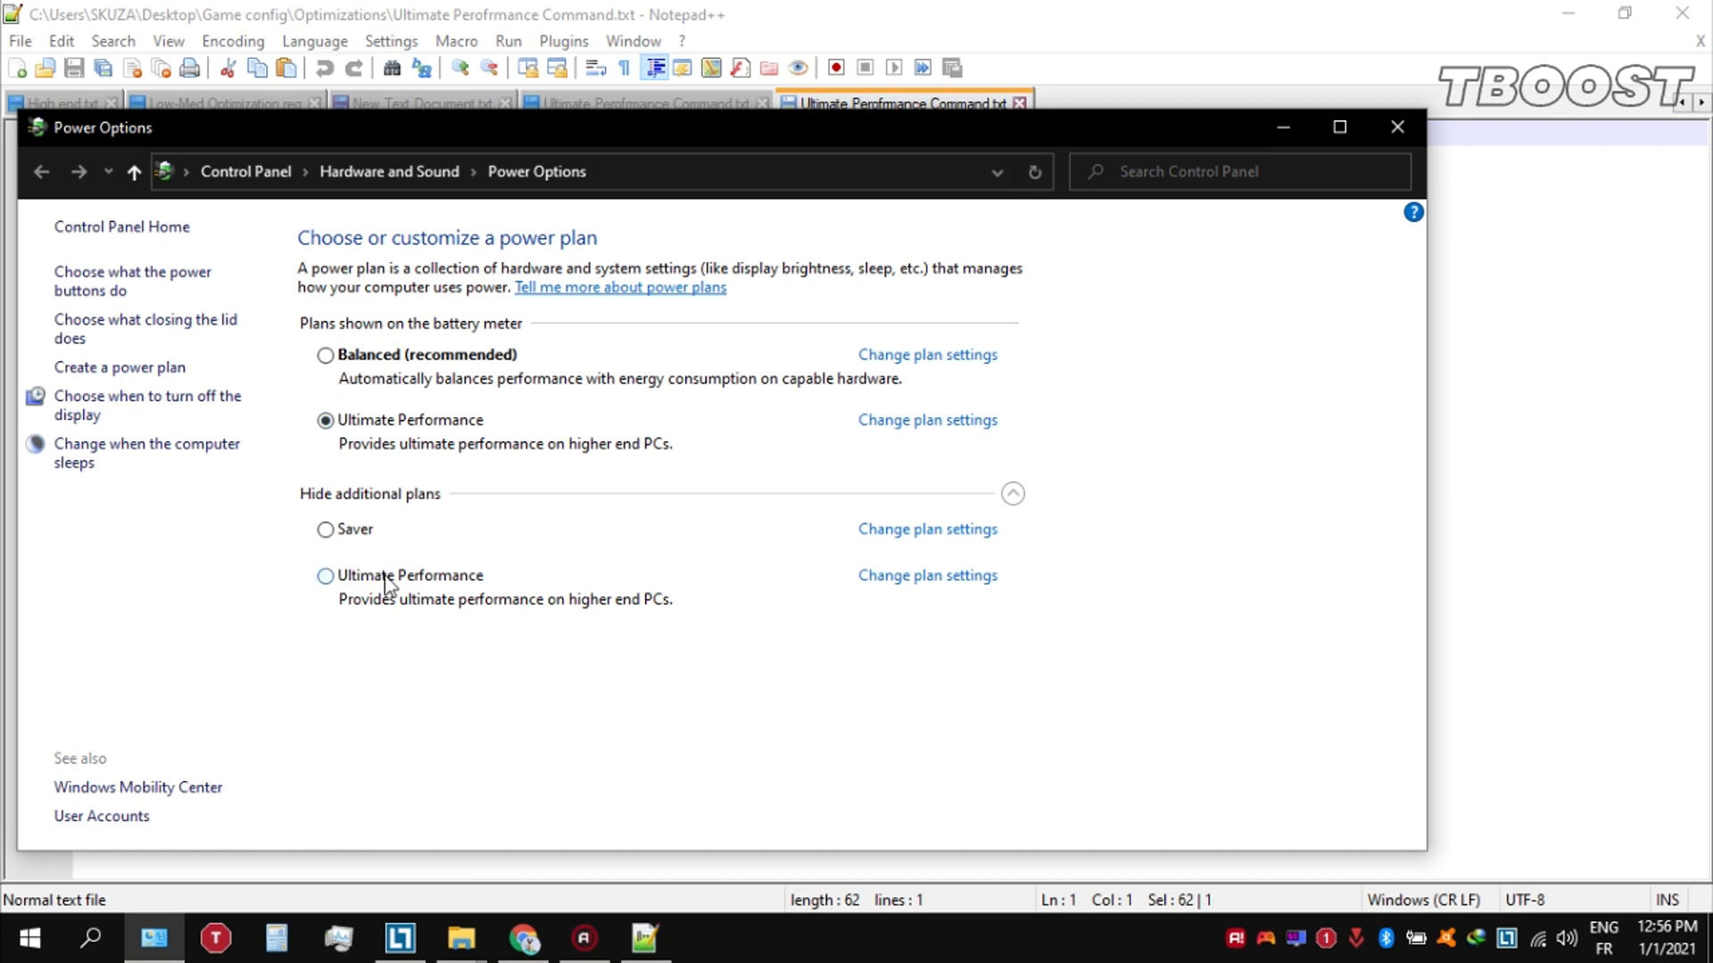
left_click(325, 528)
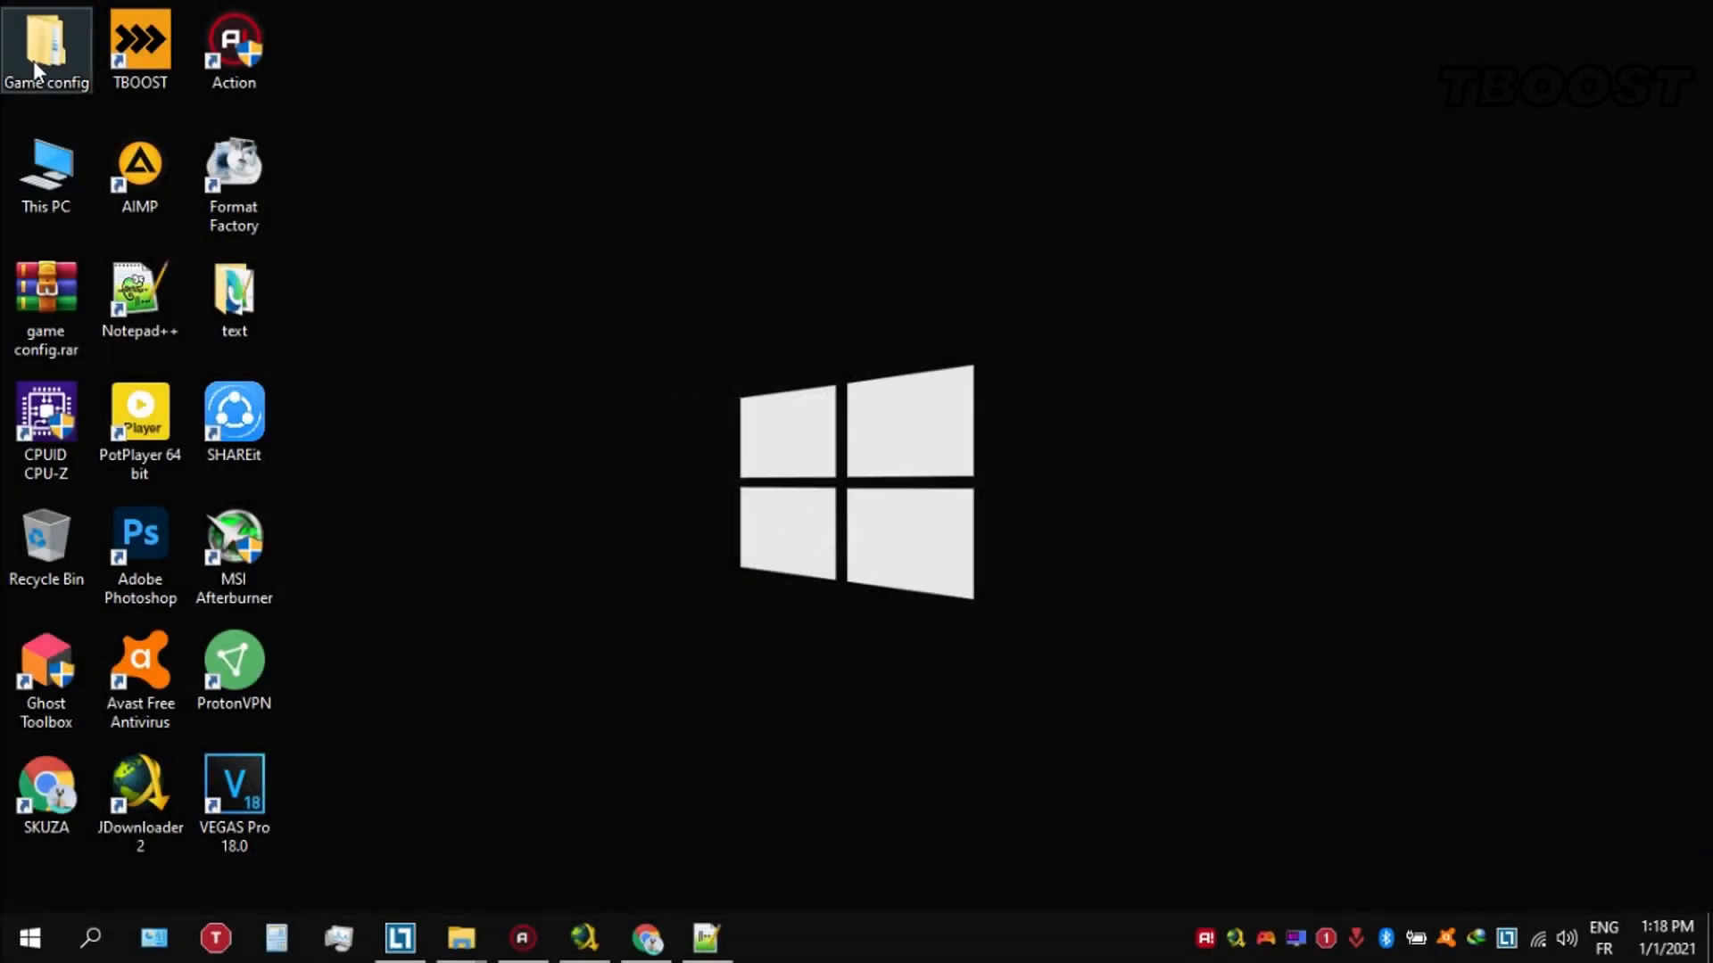
In Reg Optimization Fixes, merge the Disable DVR and Low-Med Optimization .reg tweaks into the registry.
double_click(46, 50)
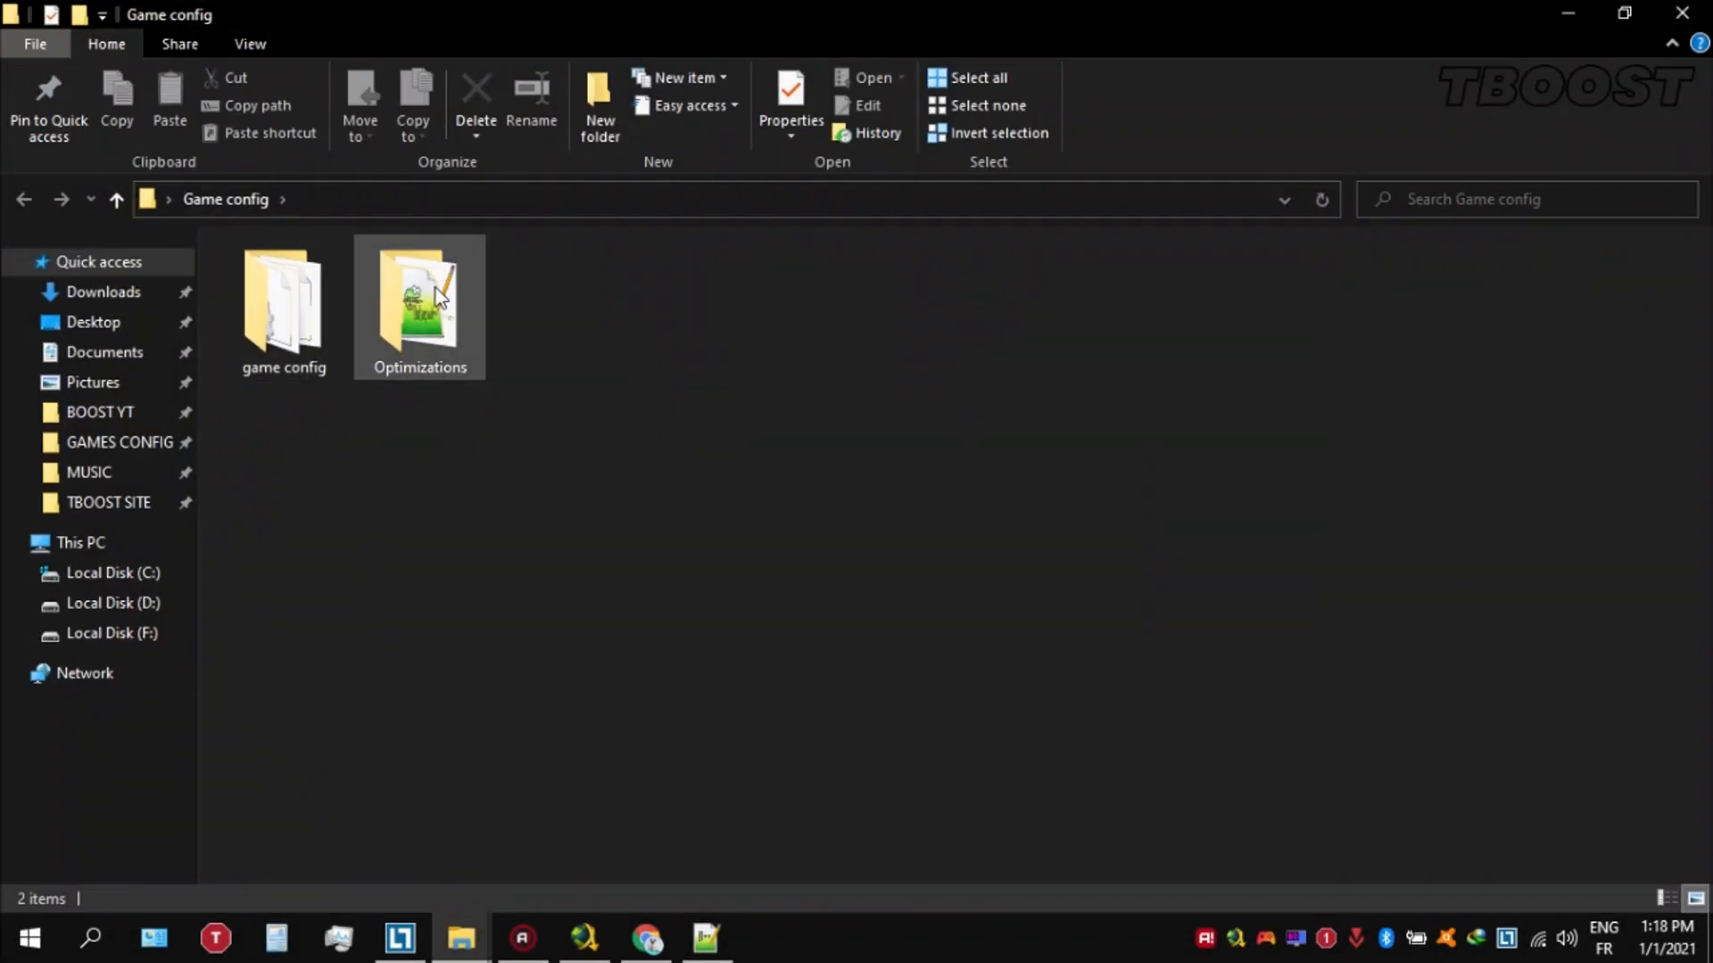
double_click(417, 300)
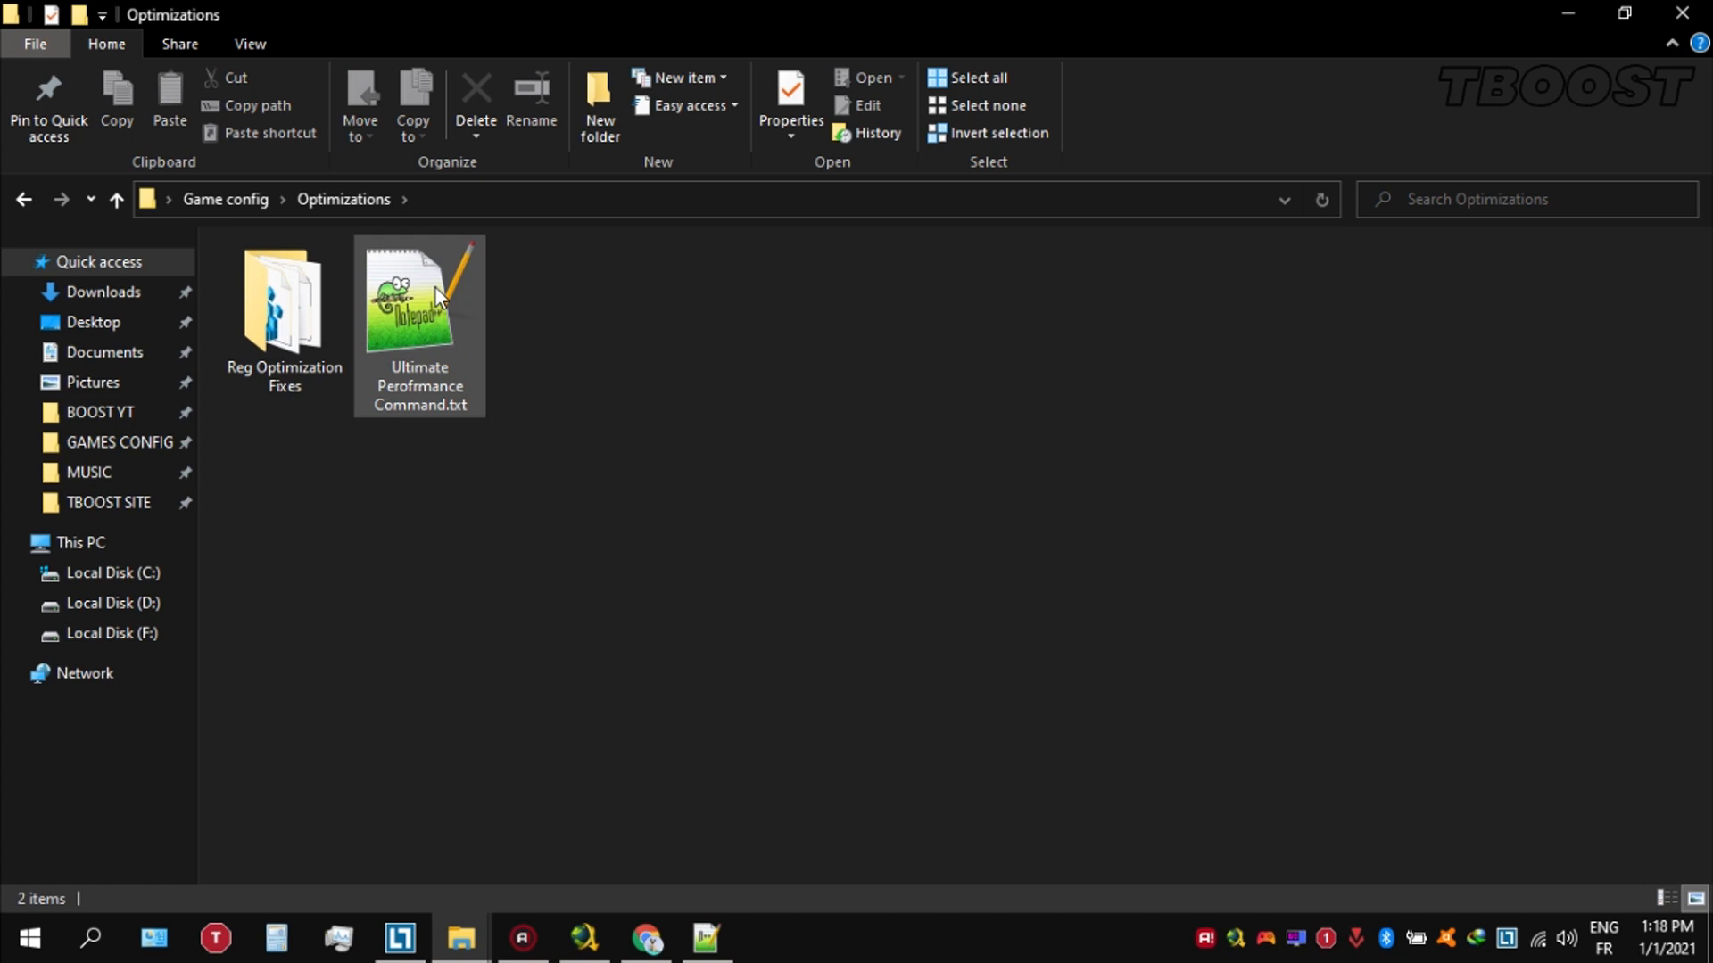
double_click(284, 300)
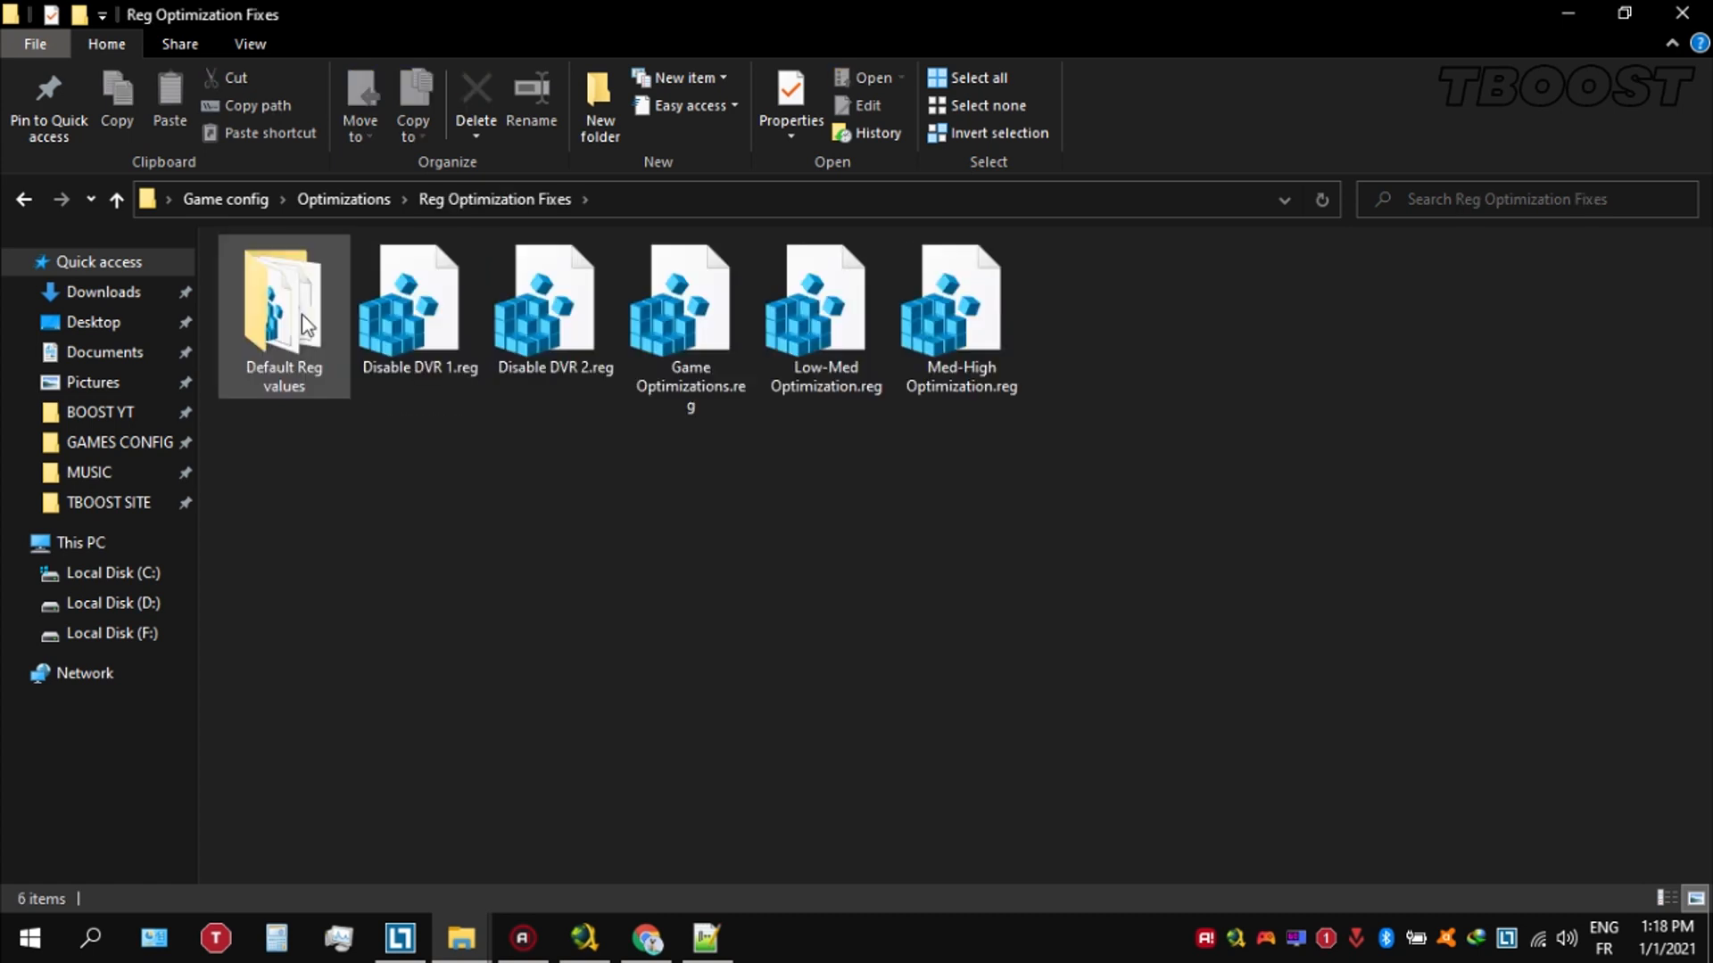
left_click(417, 305)
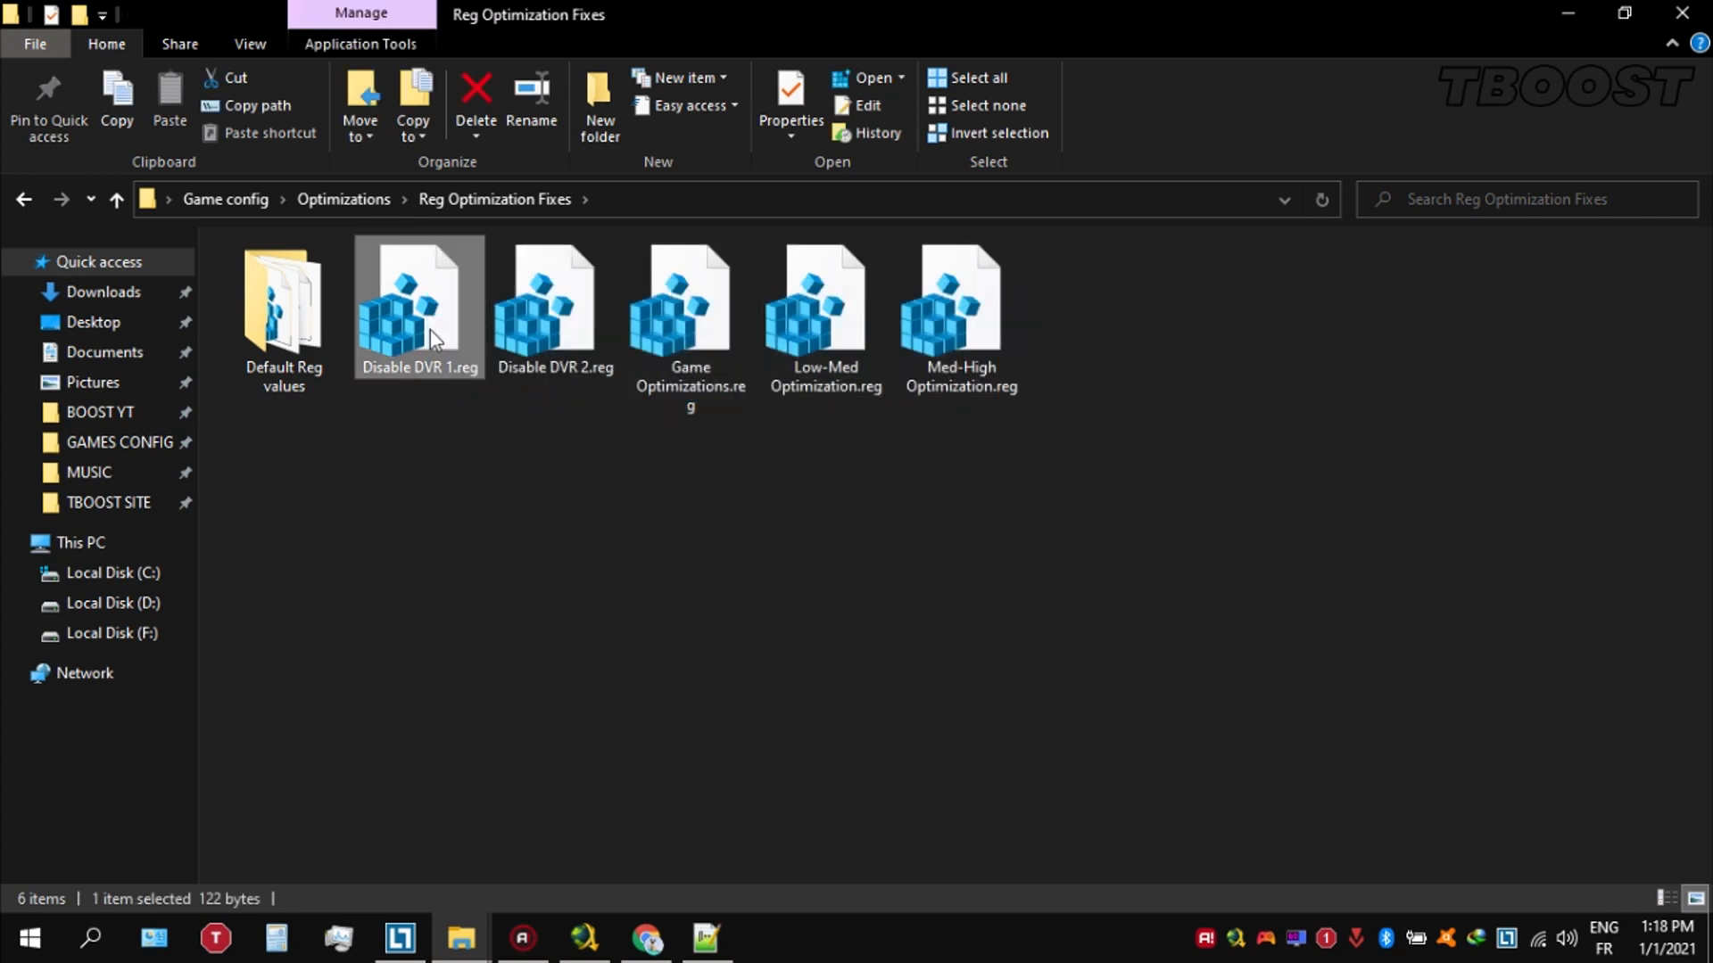
left_click(553, 305)
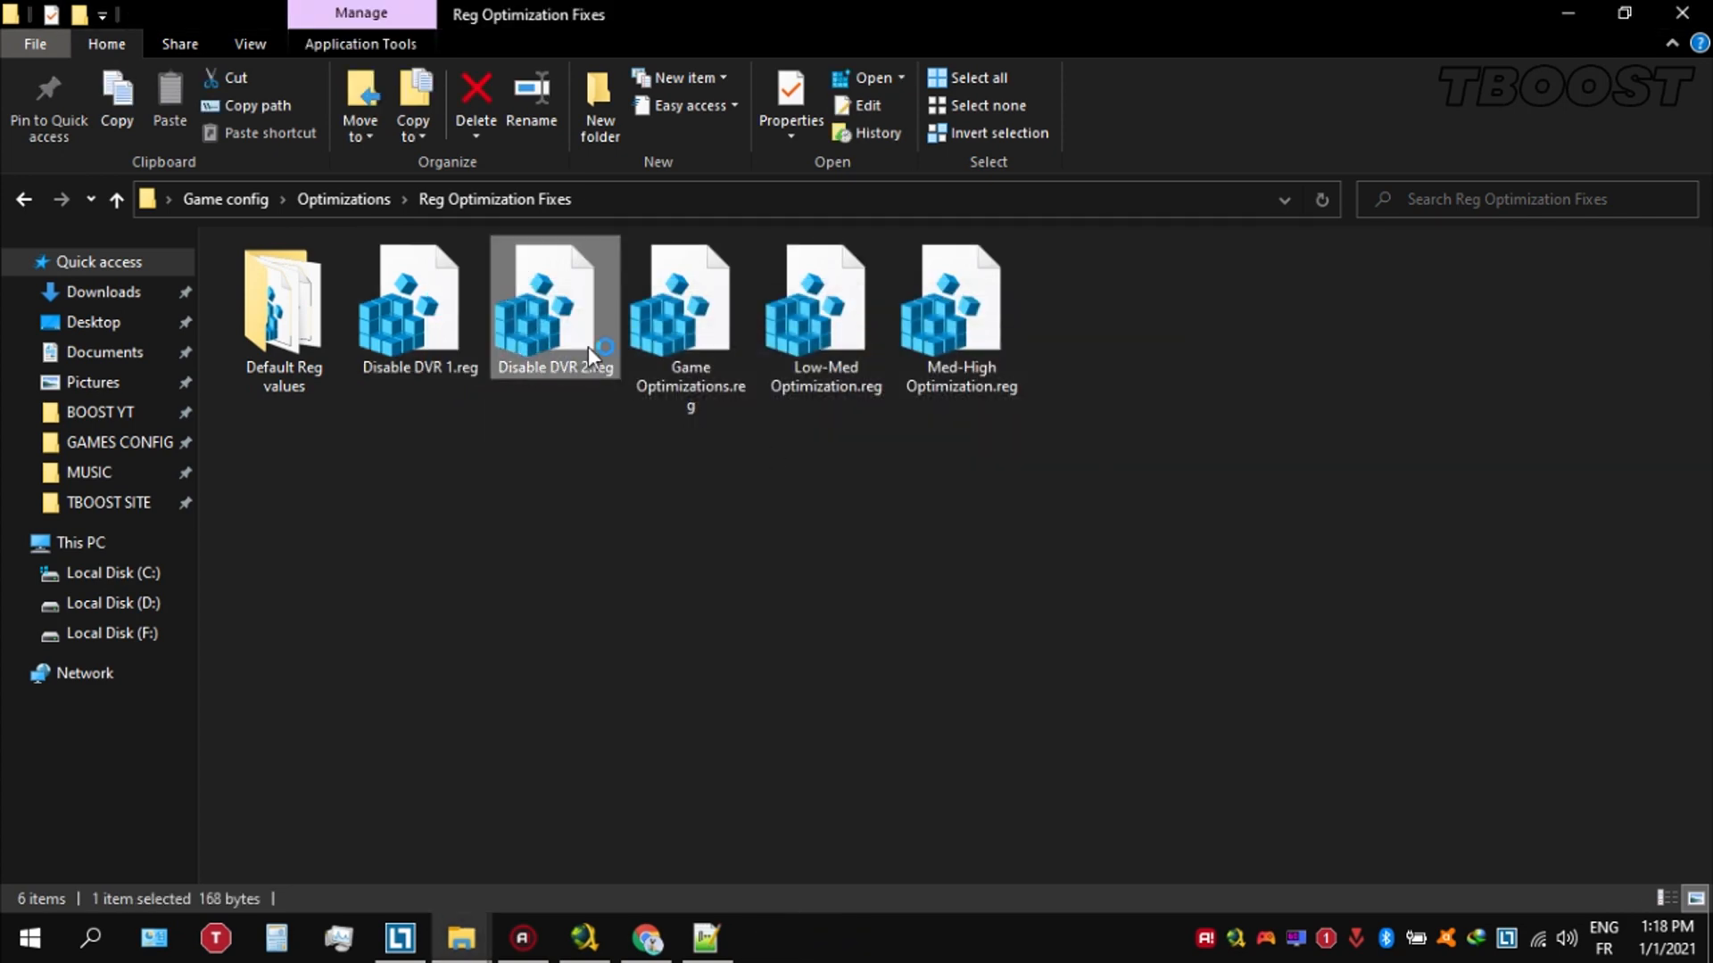
double_click(689, 295)
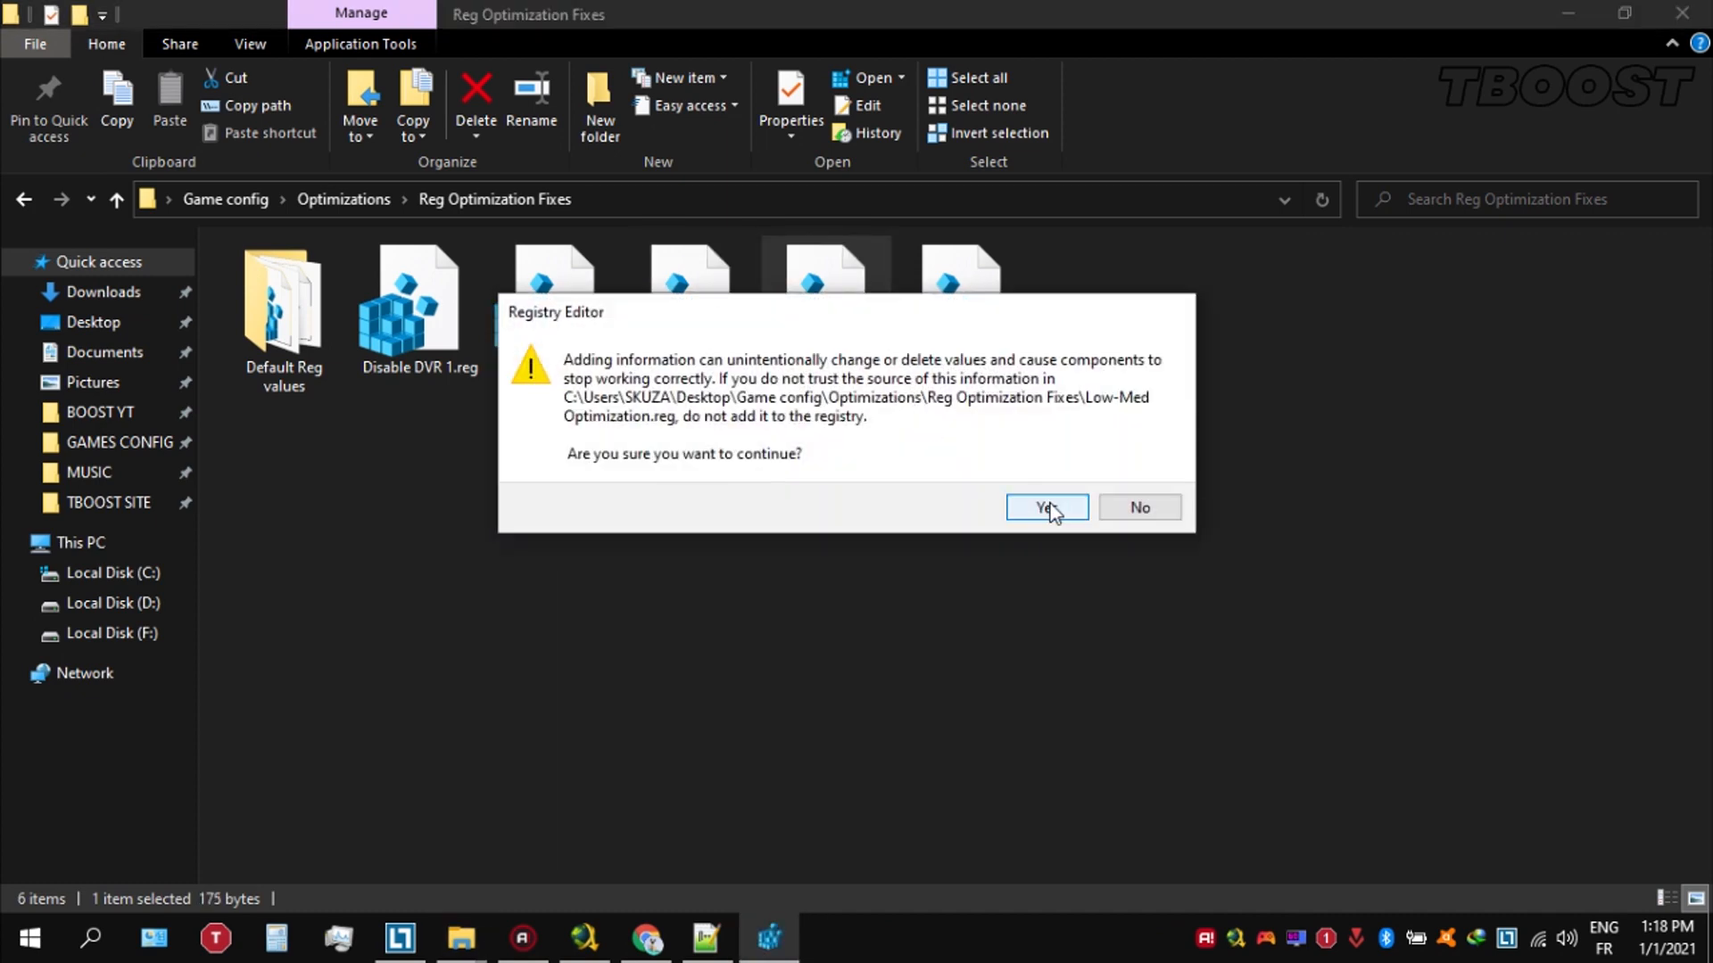
left_click(1044, 506)
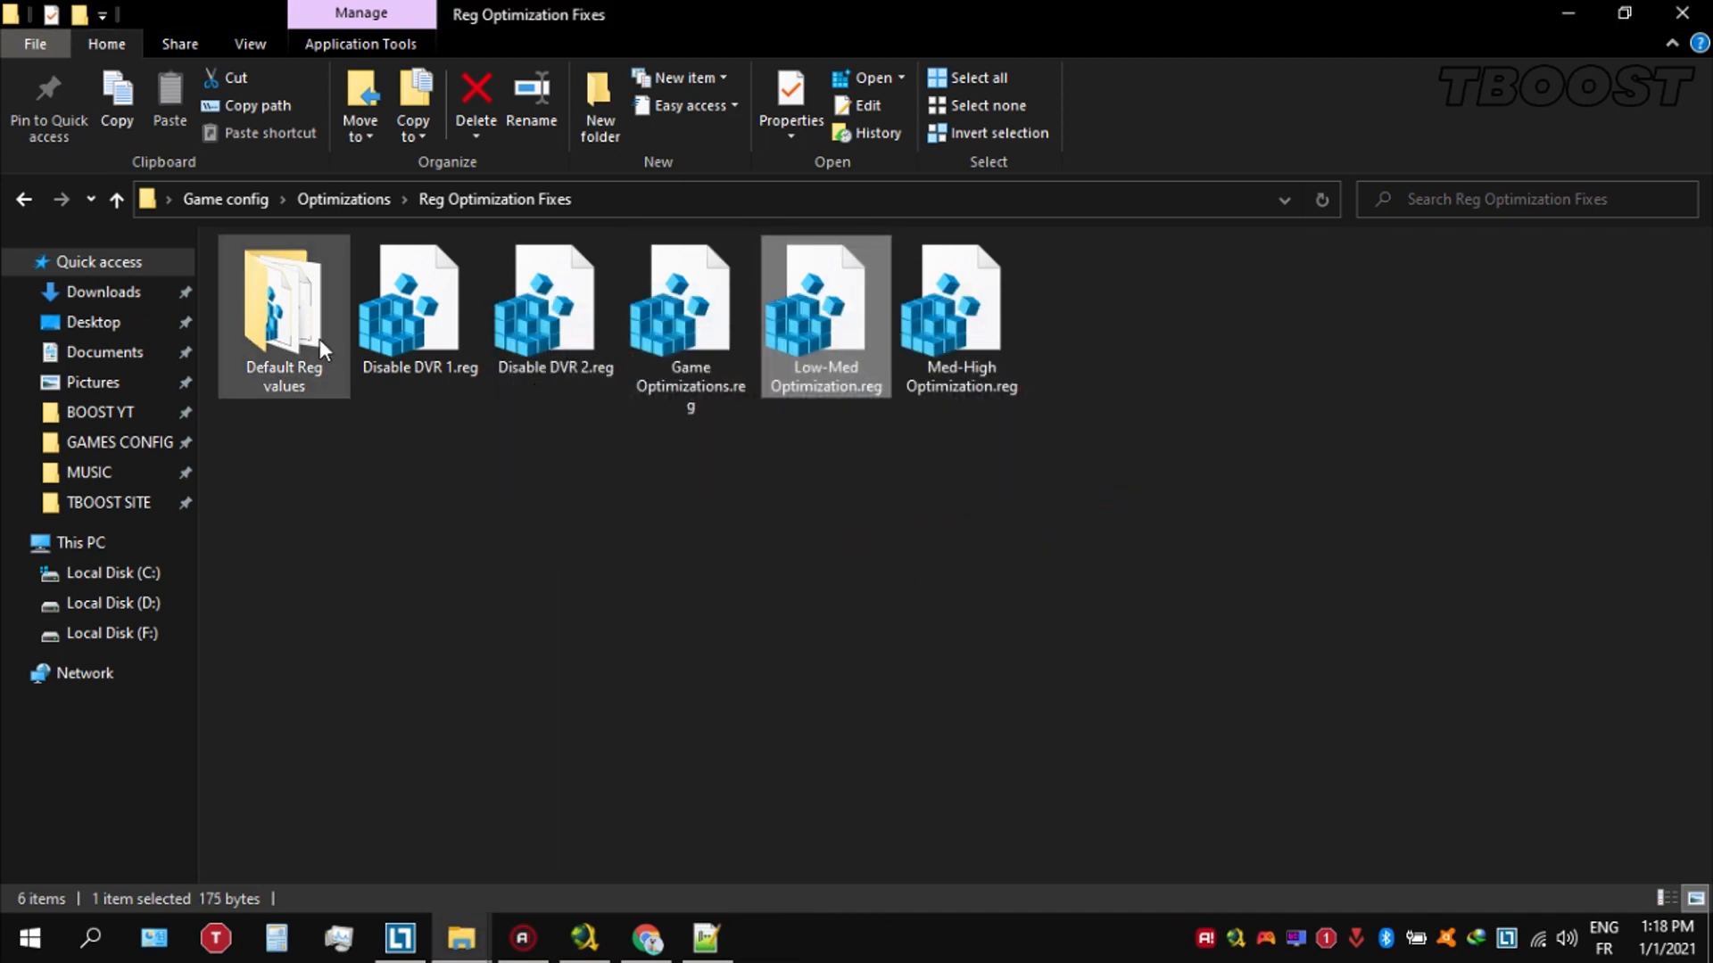
Browse the Default Reg values folder holding the restore files.
double_click(282, 305)
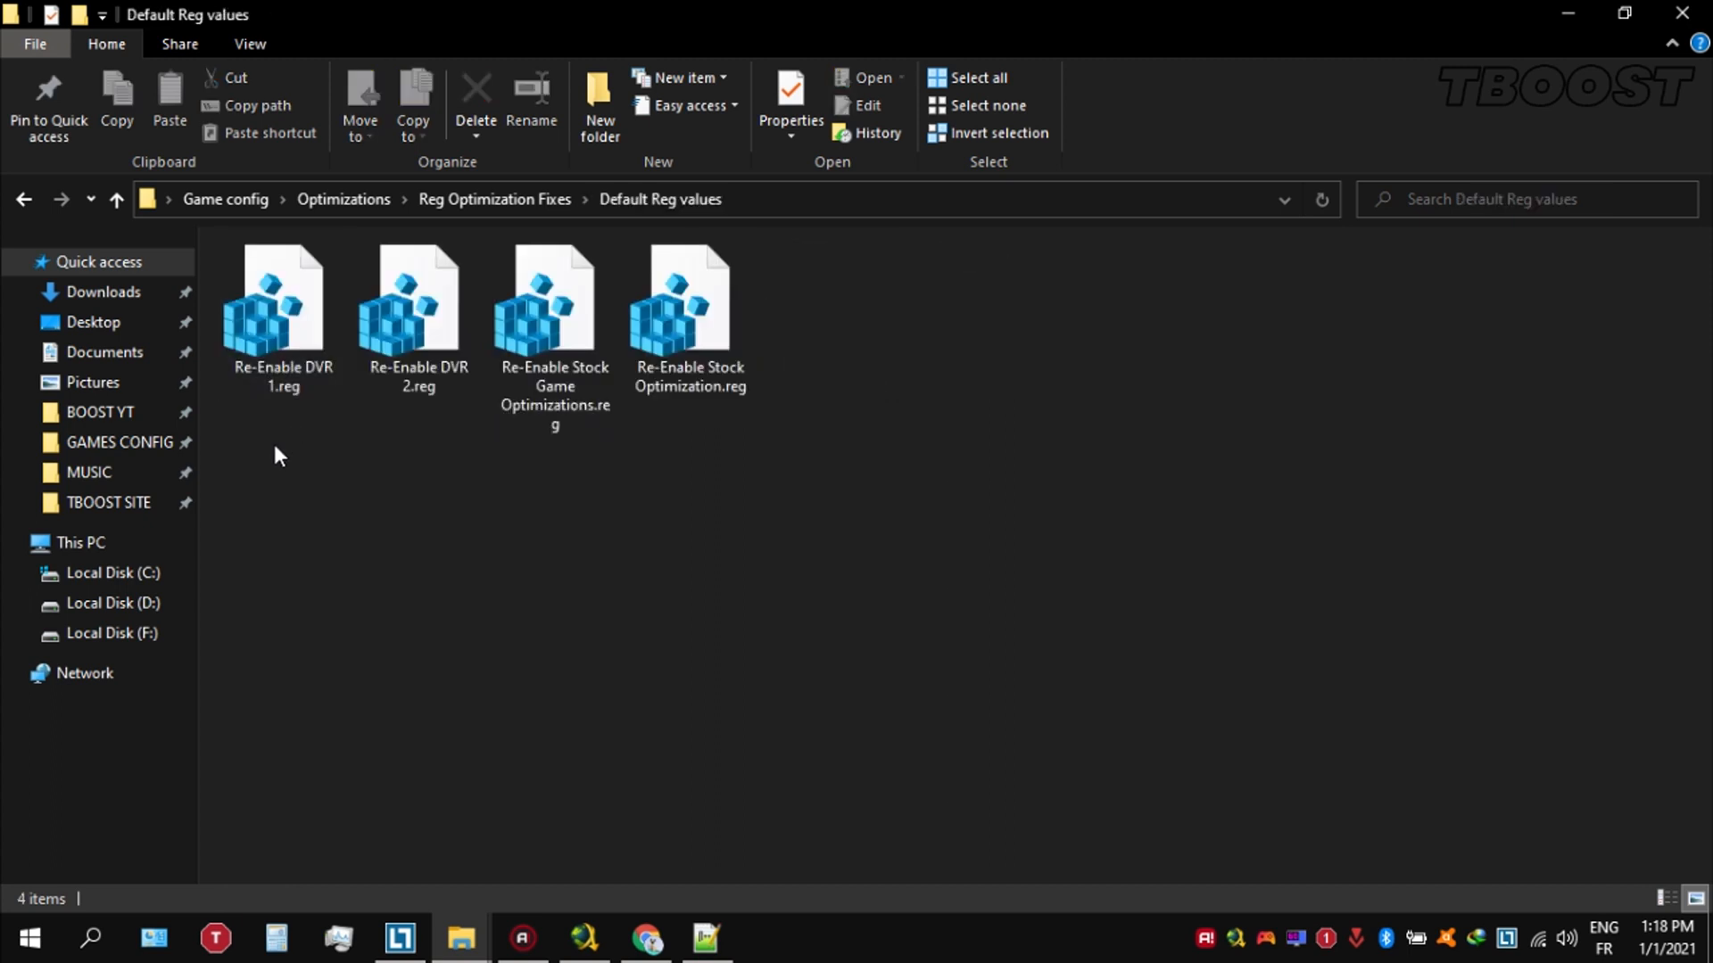
mouse_move(796, 298)
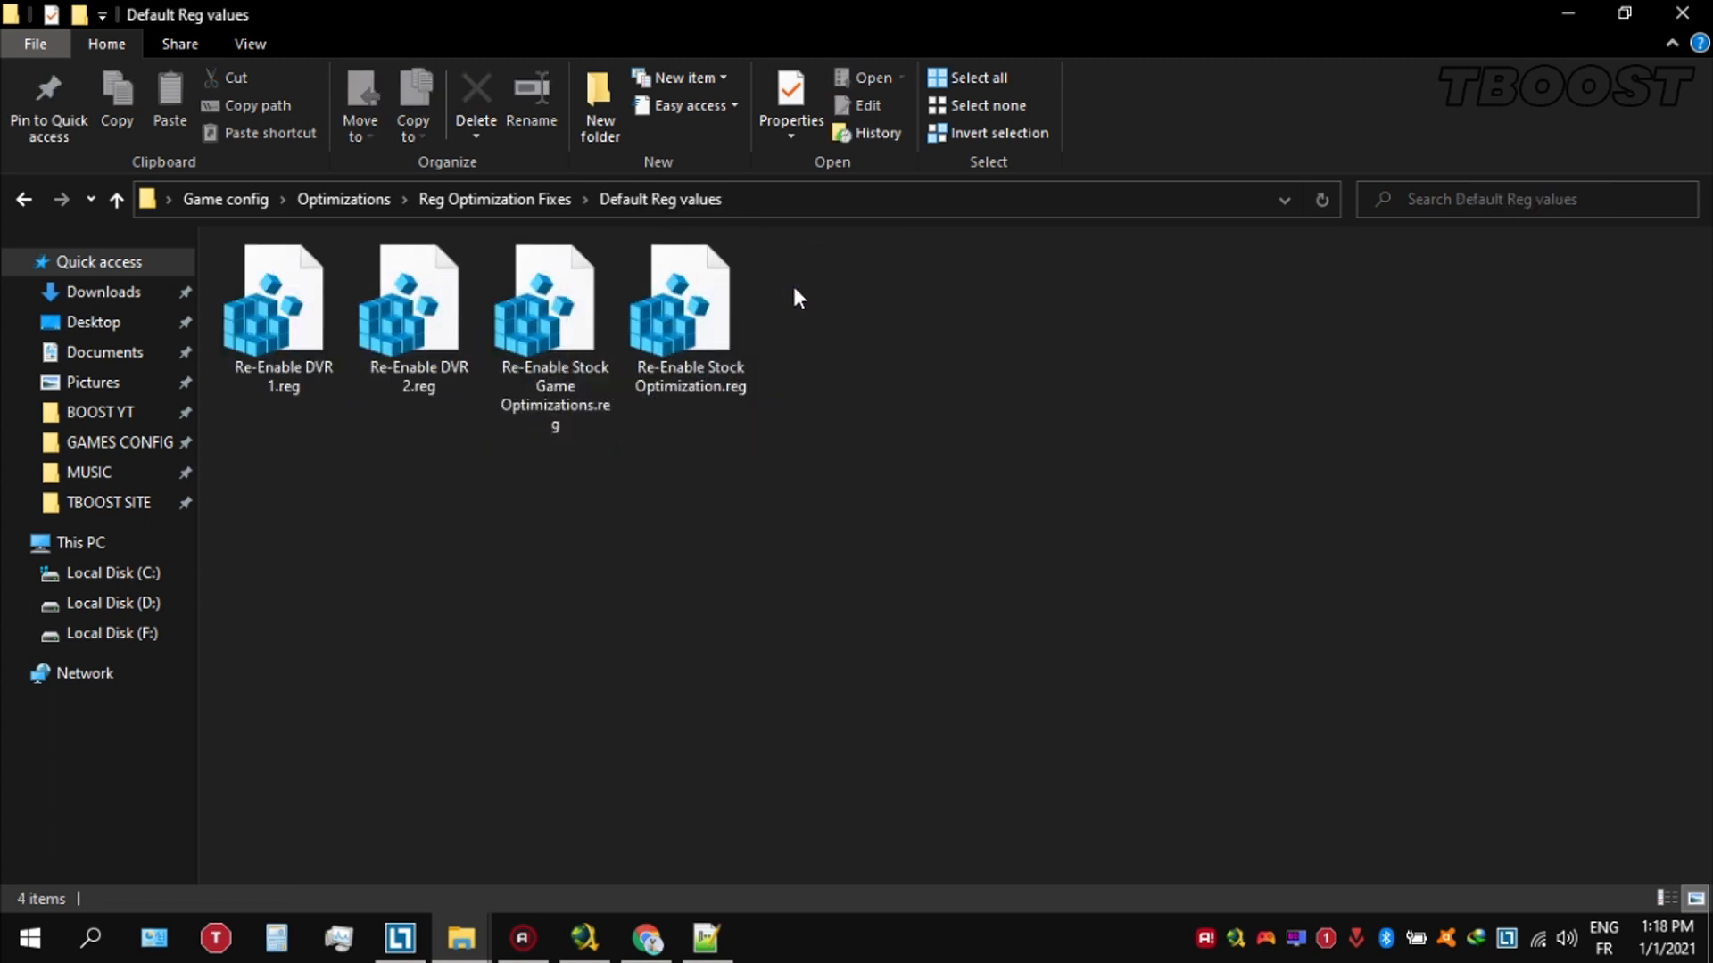
left_click(553, 304)
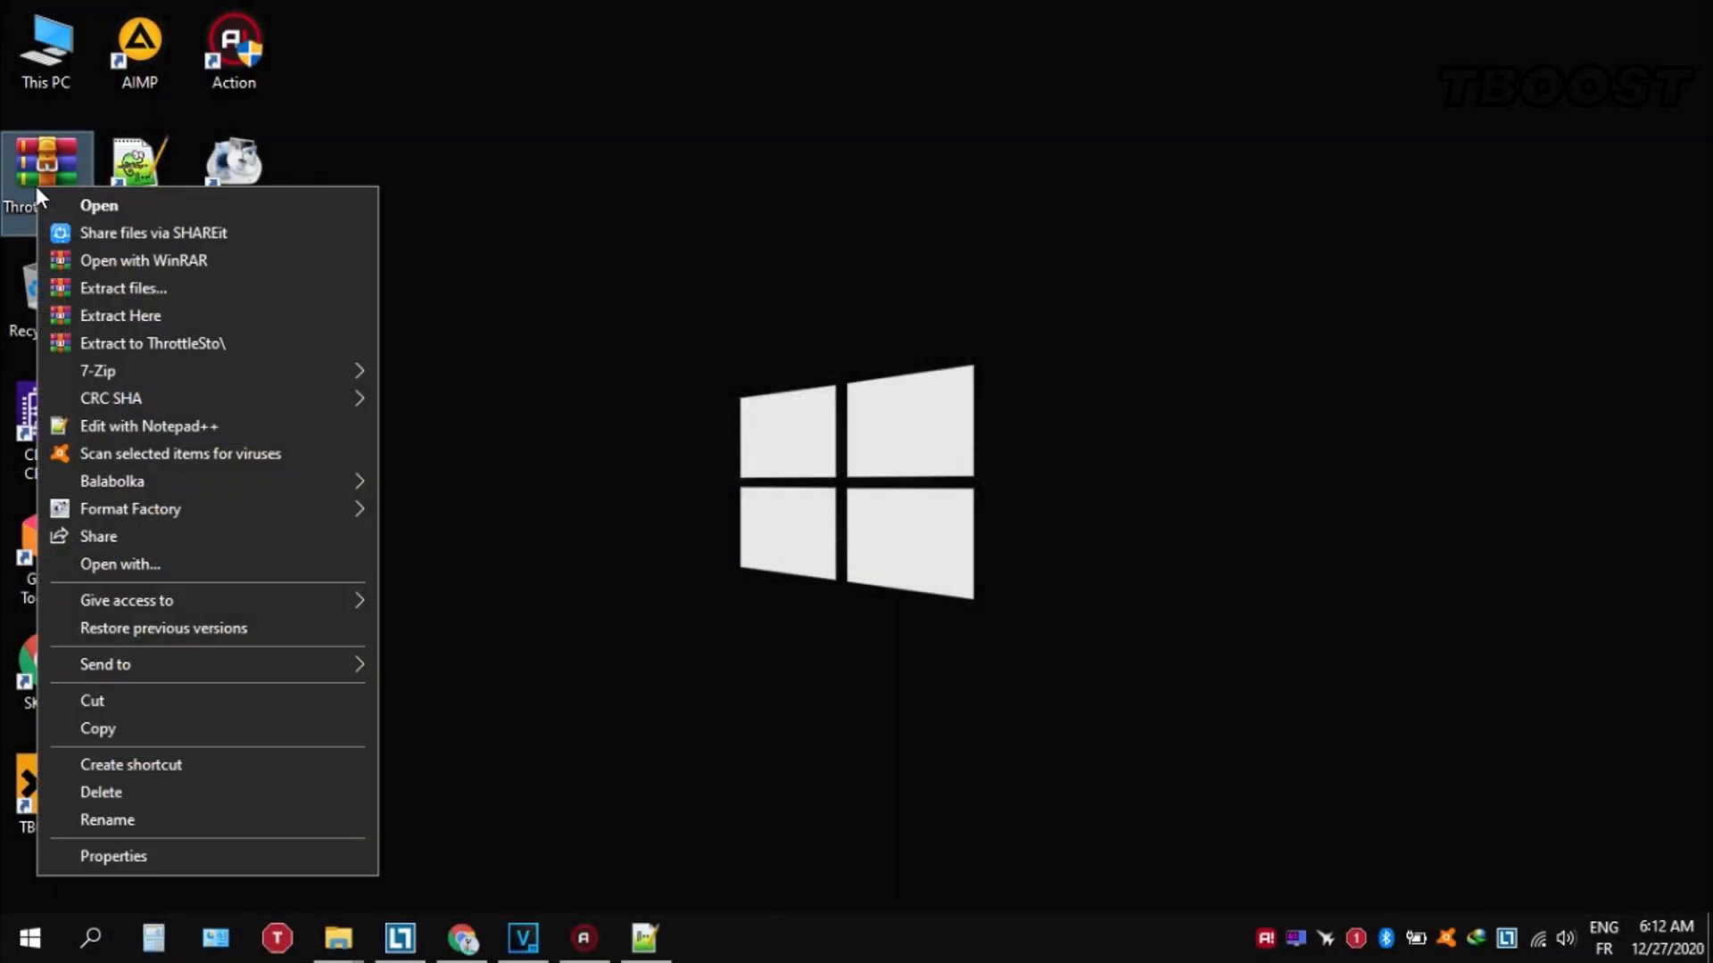
mouse_move(303, 330)
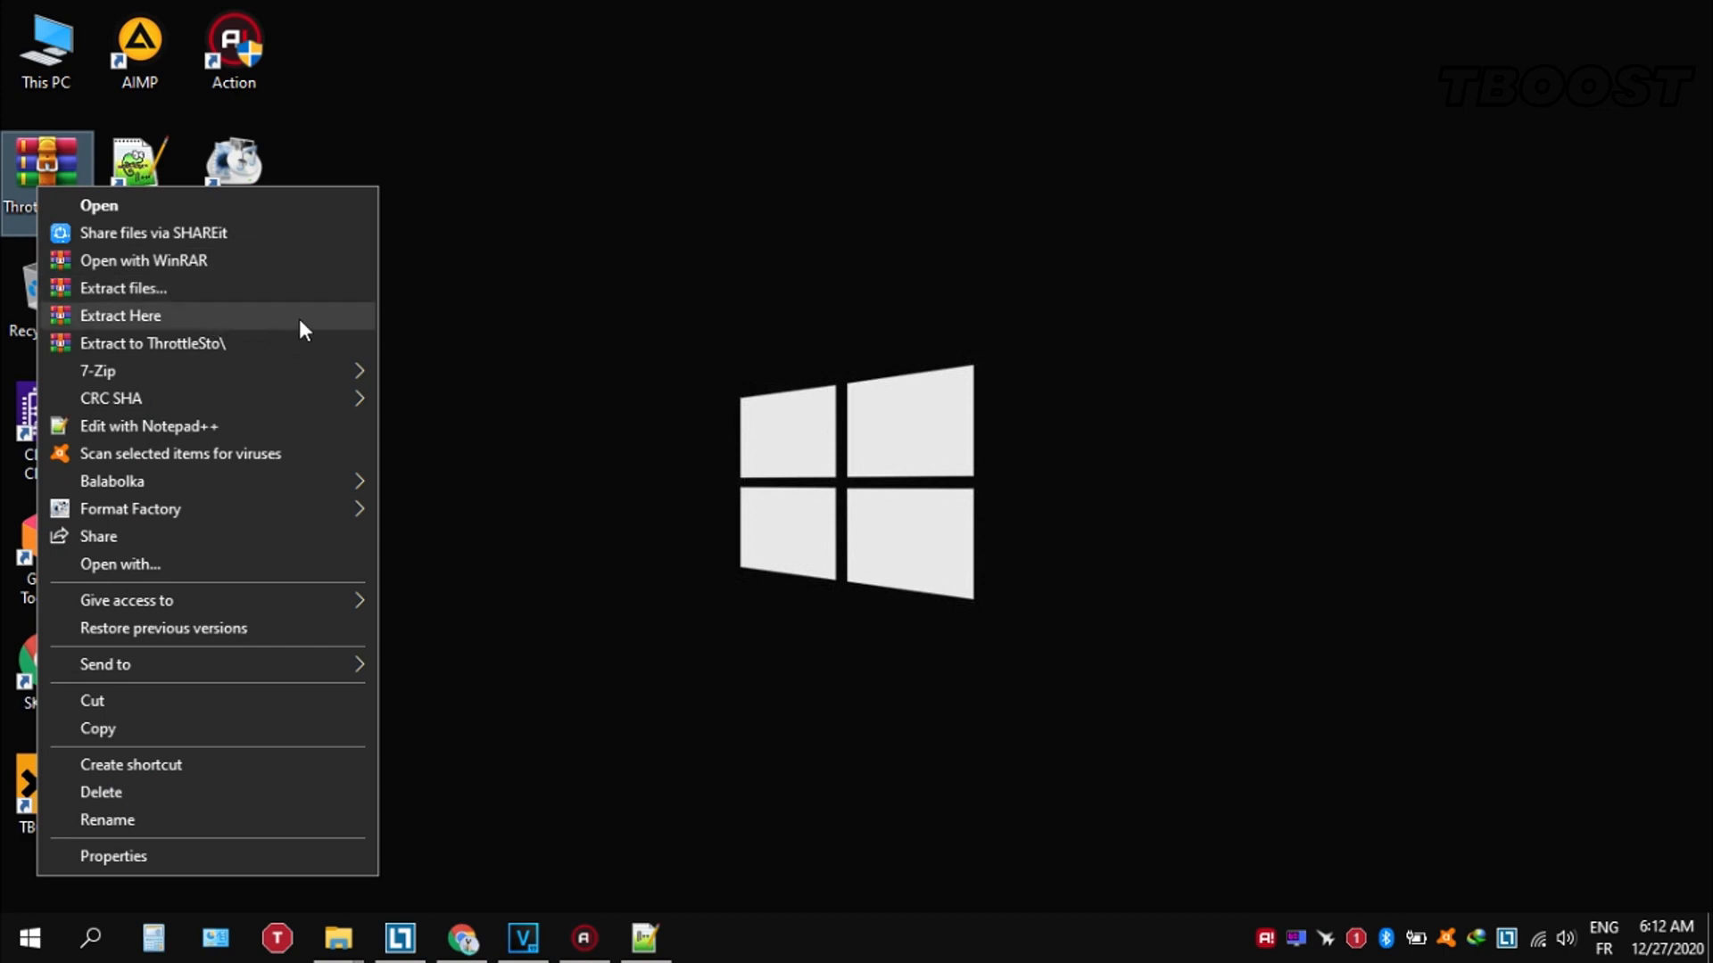
Extract ThrottleStop 8.70 to the desktop, launch it, and select performance profile 1.
left_click(119, 316)
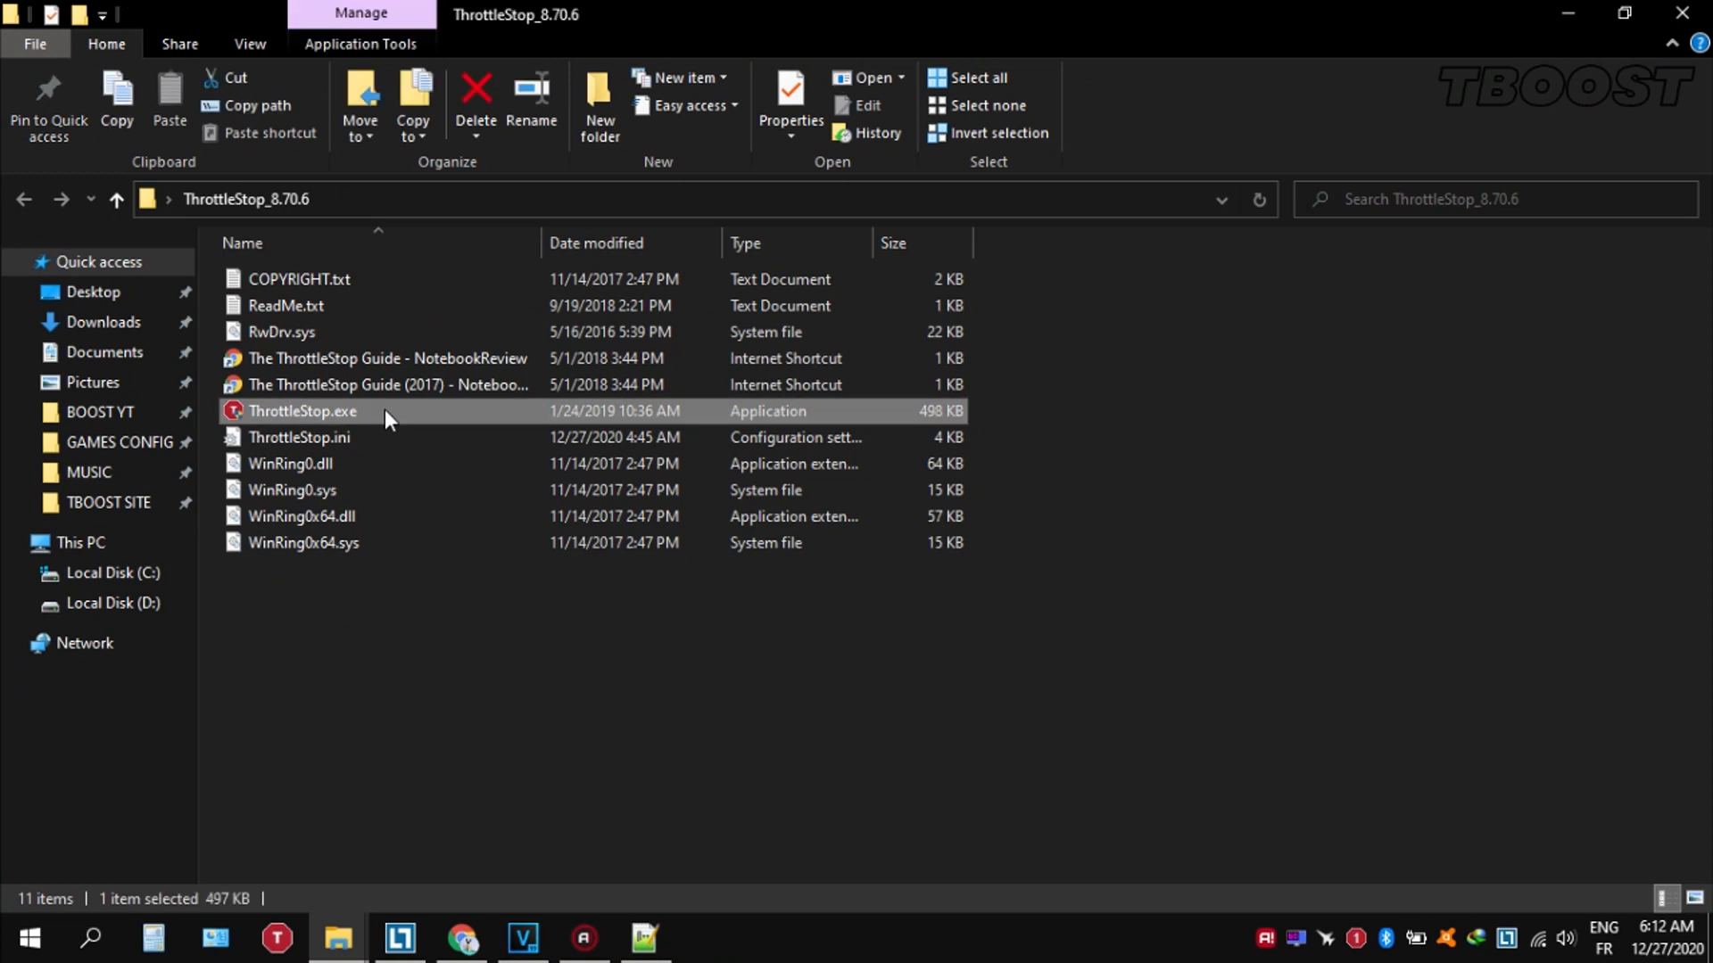
double_click(303, 410)
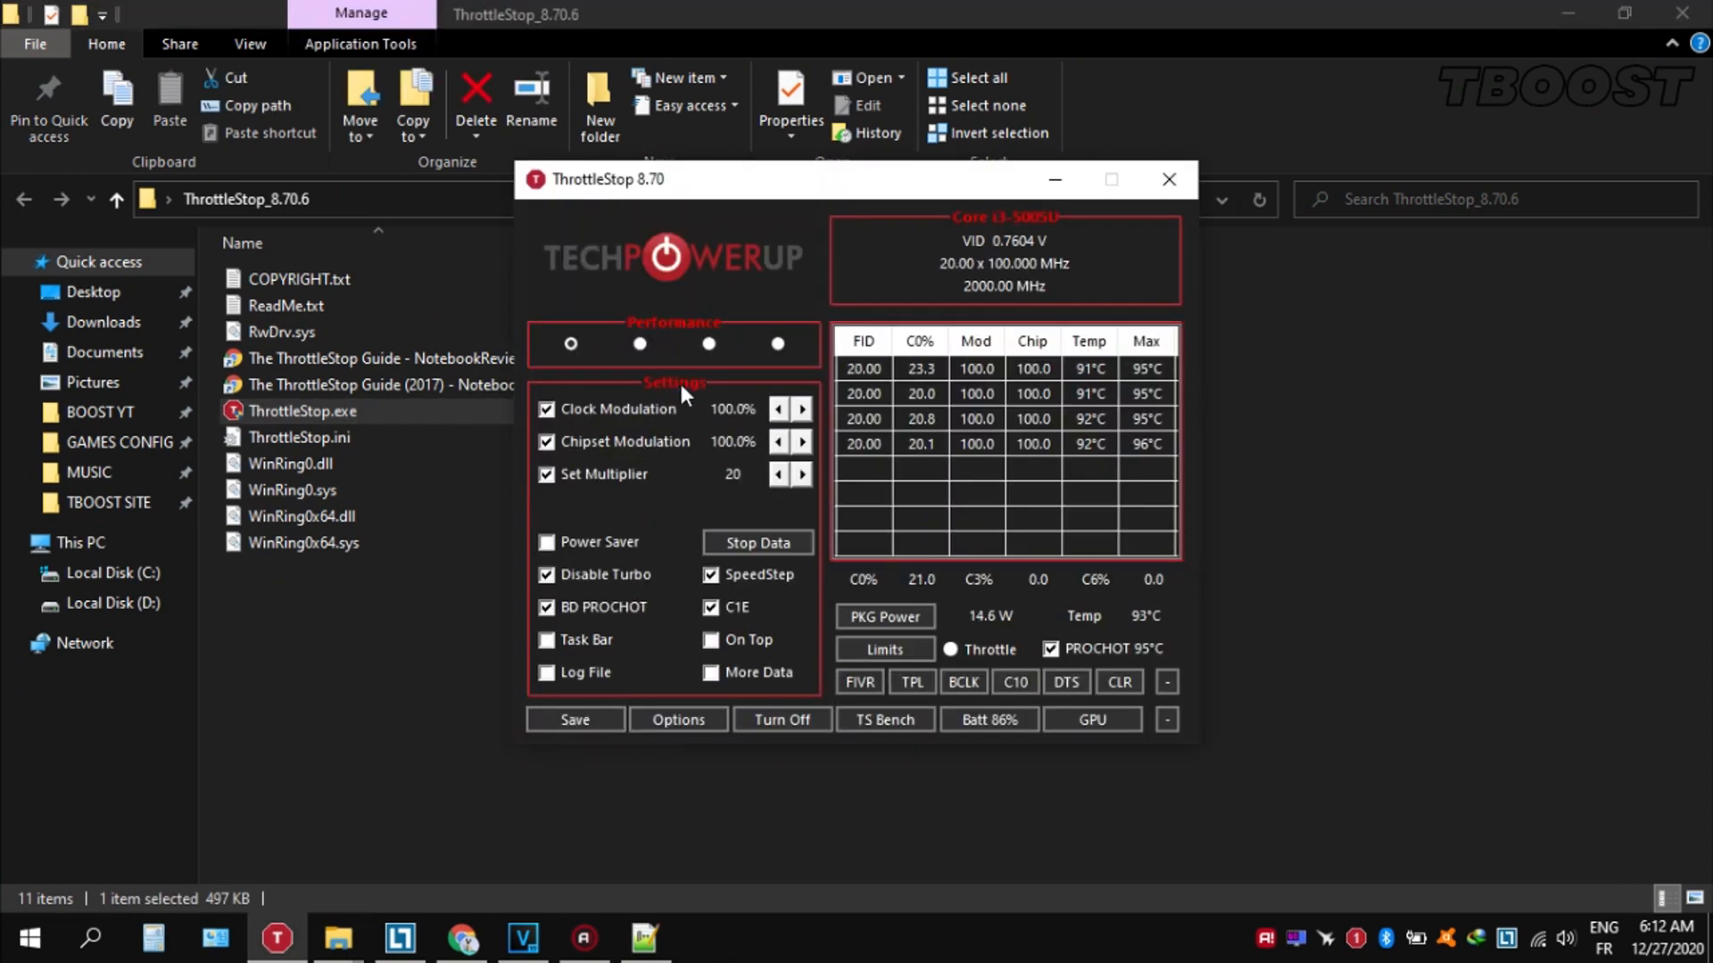
left_click(641, 344)
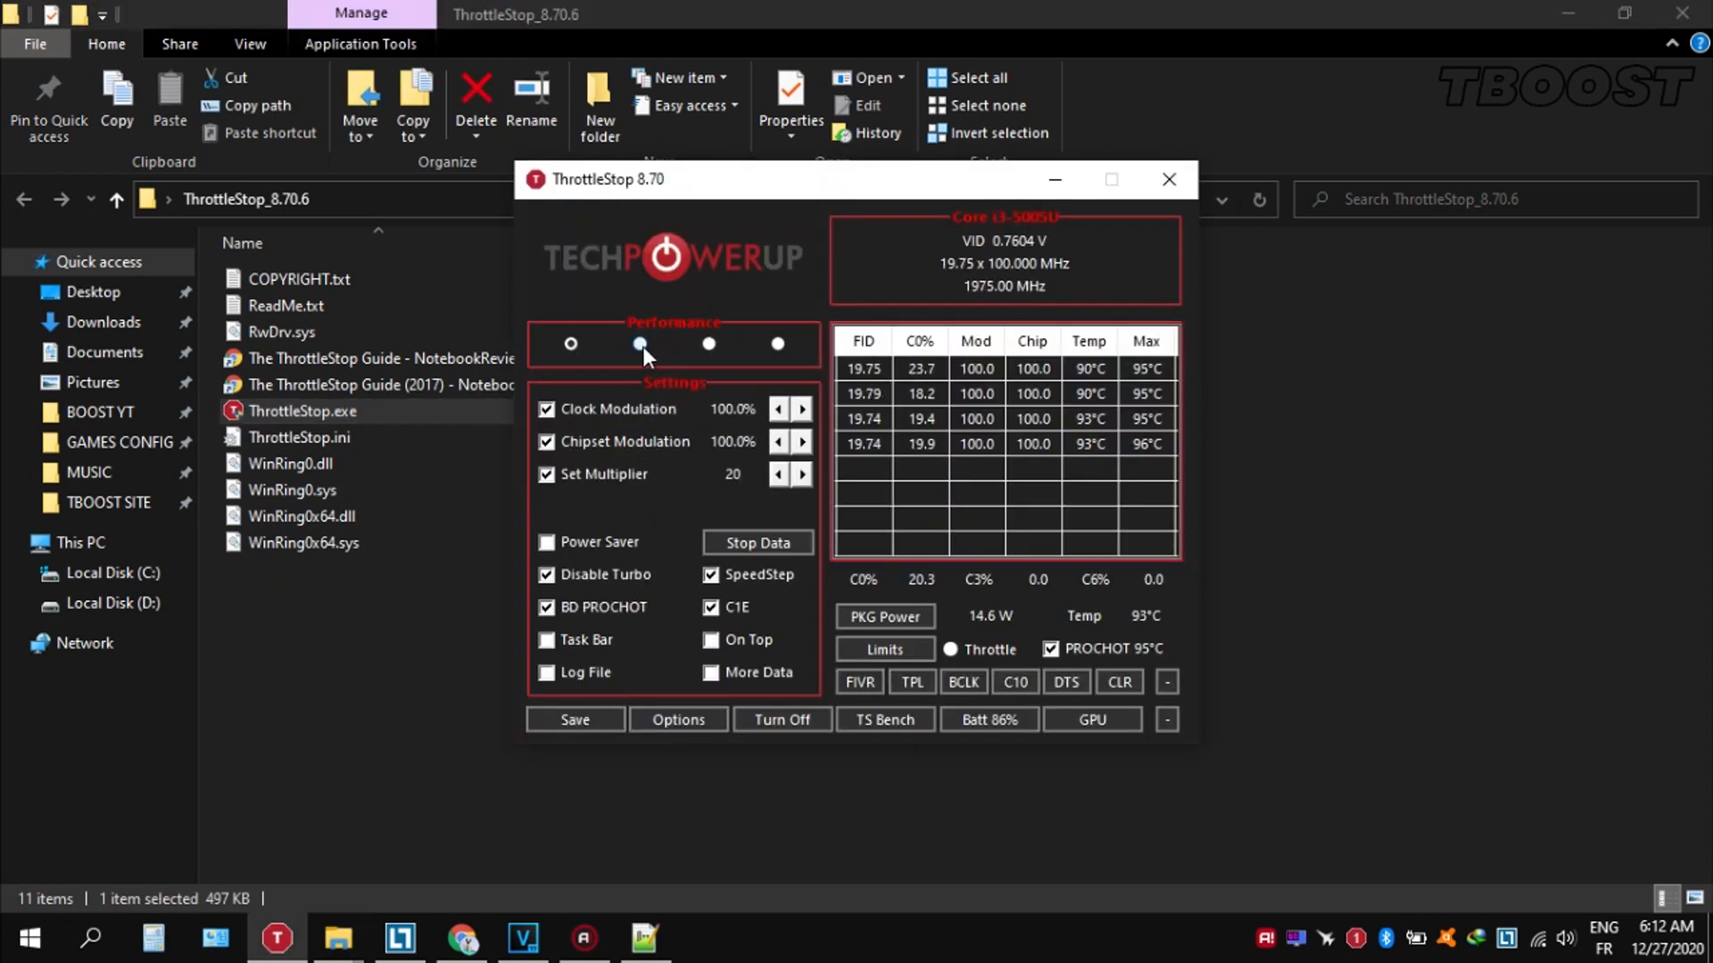
left_click(571, 344)
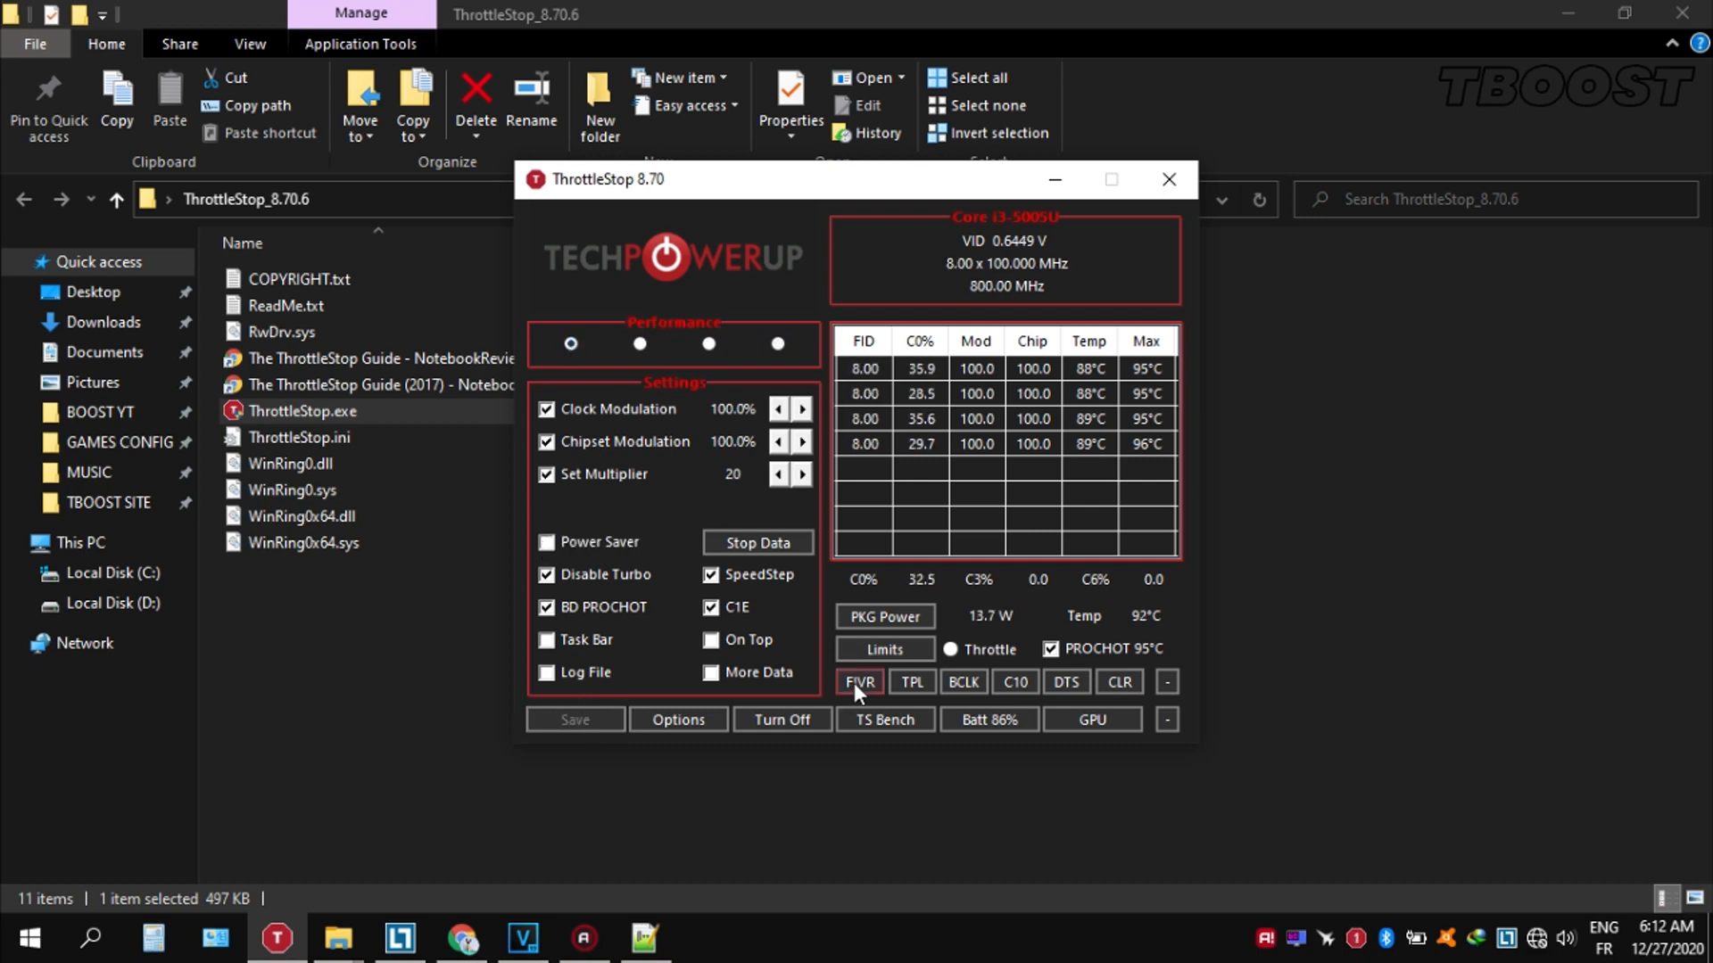
In FIVR, apply a -49.8 mV CPU core offset and set the Intel GPU offset to -49.8 mV.
left_click(858, 679)
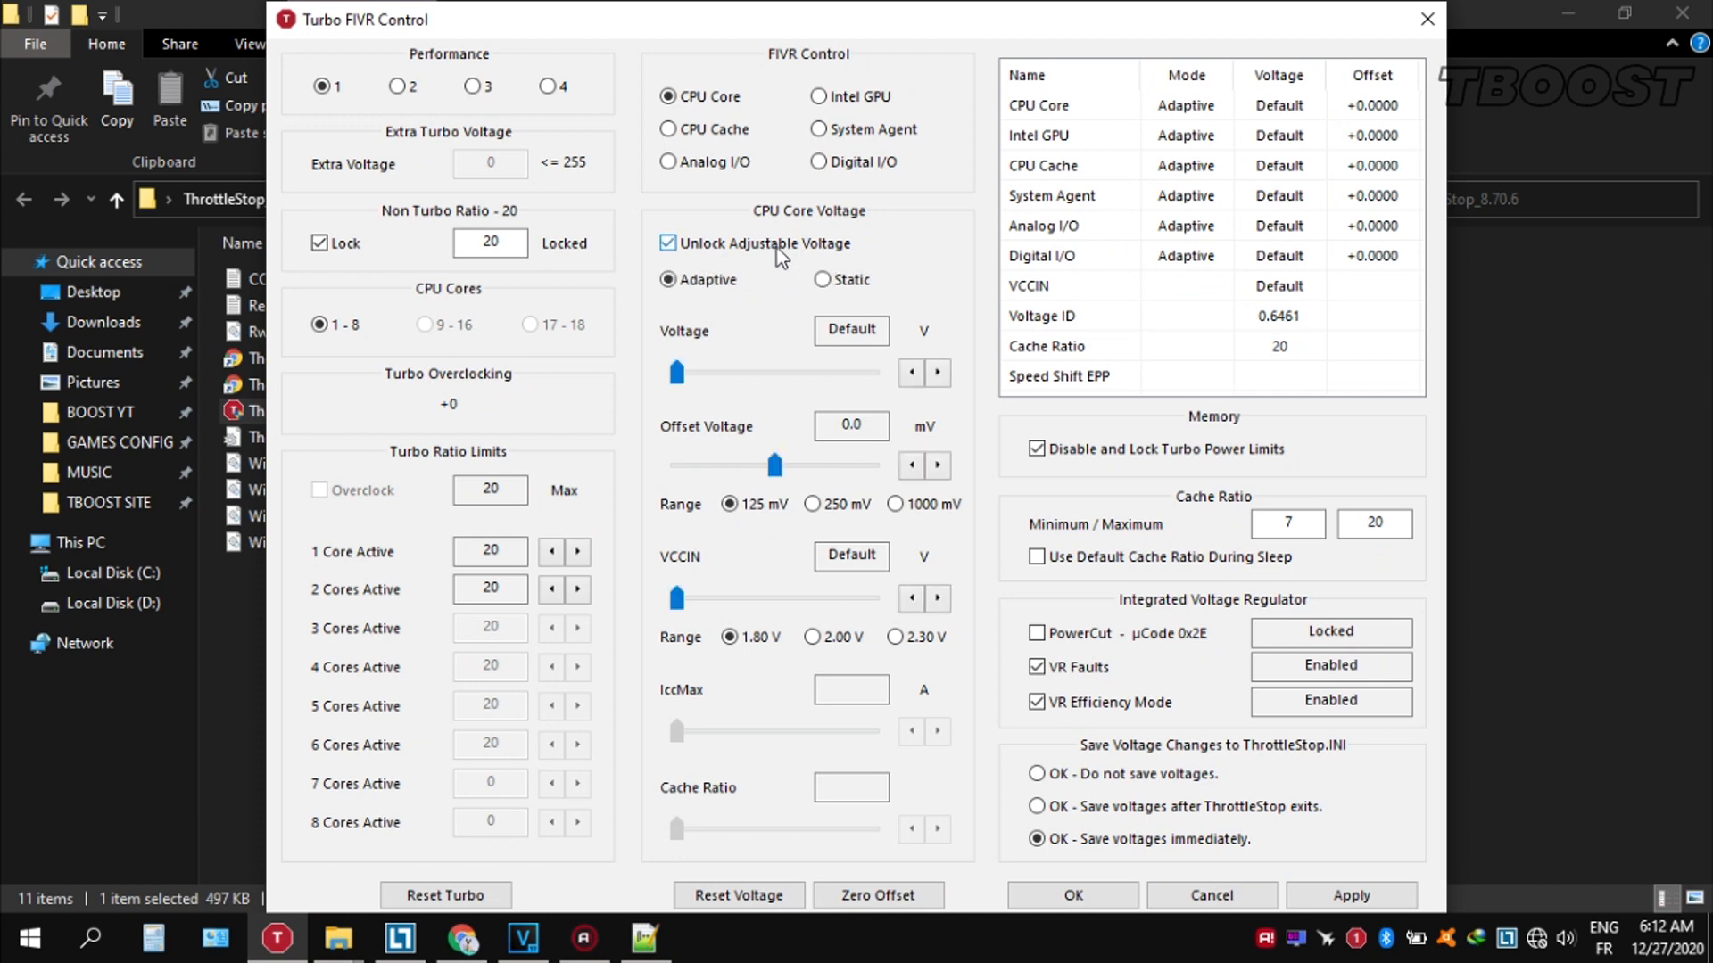
left_click_drag(776, 466, 733, 466)
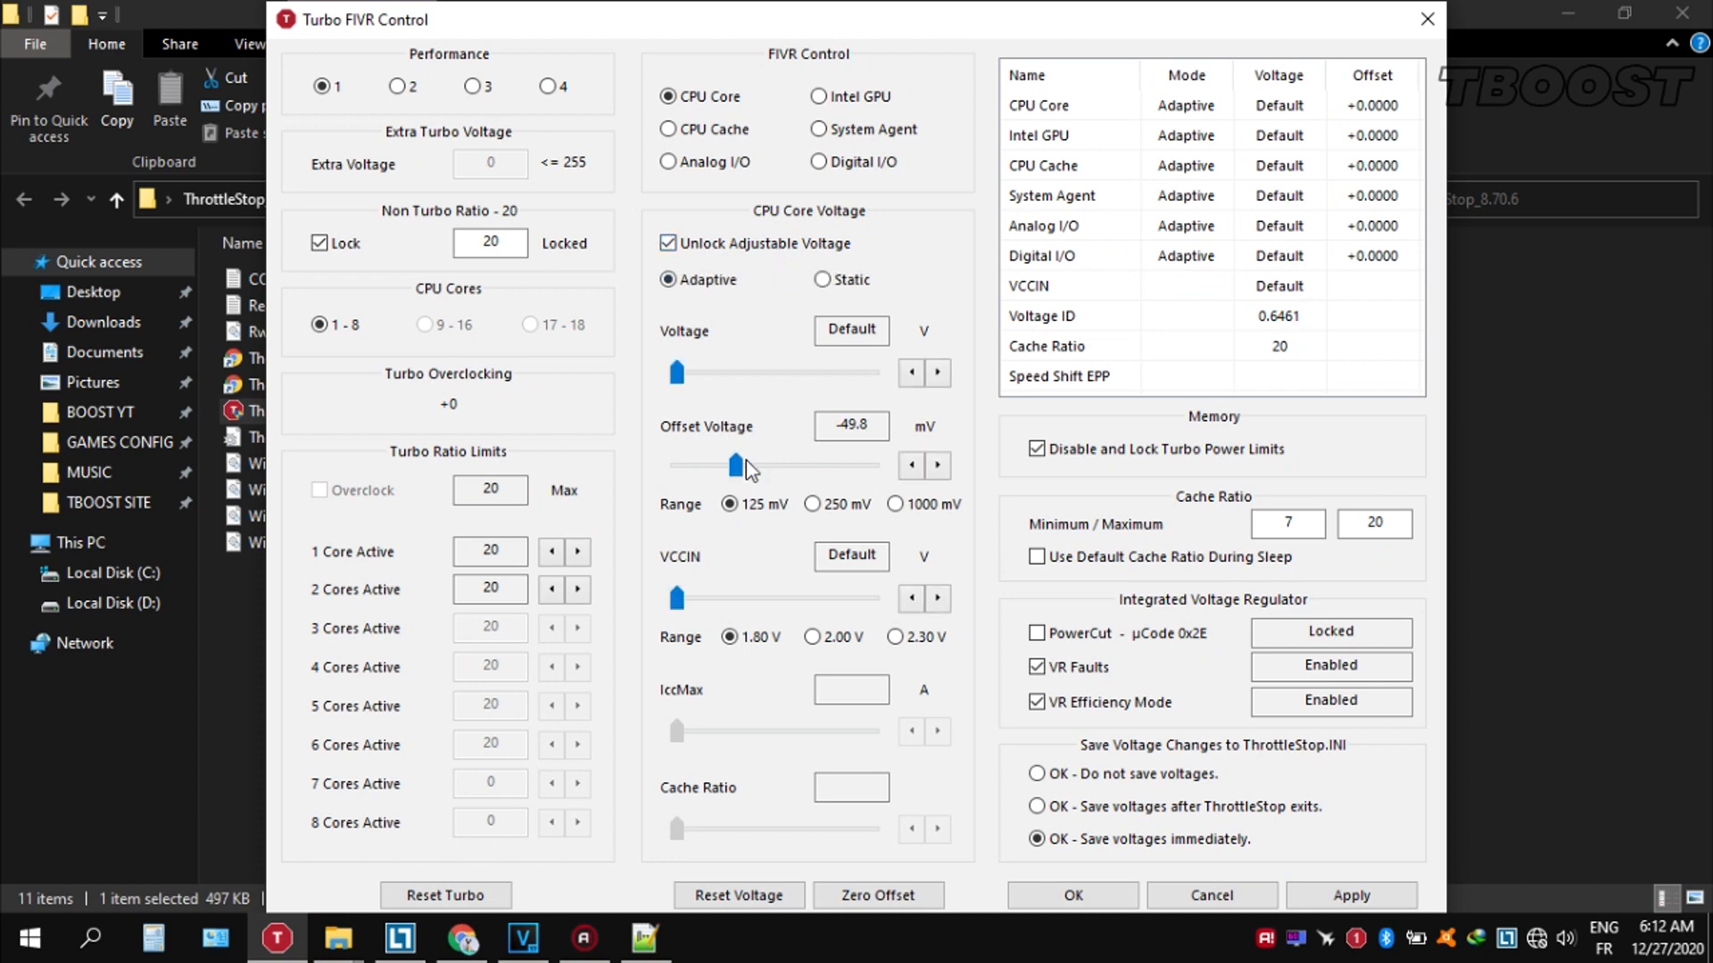
left_click(1350, 893)
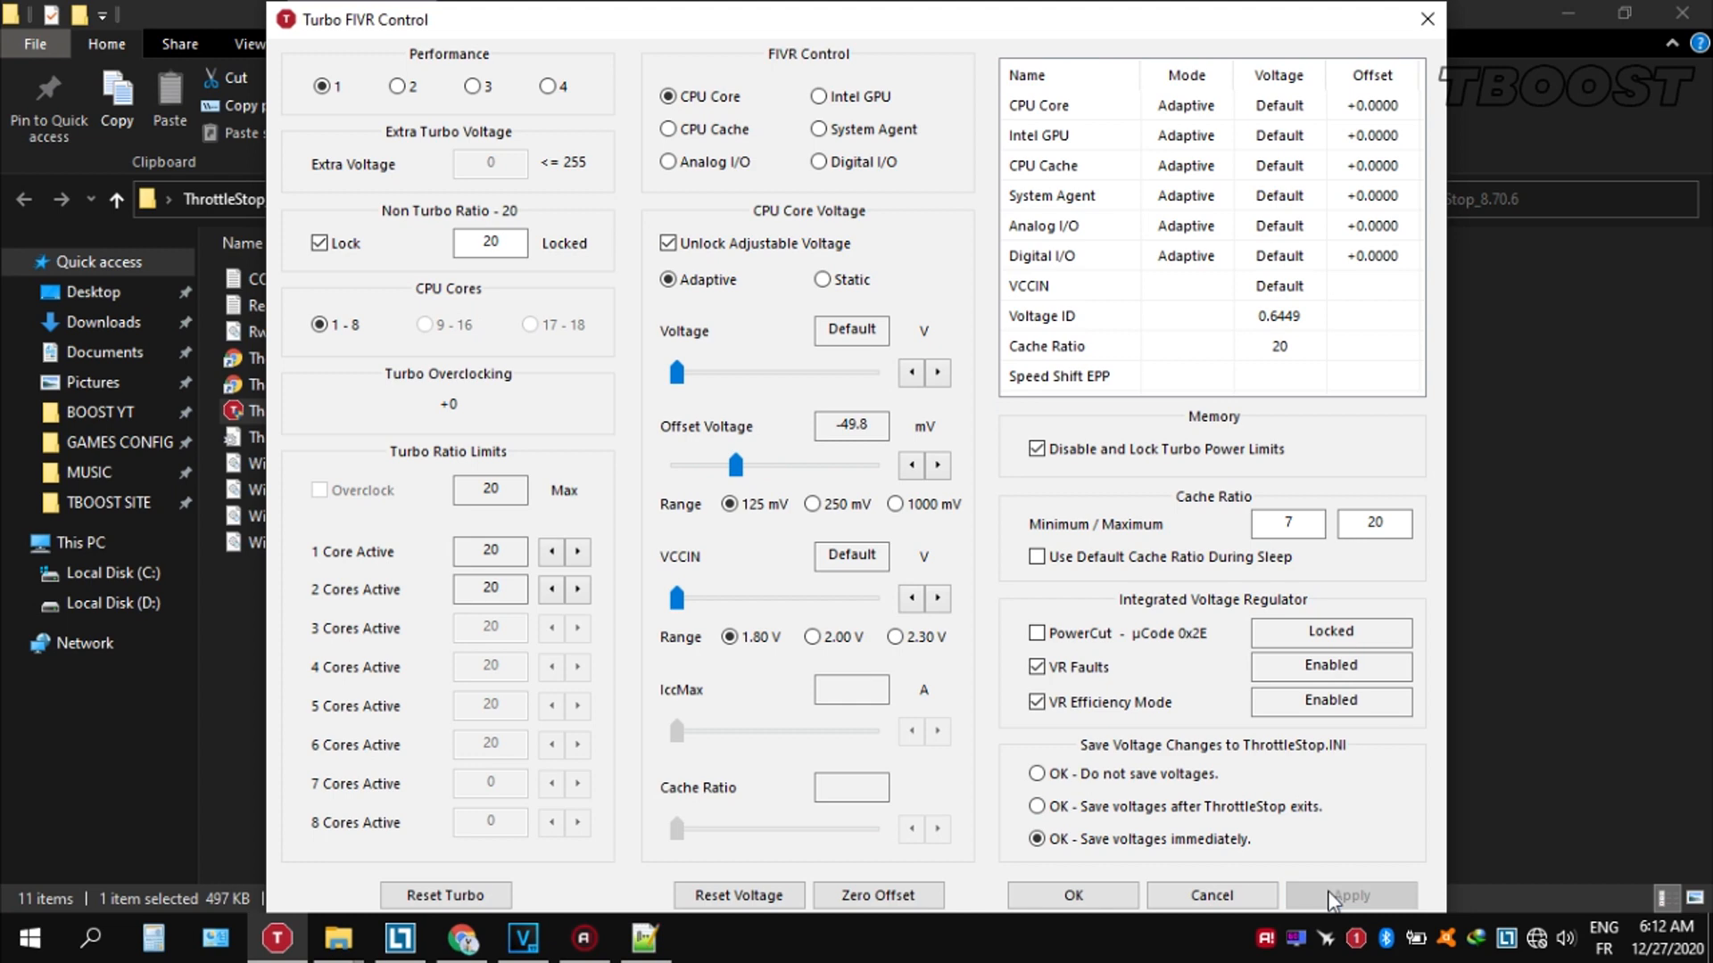
left_click(819, 97)
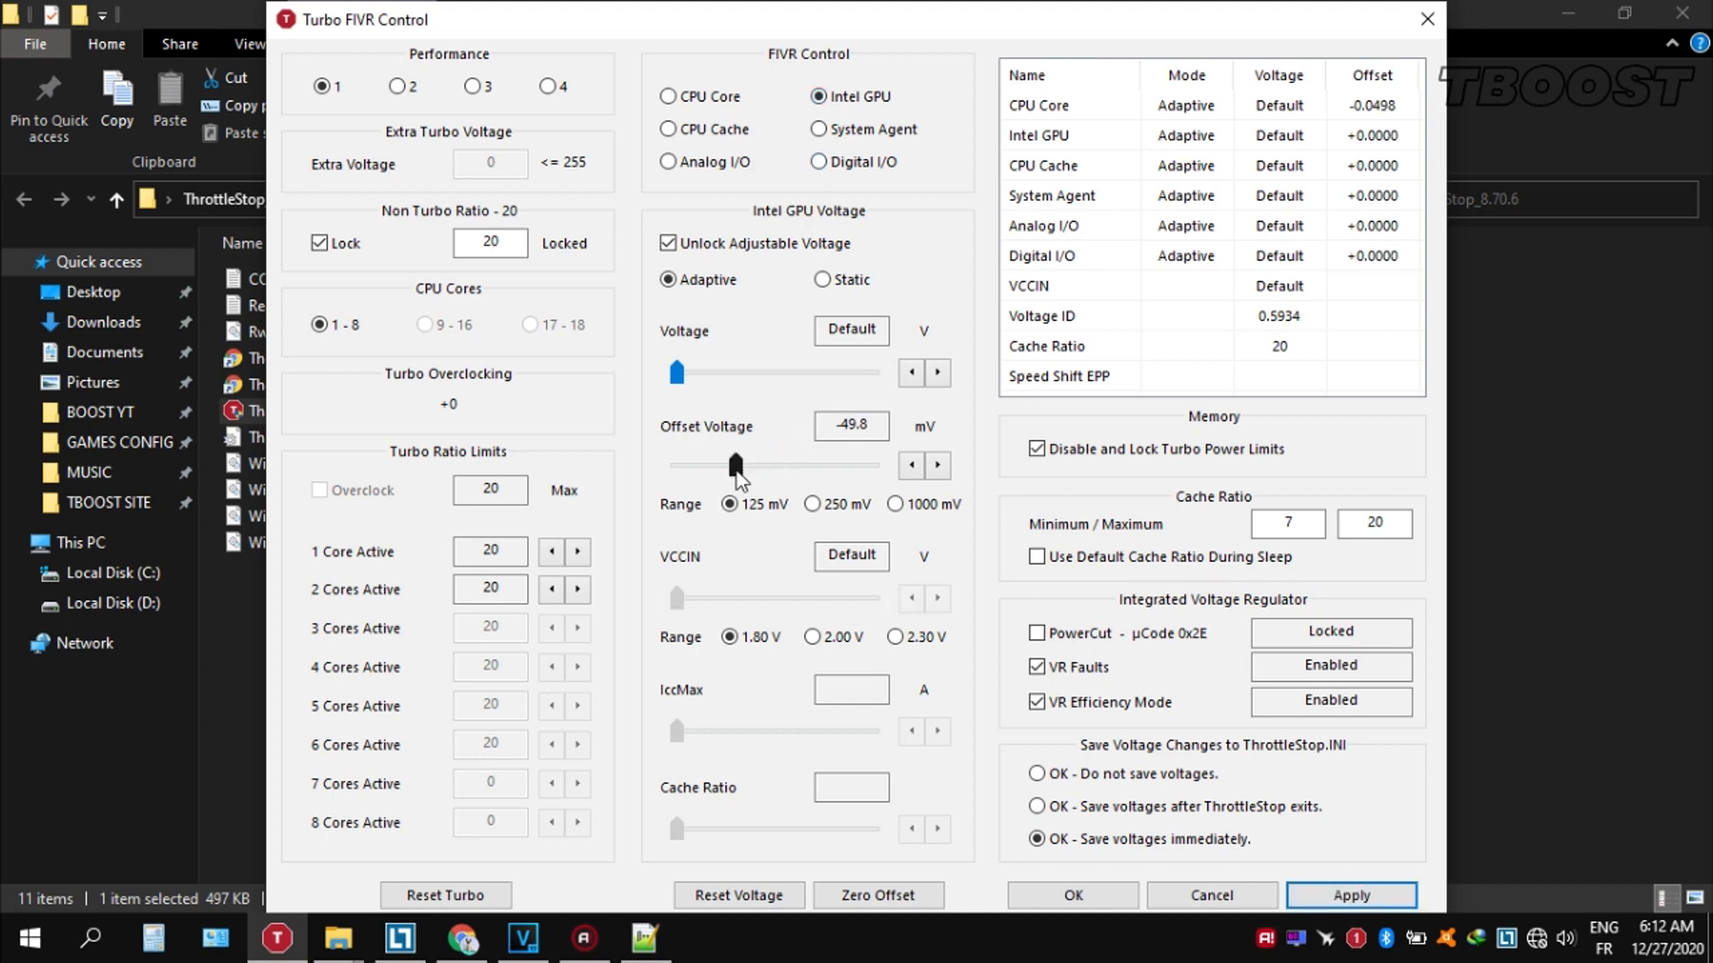
left_click_drag(735, 464, 713, 464)
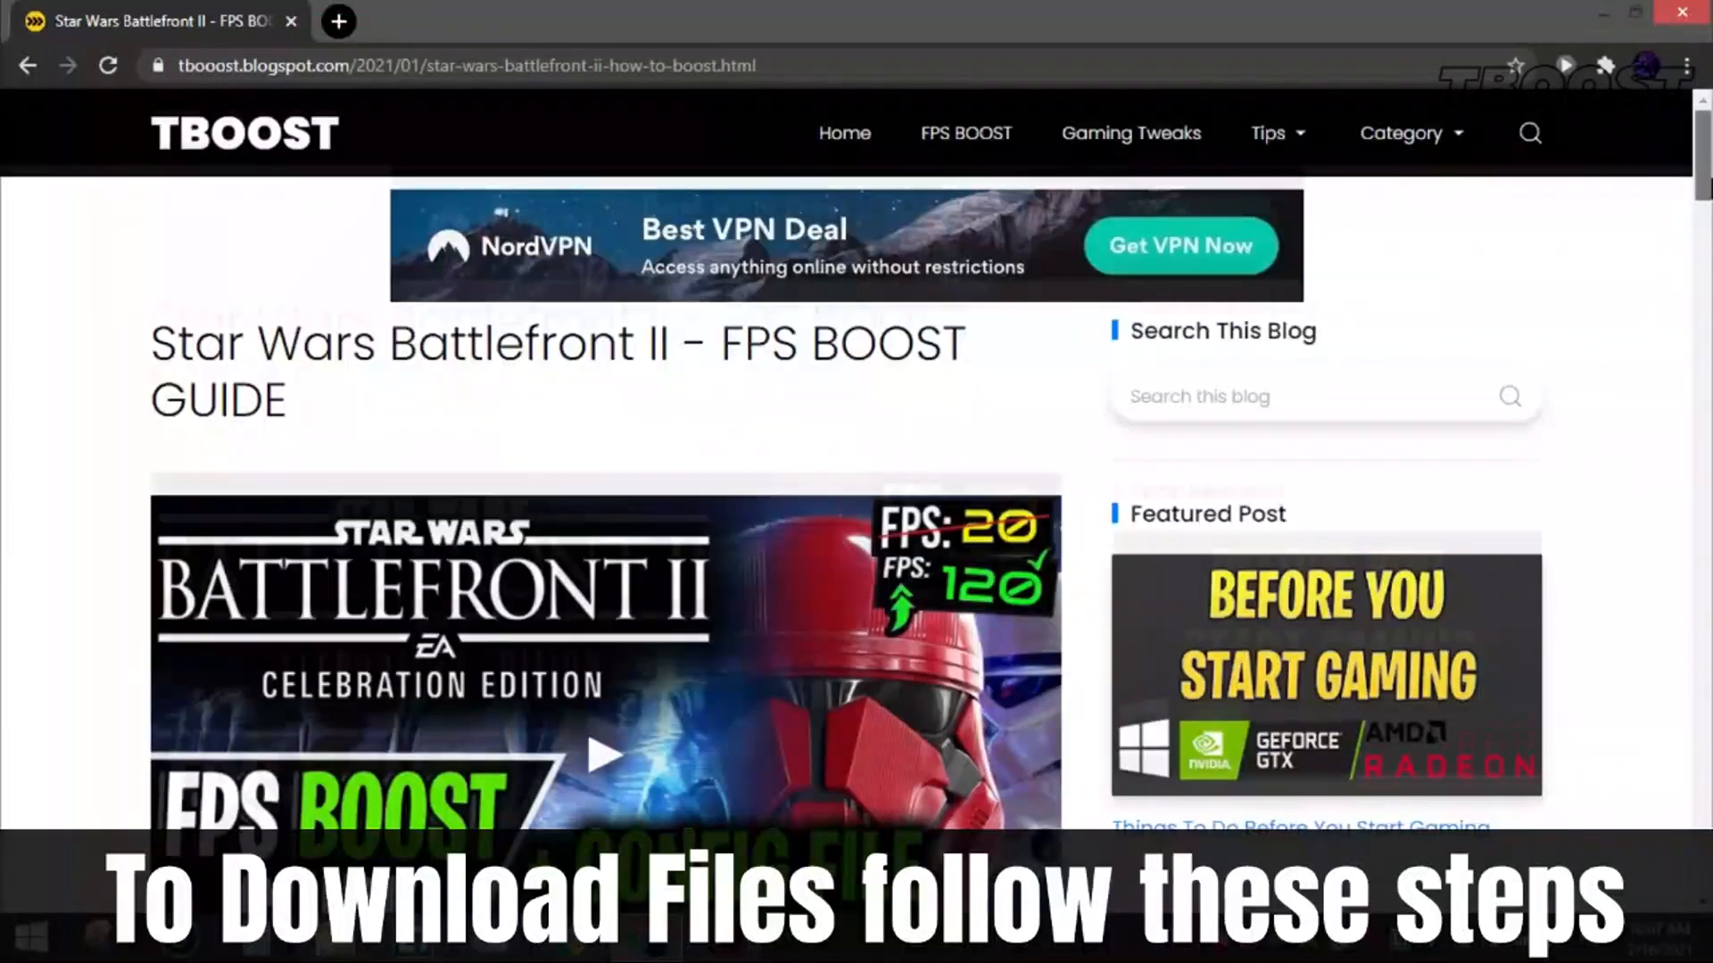
Scroll down the Star Wars Battlefront II guide toward its download link.
scroll("down", 3)
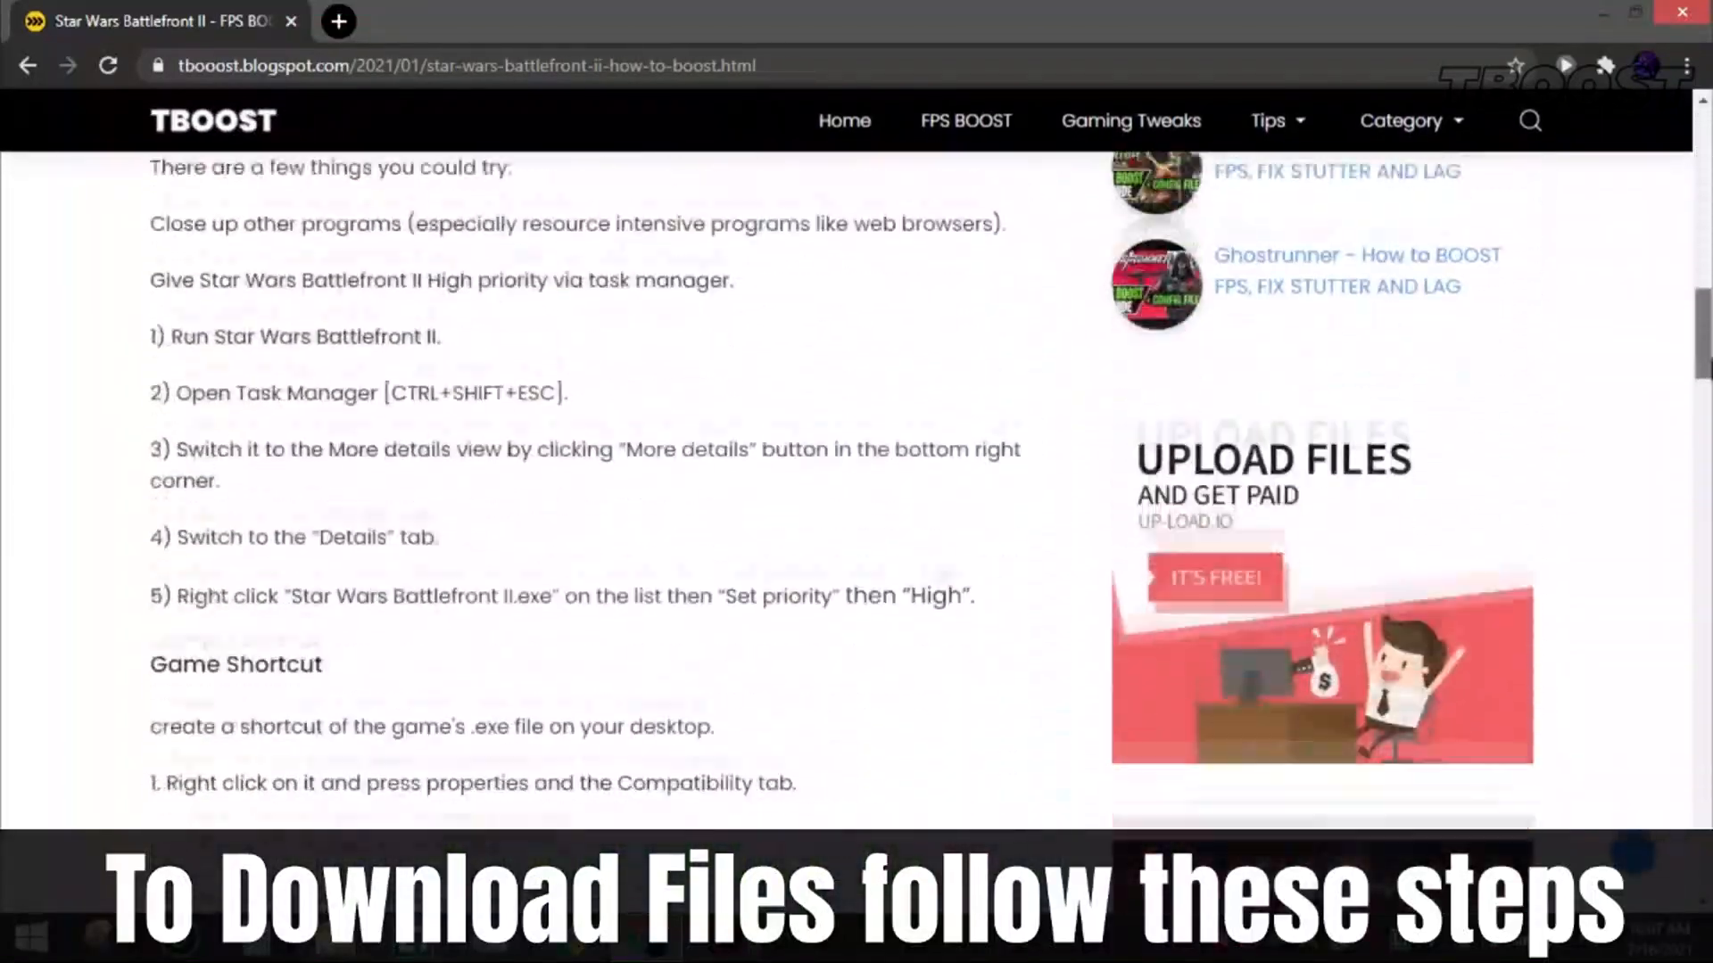
scroll("down", 3)
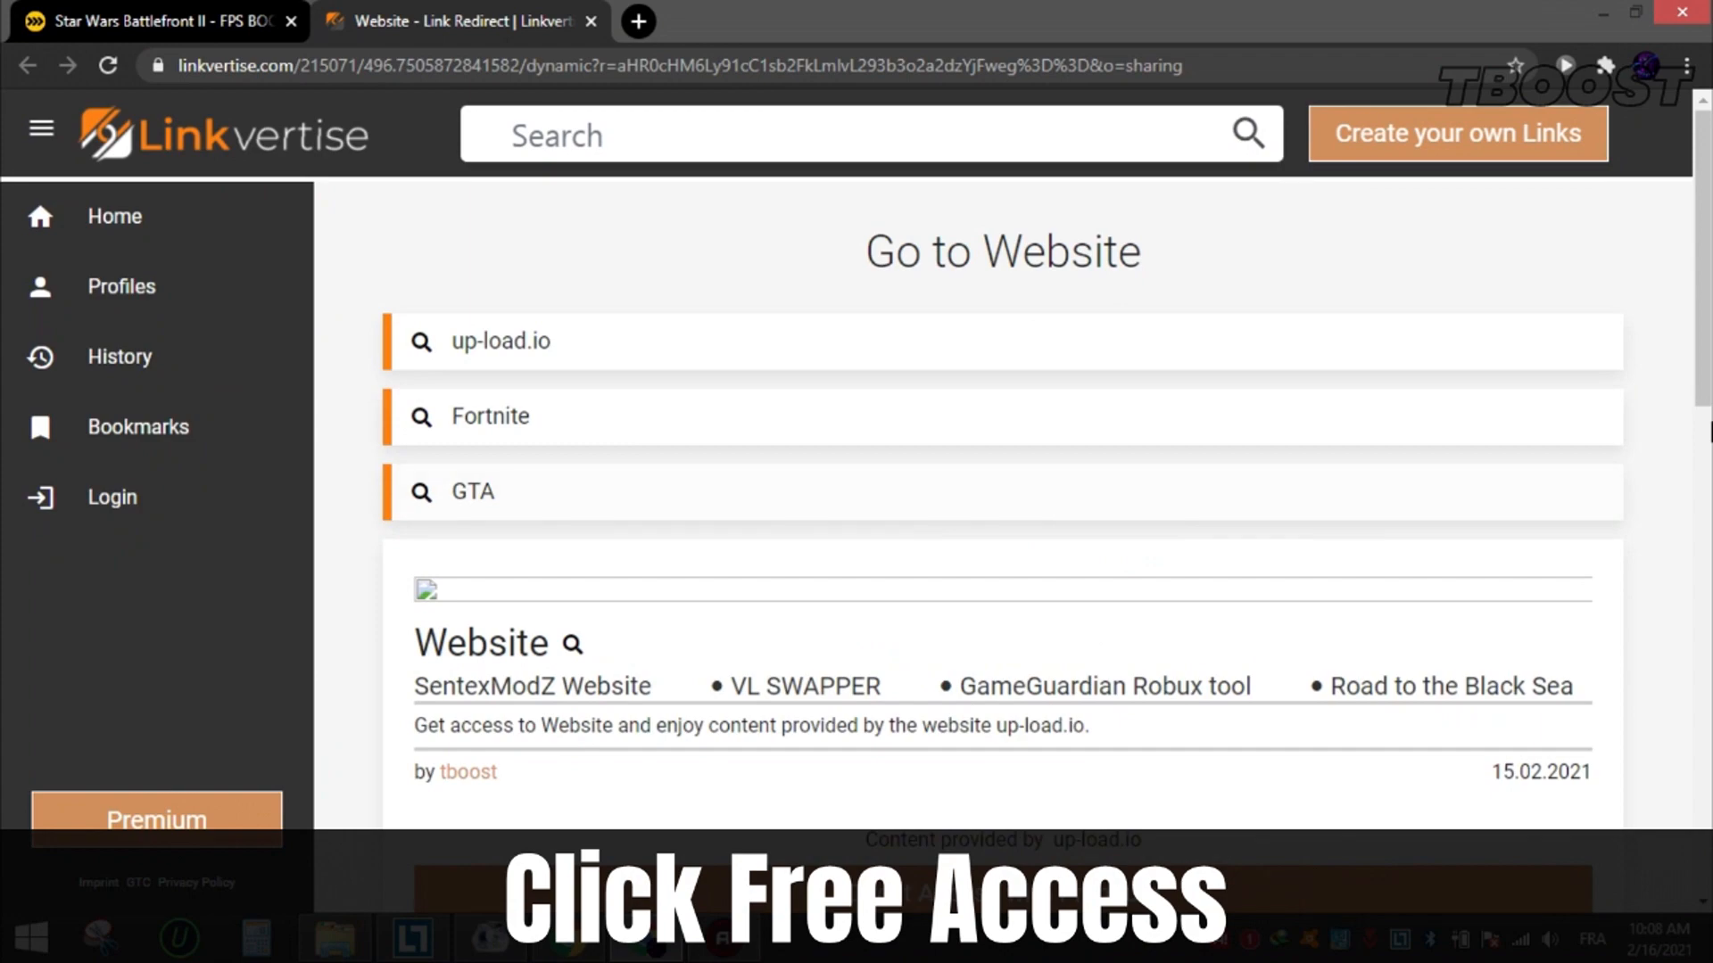
Choose Free Access with Ads, add the Swift Select extension, dismiss the articles step, and continue to up-load.io.
scroll("down", 3)
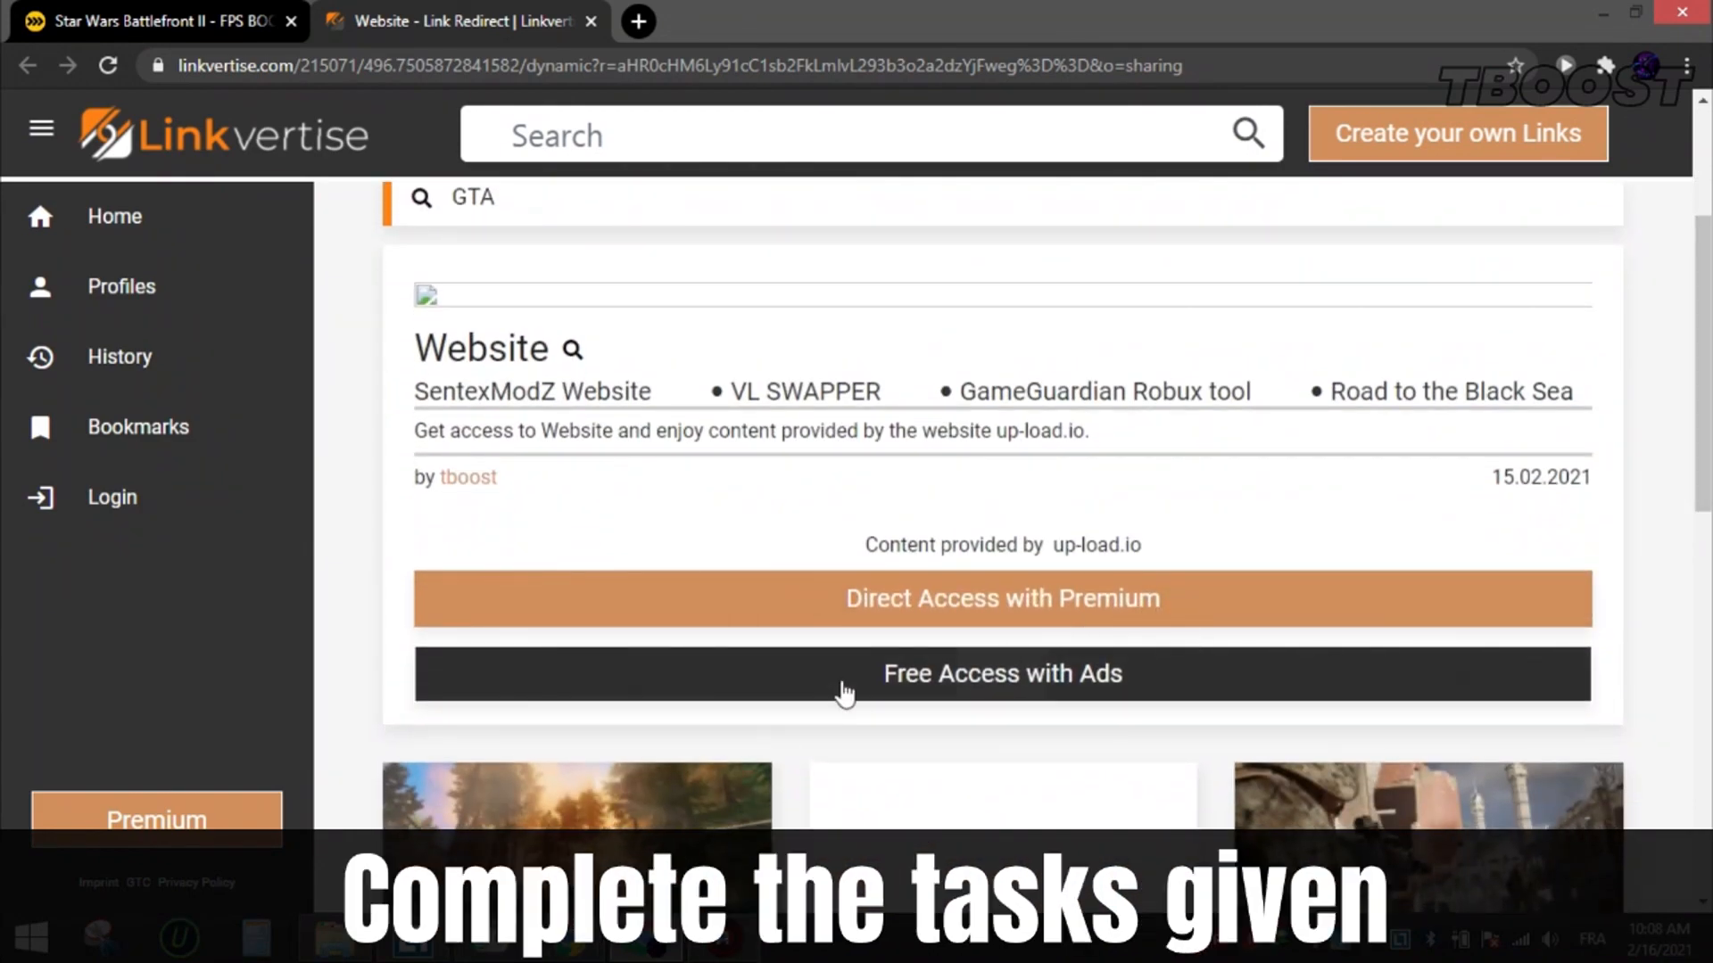
left_click(999, 675)
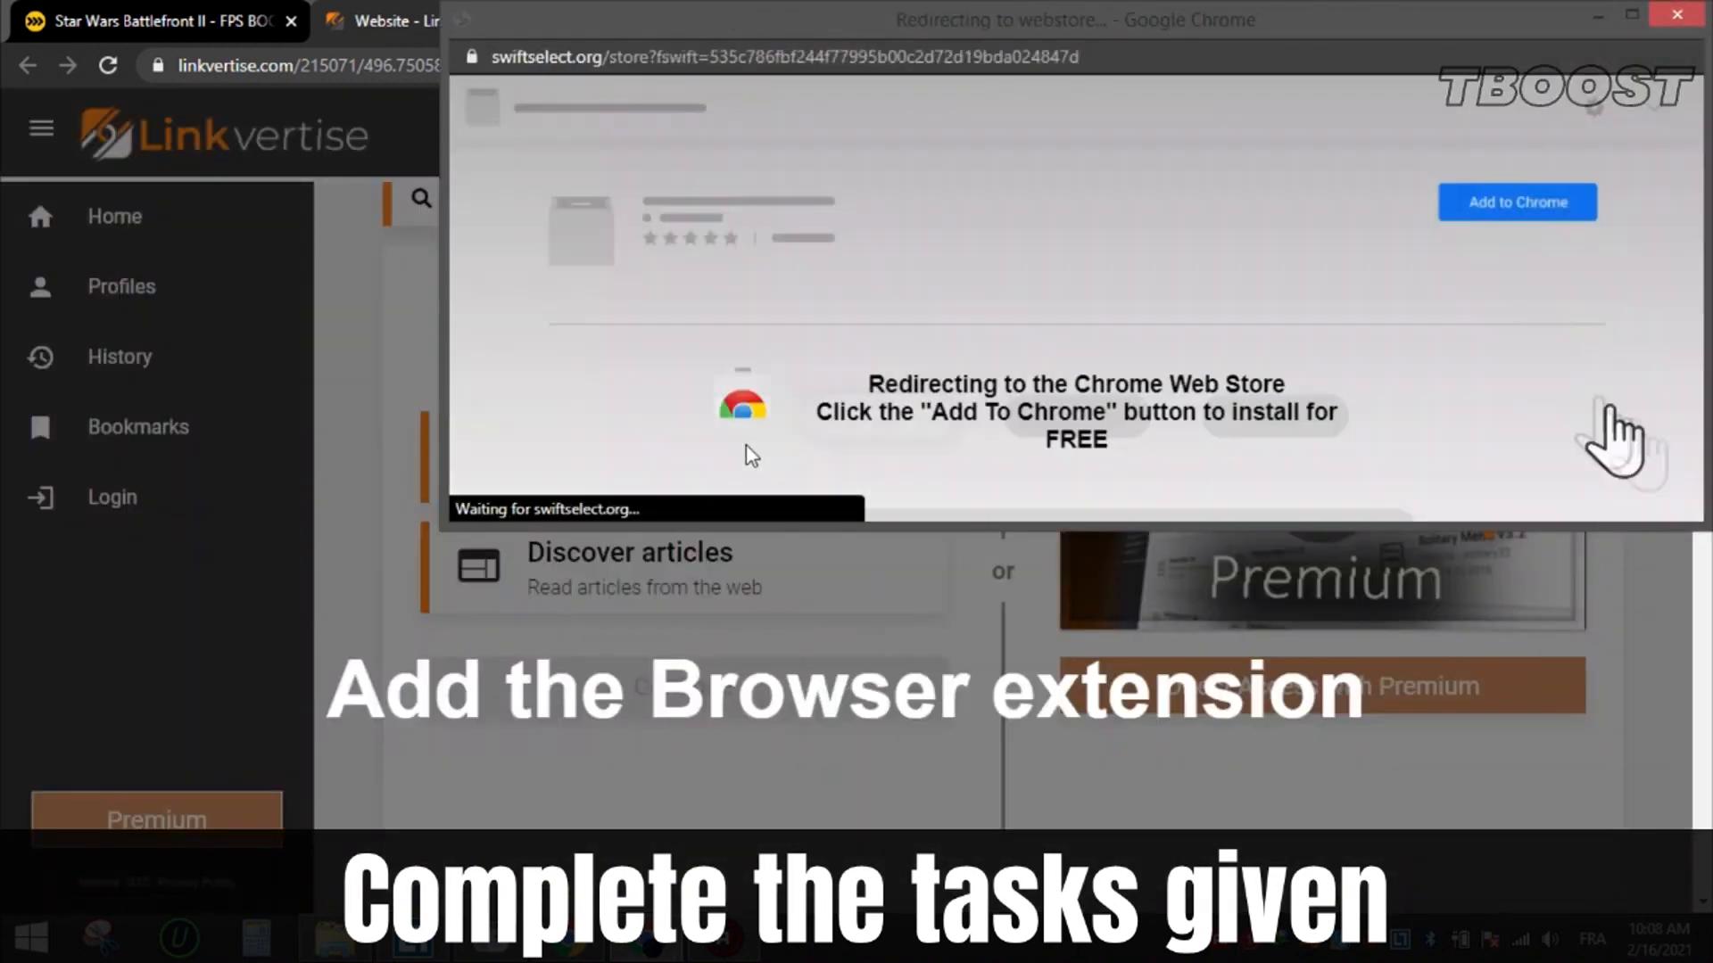
left_click(1517, 202)
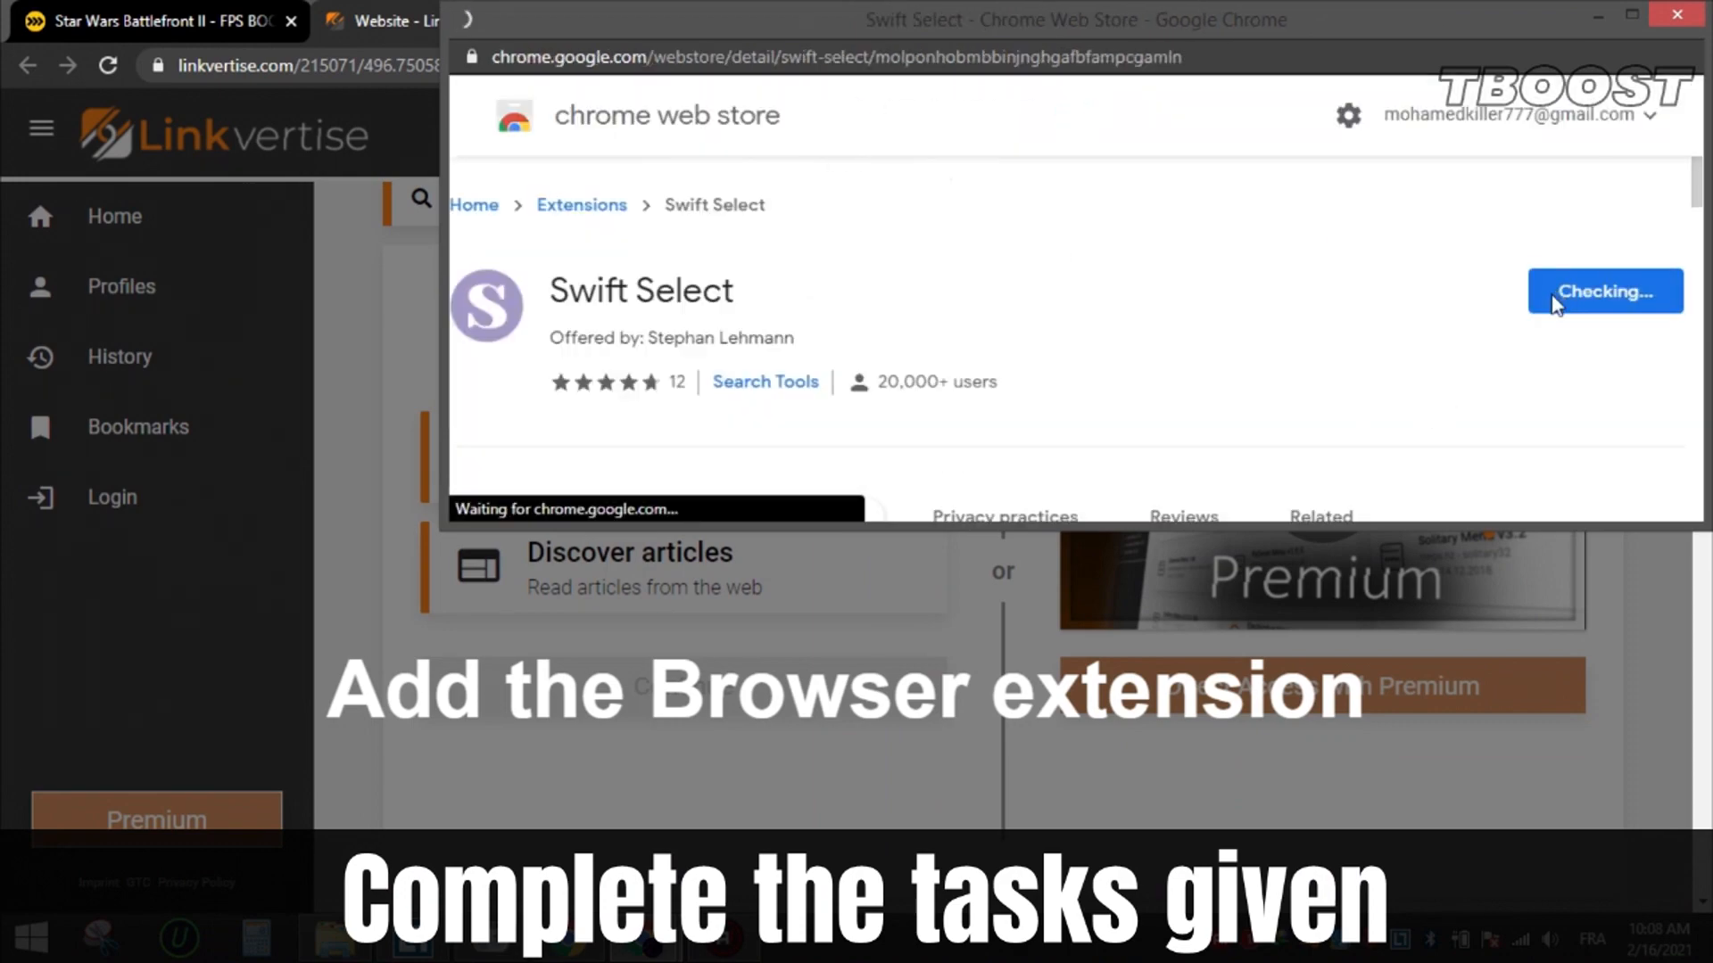
left_click(1604, 291)
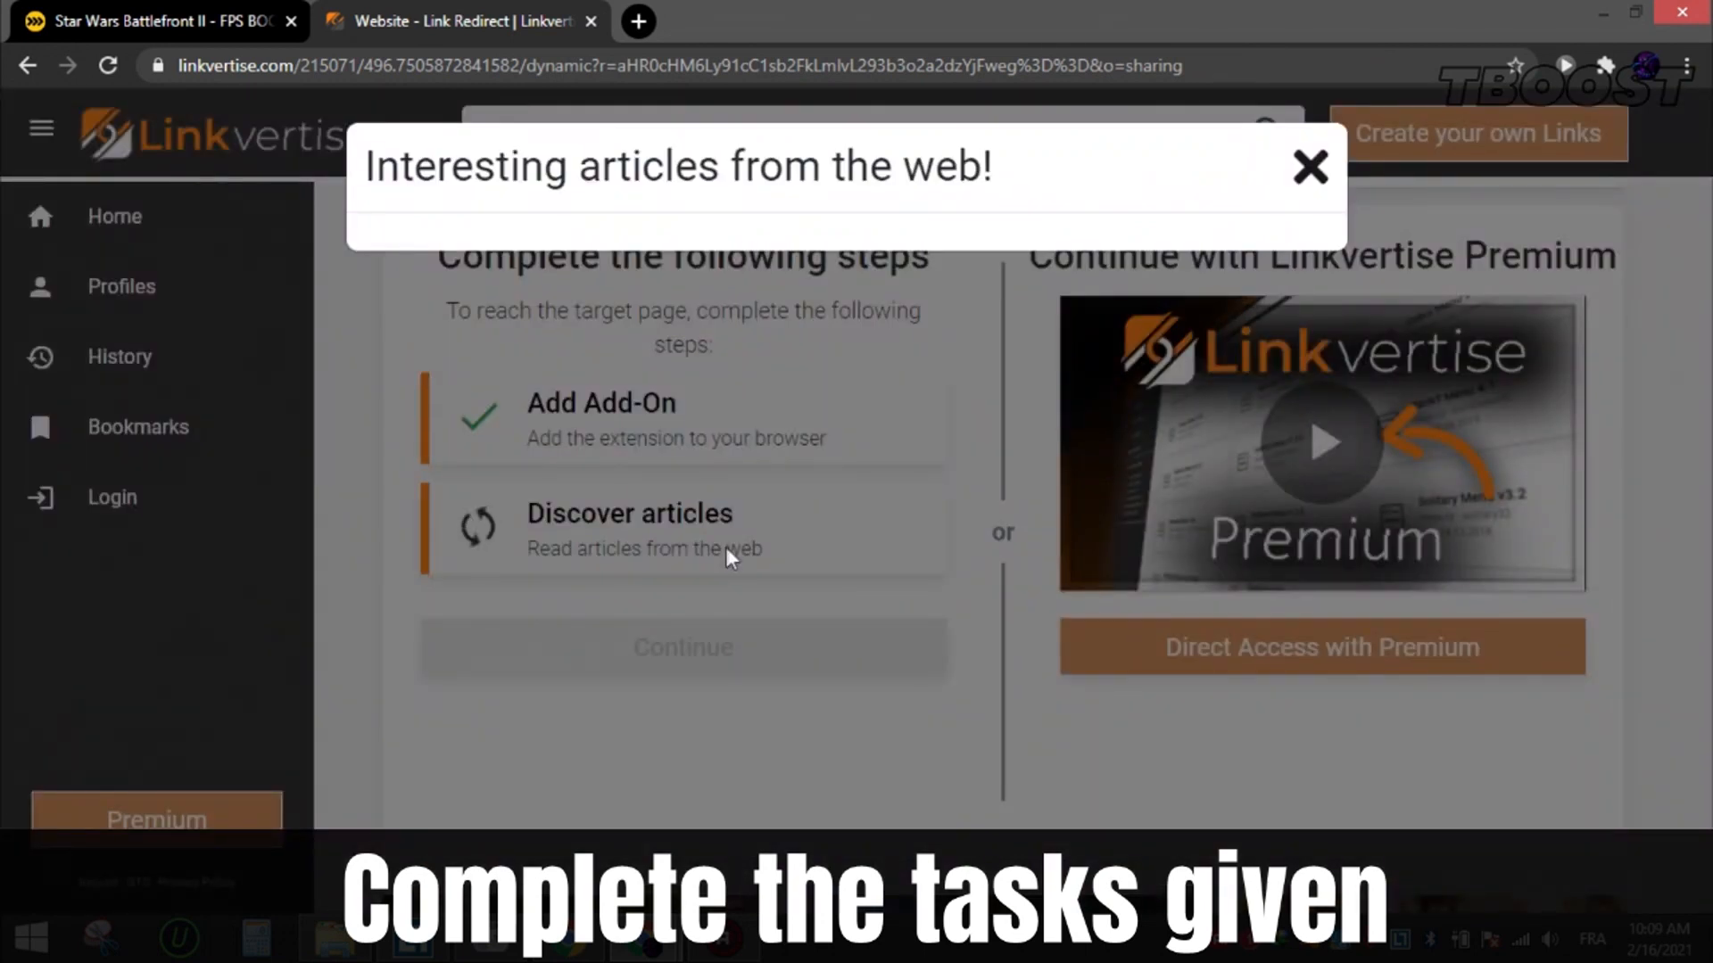
left_click(1309, 166)
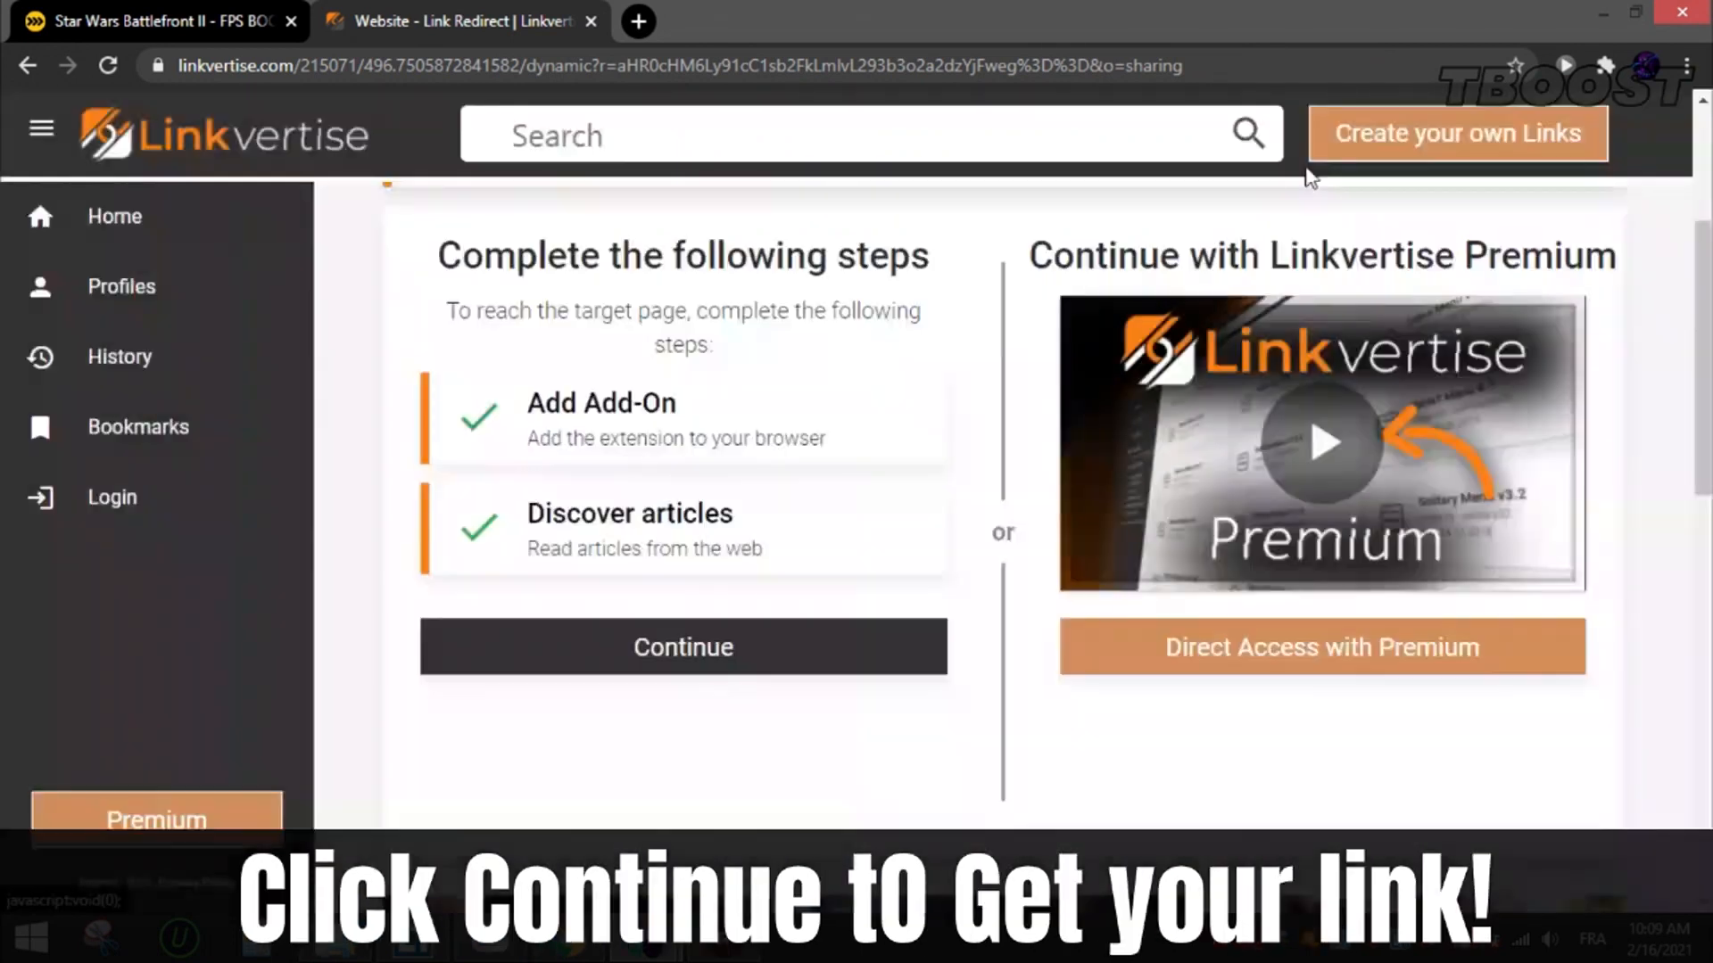
left_click(683, 646)
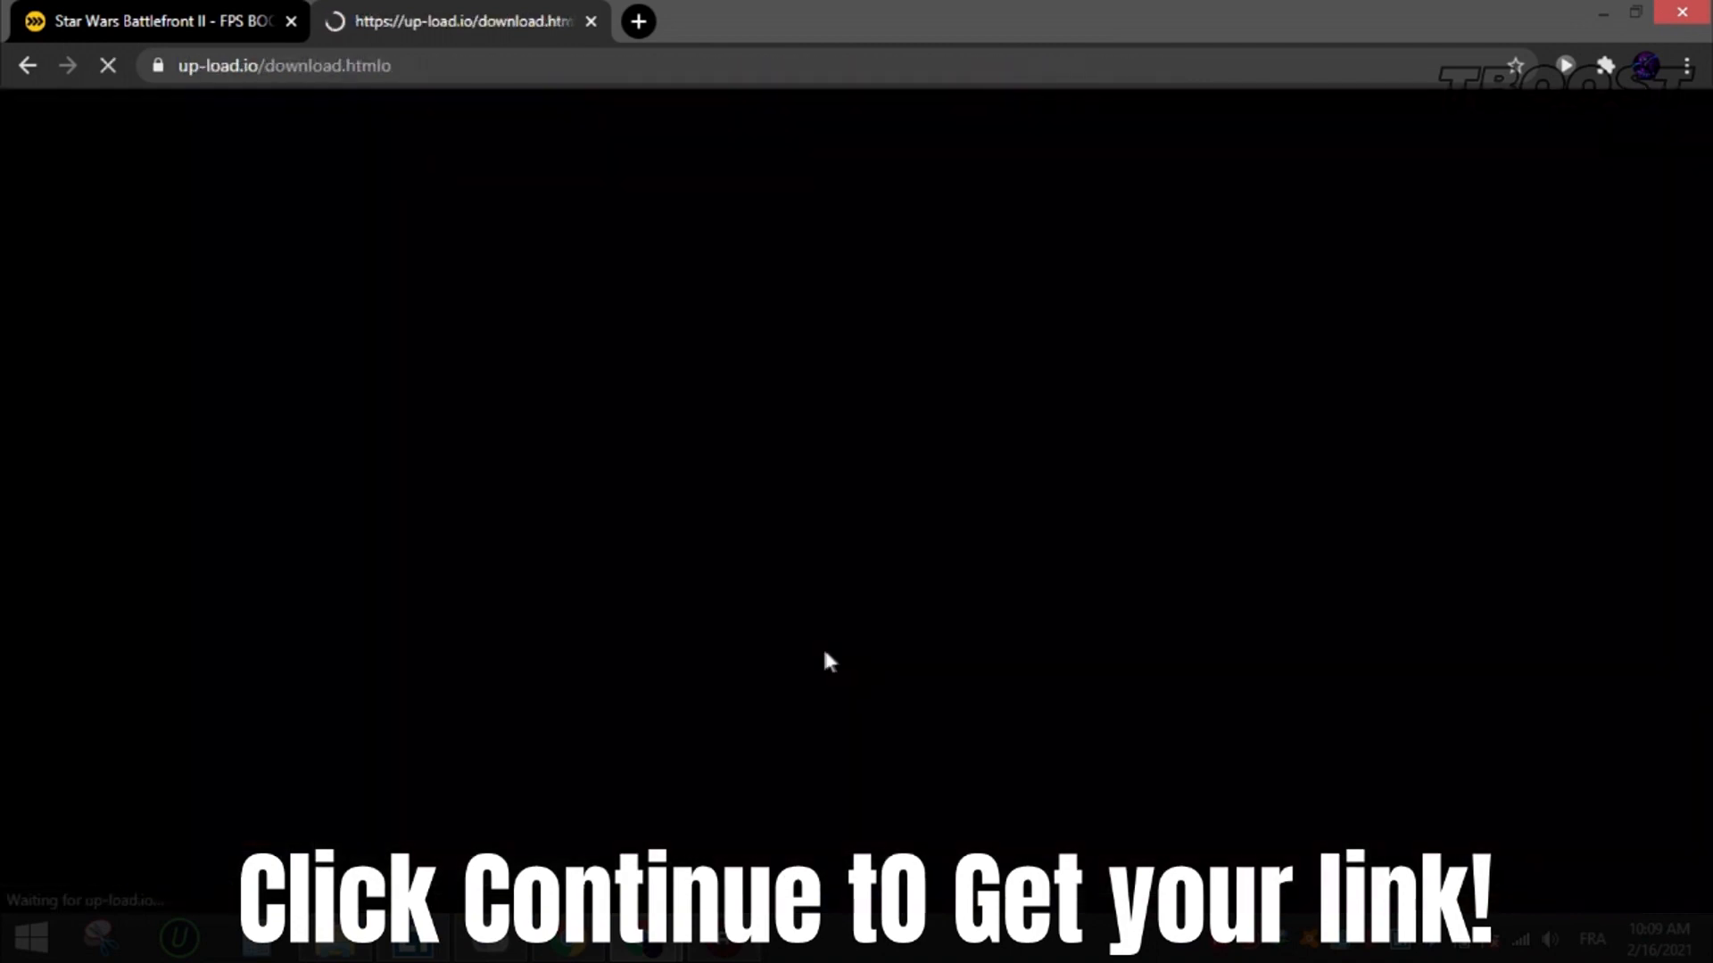